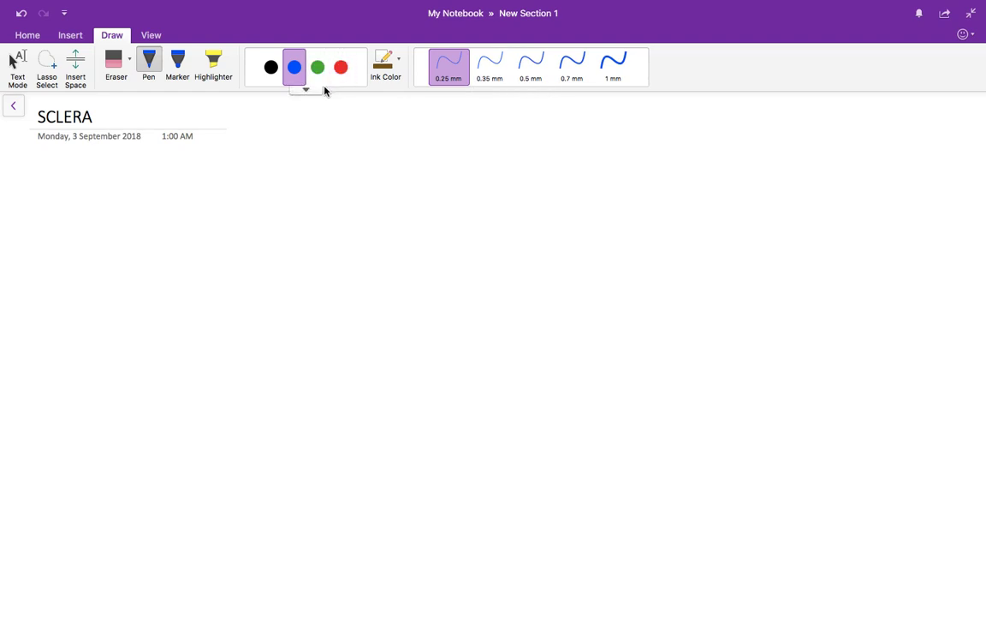
# - Draw the eyeball outline in green ink and label the Sclera
pyautogui.click(319, 67)
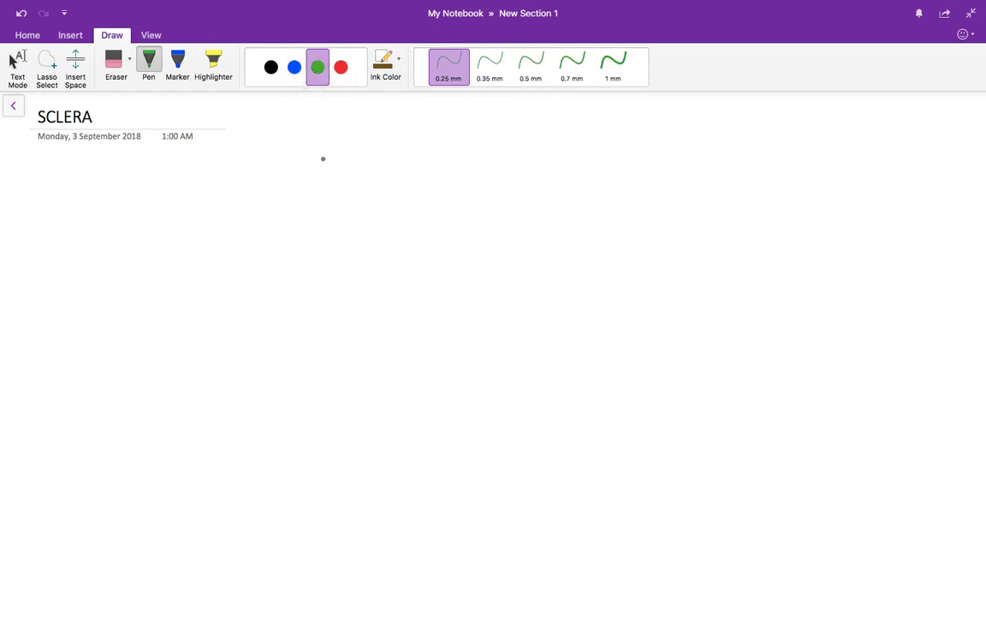
pyautogui.moveTo(359, 126); pyautogui.dragTo(311, 187)
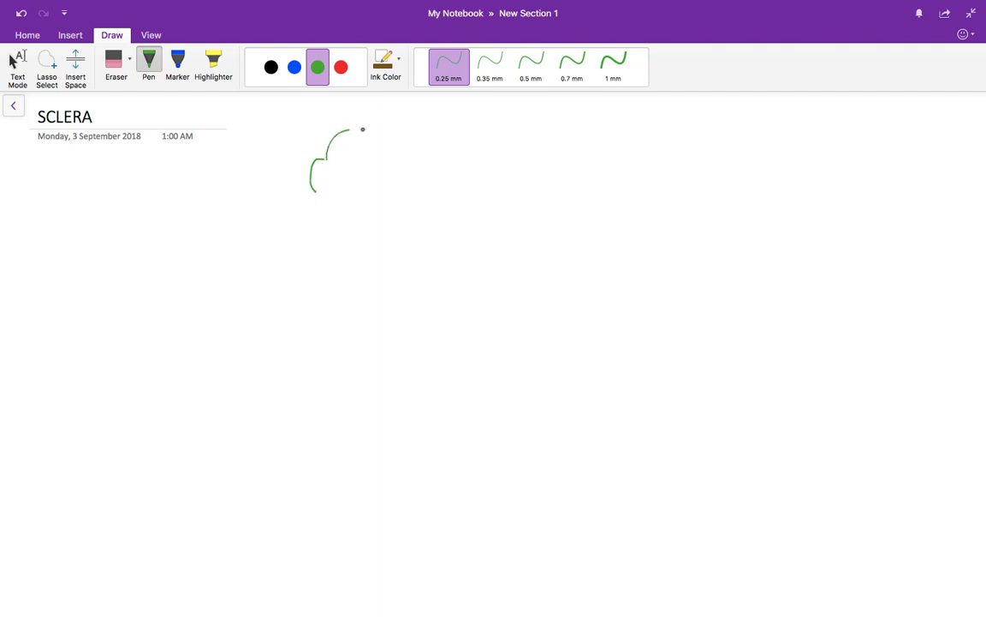
pyautogui.moveTo(363, 128); pyautogui.dragTo(402, 219)
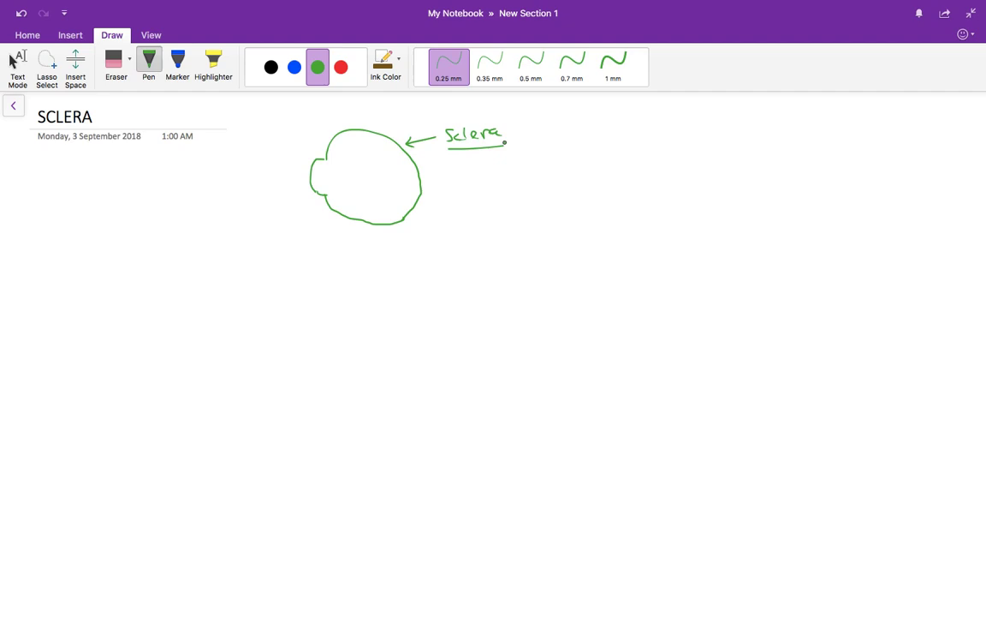
# - Write '5/6 th of eyeball' beside Sclera, mark the cornea 1/6 and add White below
pyautogui.moveTo(538, 133); pyautogui.dragTo(555, 133)
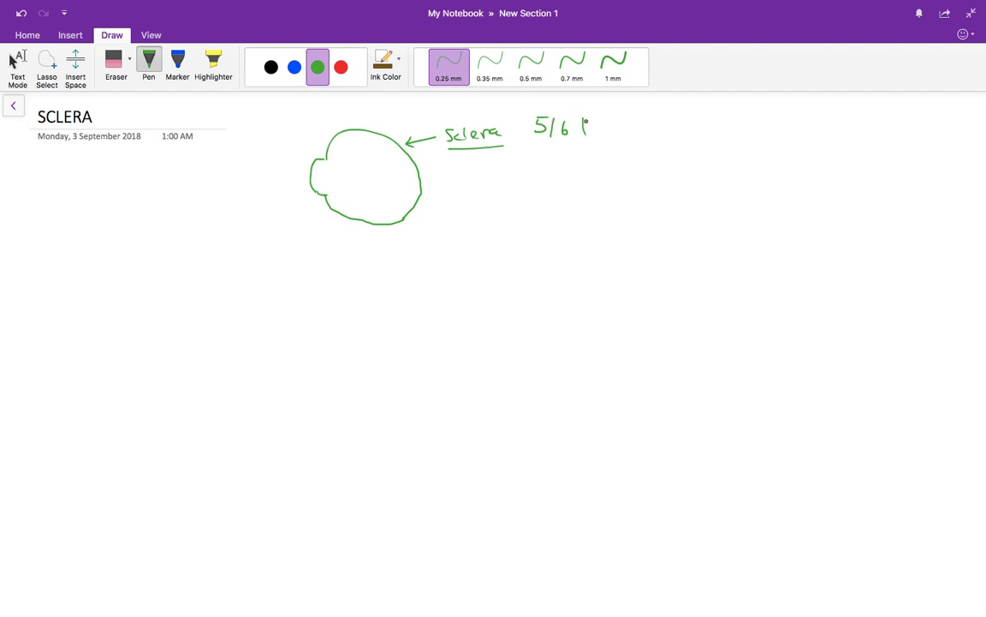
pyautogui.moveTo(585, 137); pyautogui.dragTo(625, 129)
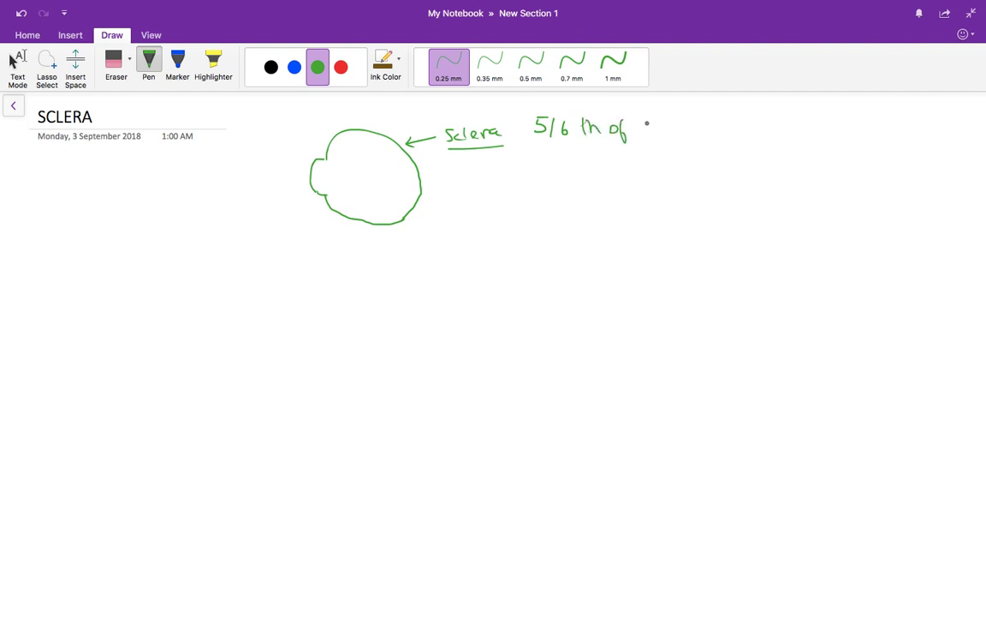
pyautogui.moveTo(637, 129); pyautogui.dragTo(694, 129)
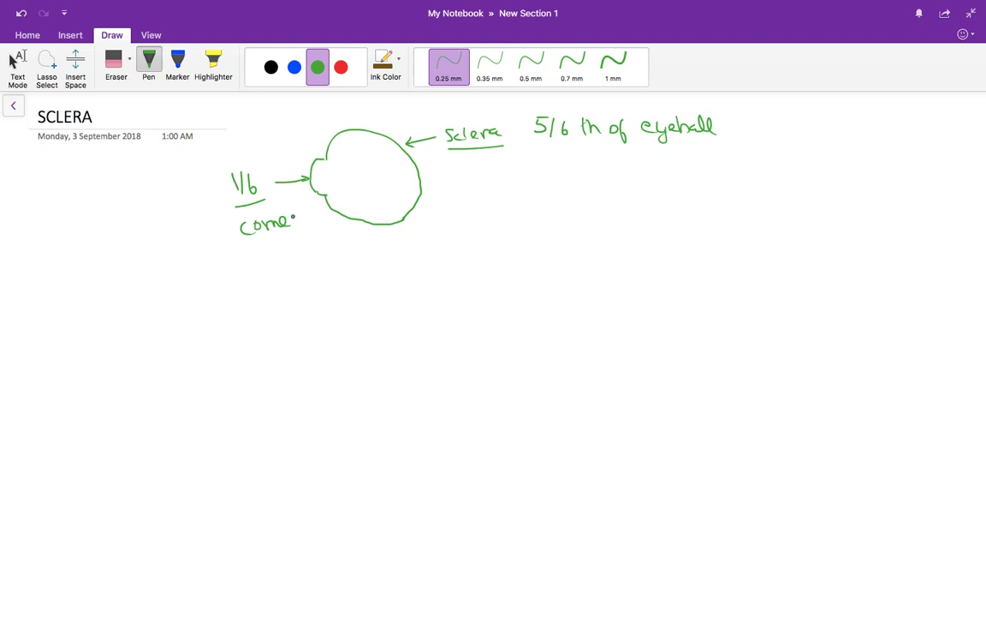
pyautogui.moveTo(477, 151); pyautogui.dragTo(479, 185)
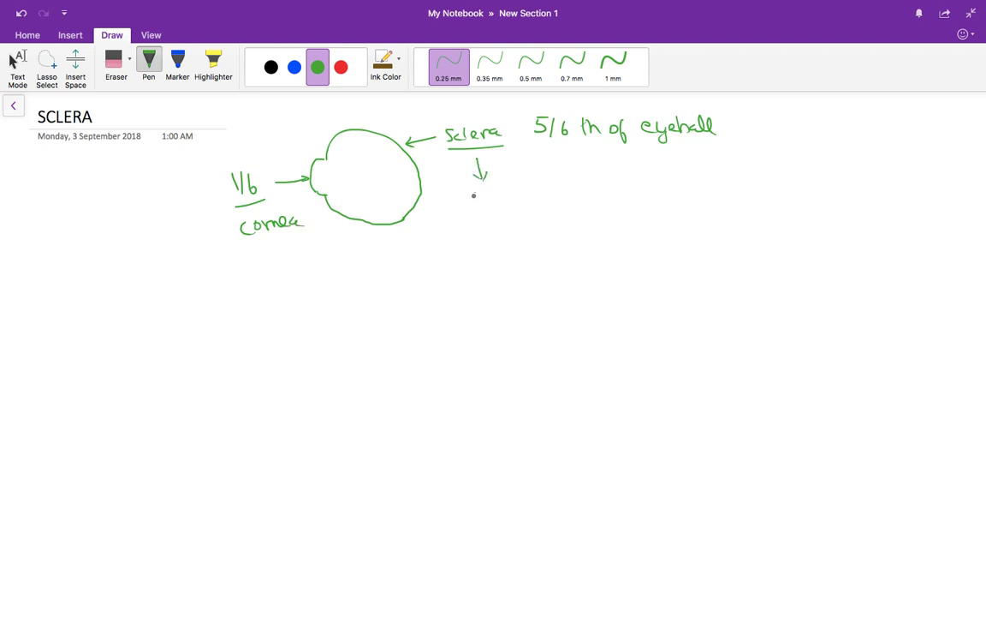
pyautogui.moveTo(473, 197); pyautogui.dragTo(528, 197)
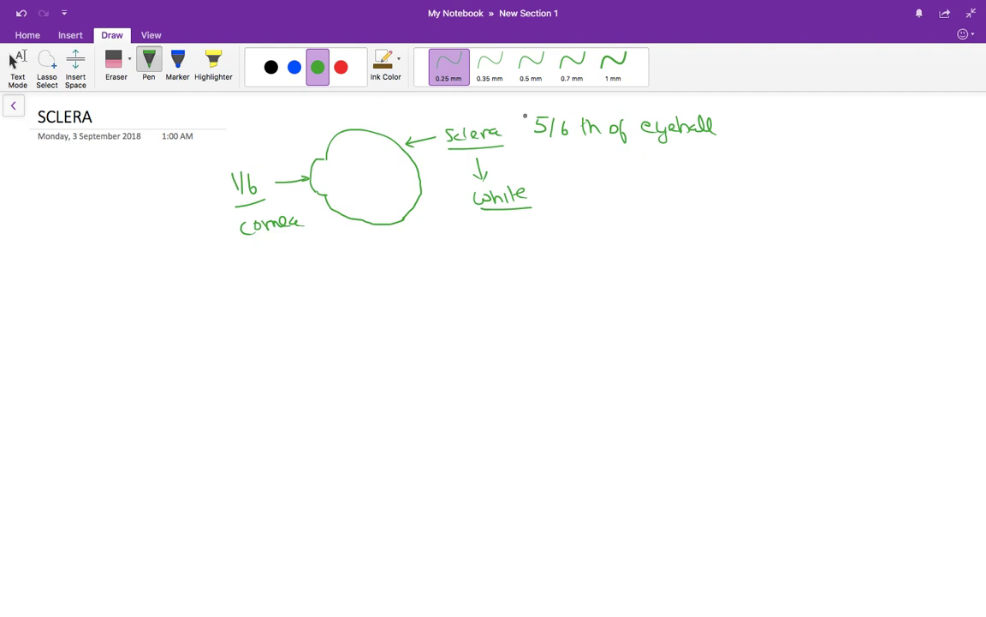
# - Add a red arrow from White to an underlined 'Protective', then return to green ink
pyautogui.click(341, 67)
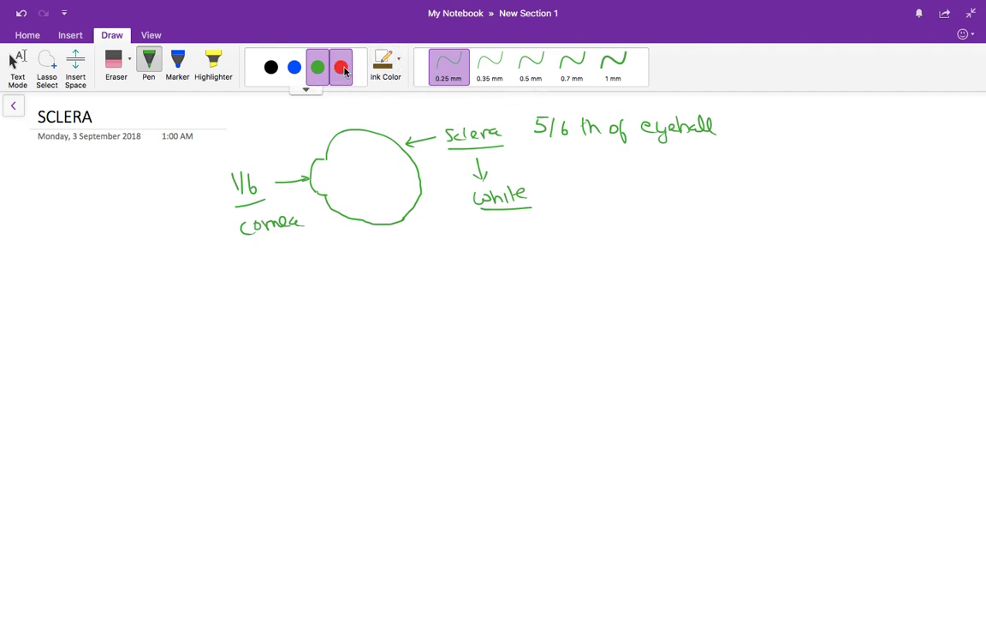
pyautogui.click(339, 65)
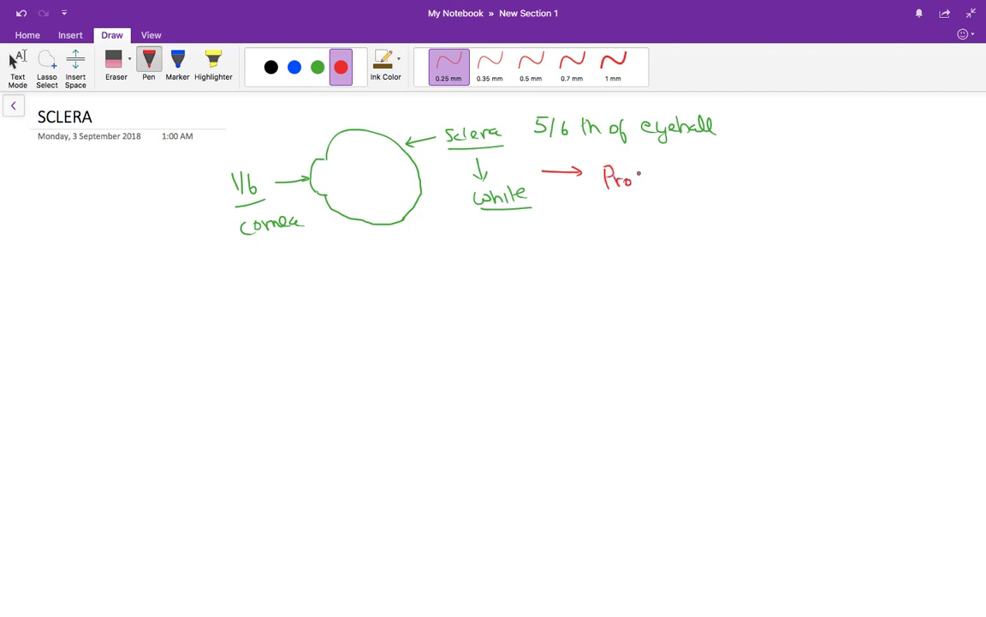
pyautogui.moveTo(637, 176); pyautogui.dragTo(696, 177)
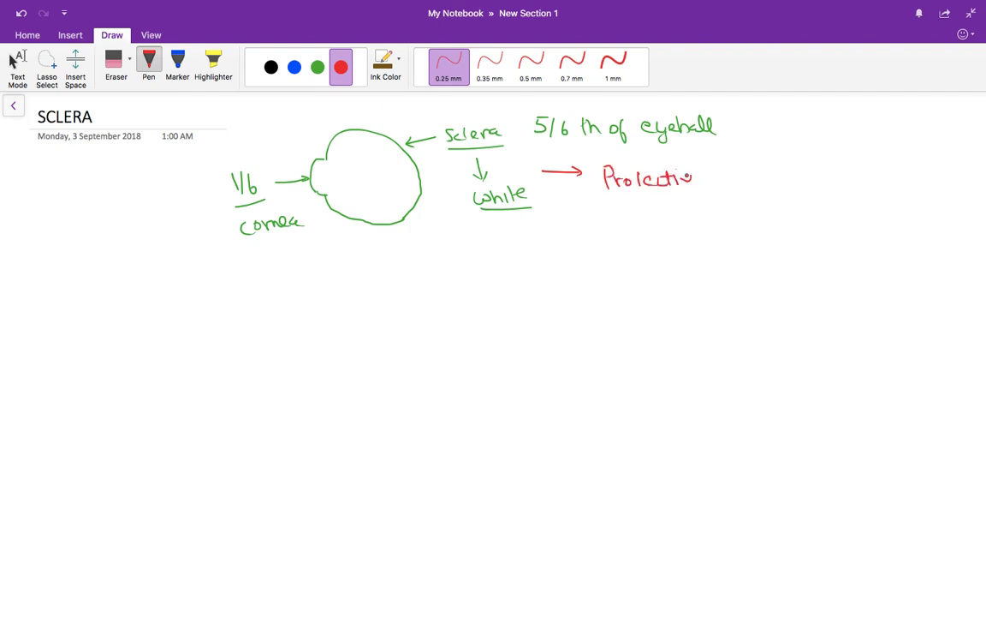
pyautogui.moveTo(602, 202); pyautogui.dragTo(710, 202)
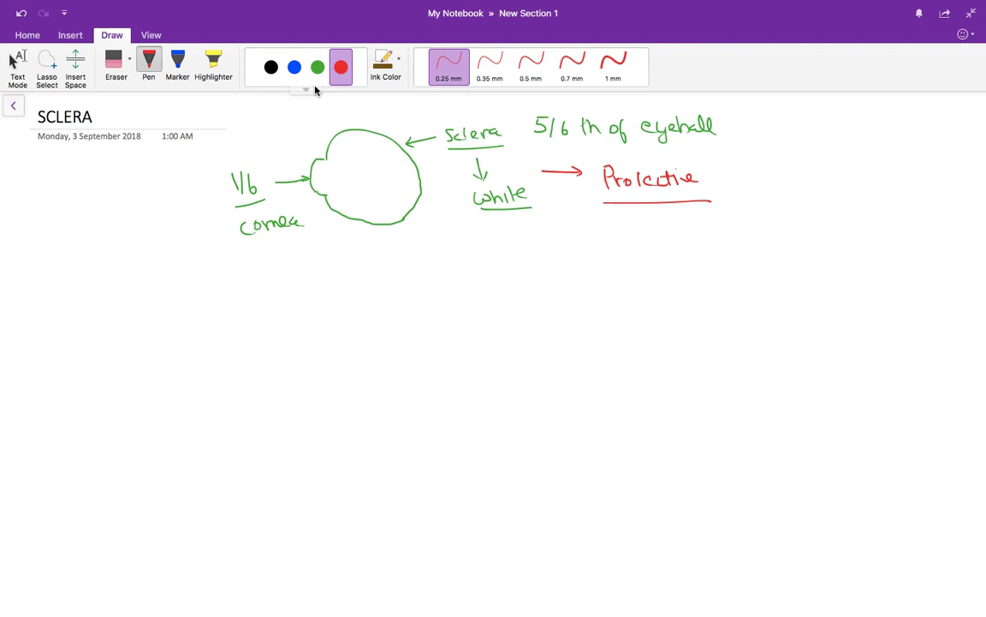
pyautogui.click(317, 65)
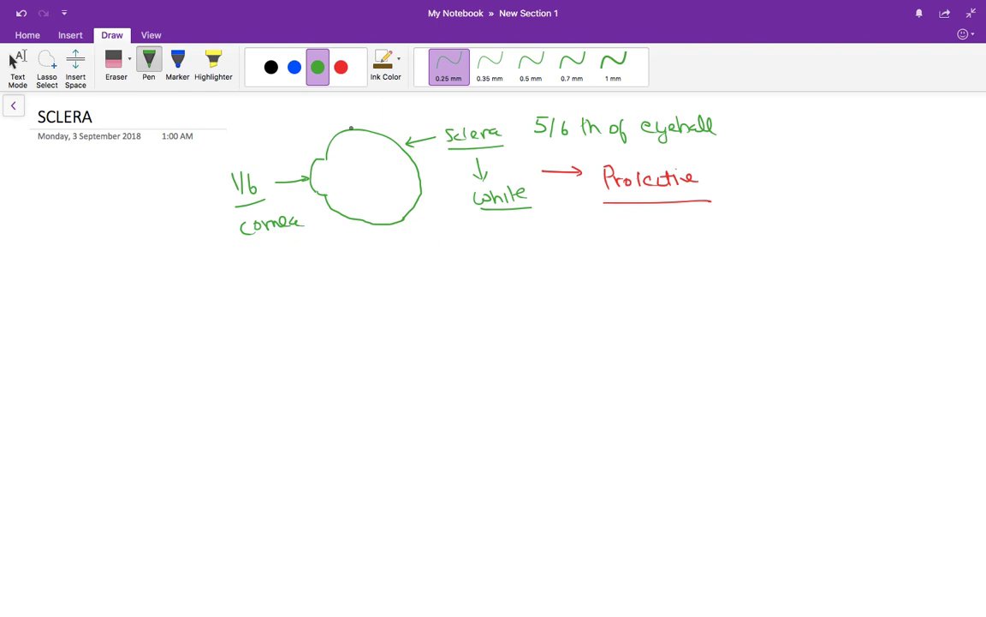
# - Write Thinnest and Thickest in green below the diagram
pyautogui.moveTo(428, 260); pyautogui.dragTo(442, 274)
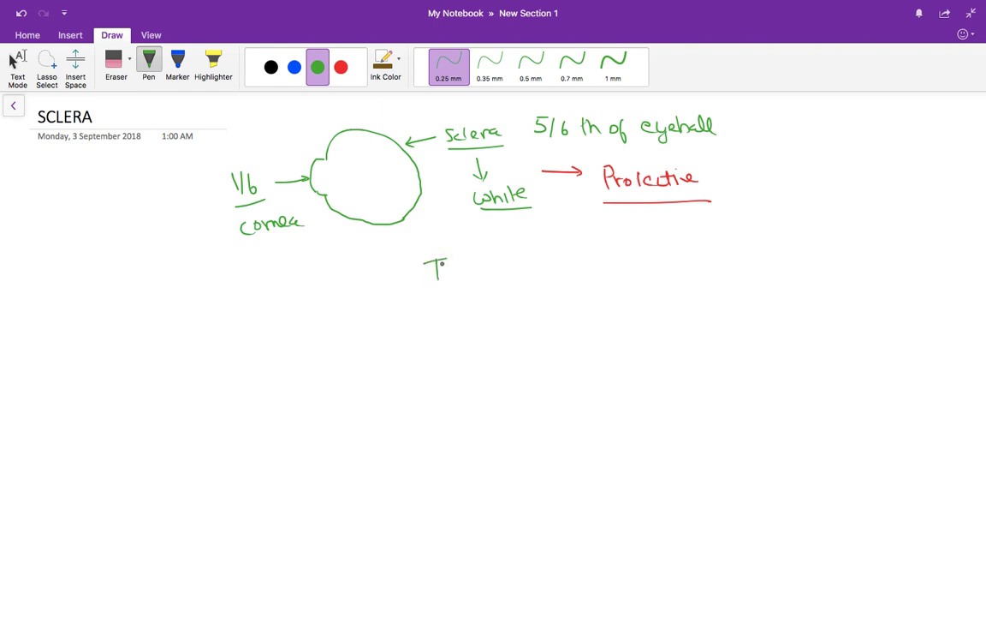
pyautogui.moveTo(432, 270); pyautogui.dragTo(500, 271)
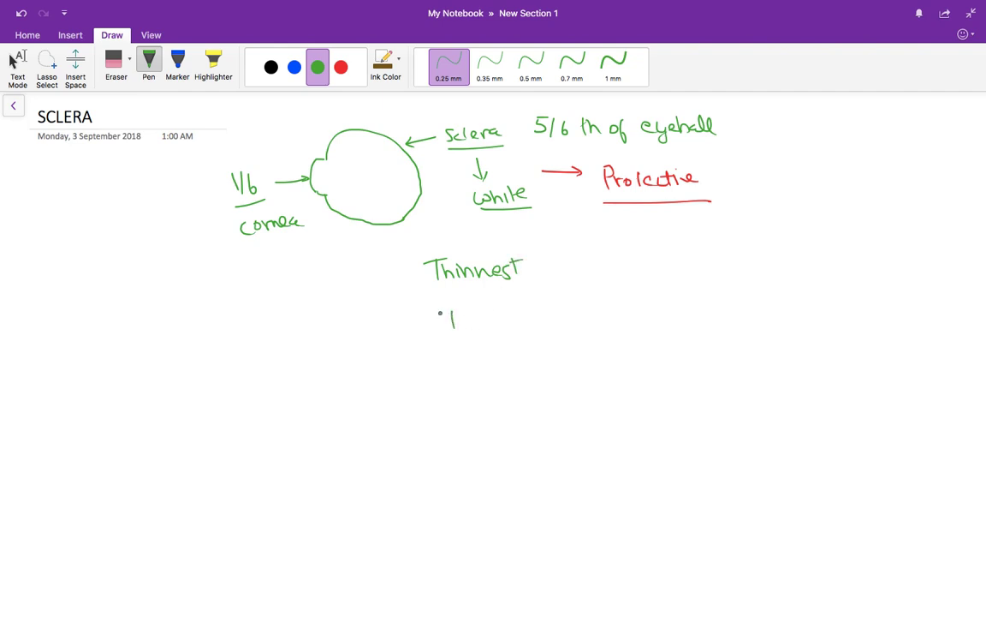
pyautogui.moveTo(439, 317); pyautogui.dragTo(507, 317)
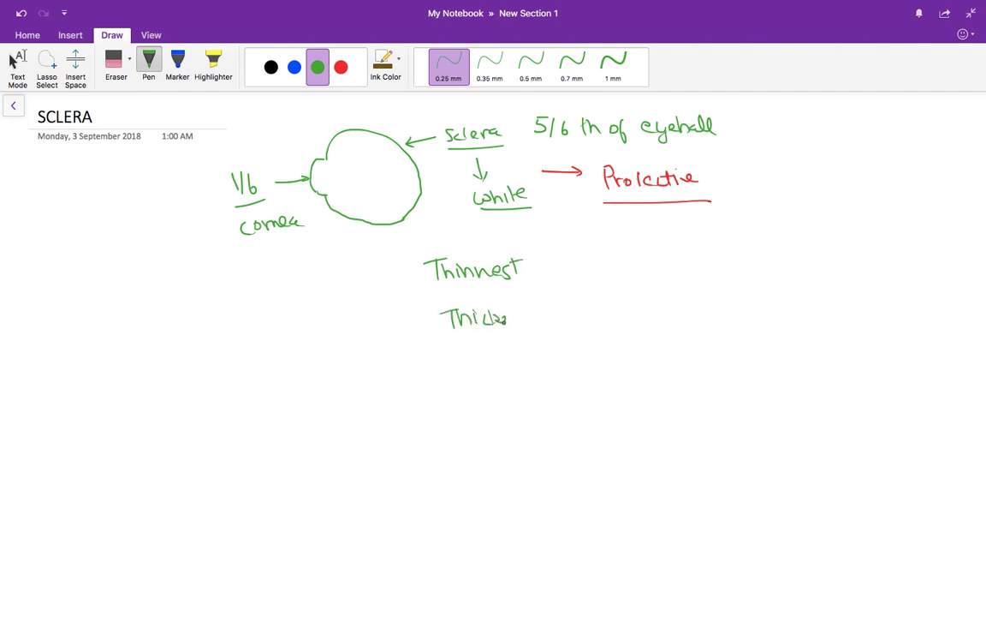
pyautogui.click(341, 67)
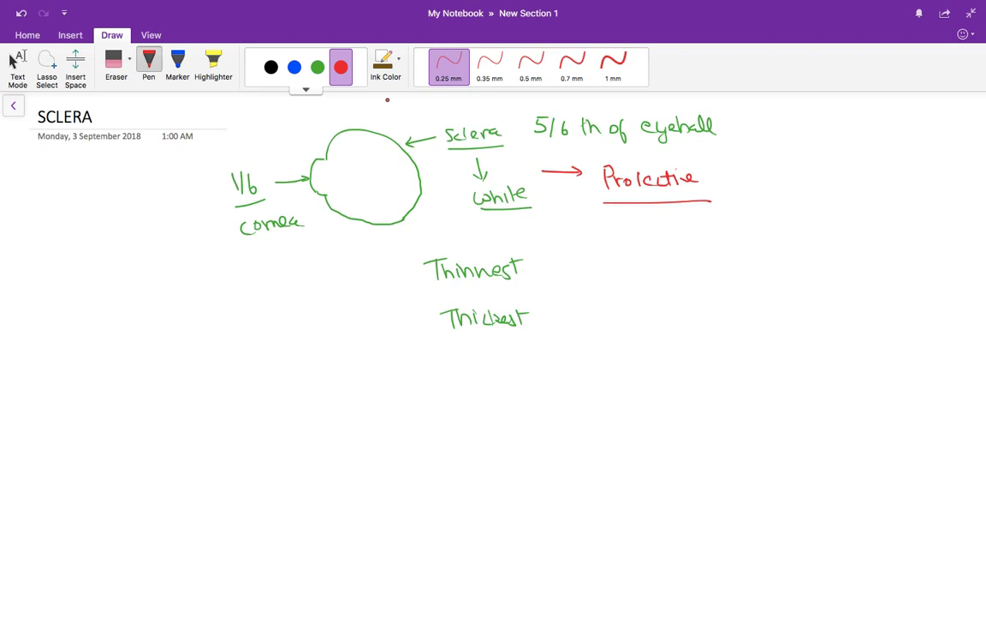
# - Add a red arrow from Thinnest reading 'Post to the Ins. EOM'
pyautogui.moveTo(534, 267); pyautogui.dragTo(563, 267)
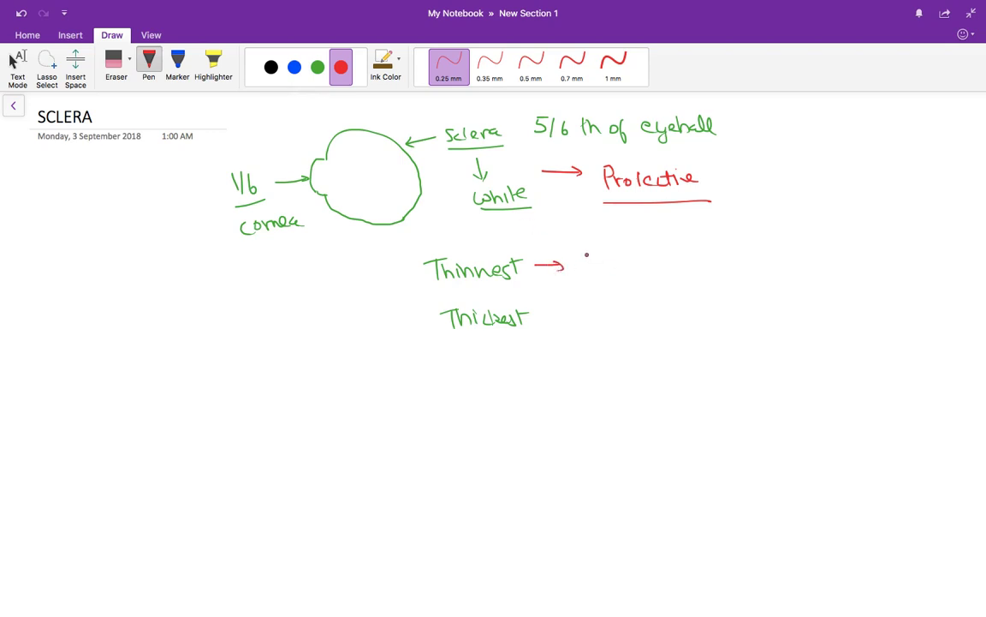
pyautogui.moveTo(586, 264); pyautogui.dragTo(651, 264)
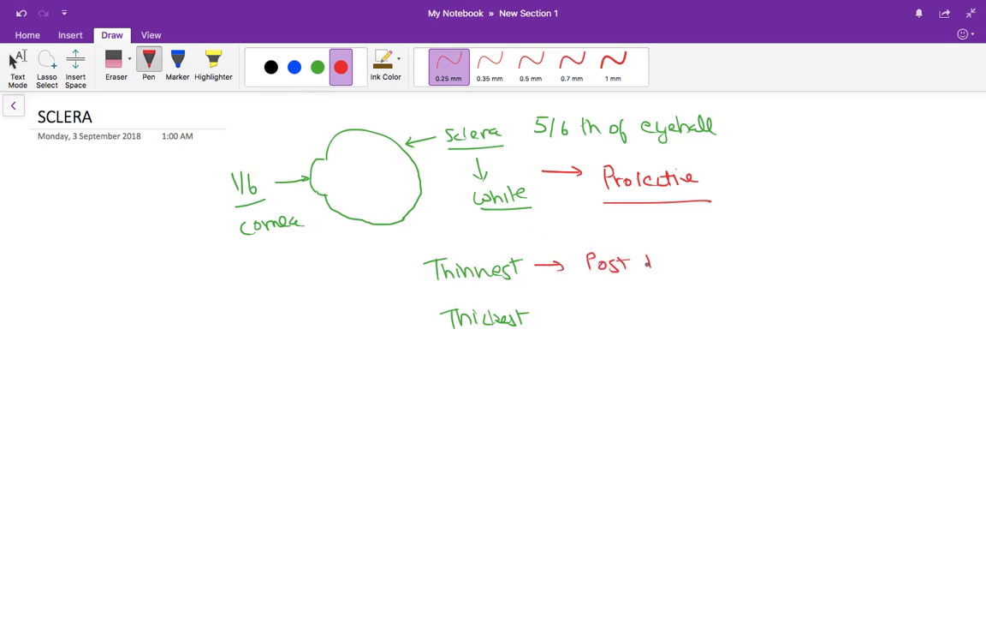
pyautogui.moveTo(634, 261); pyautogui.dragTo(740, 260)
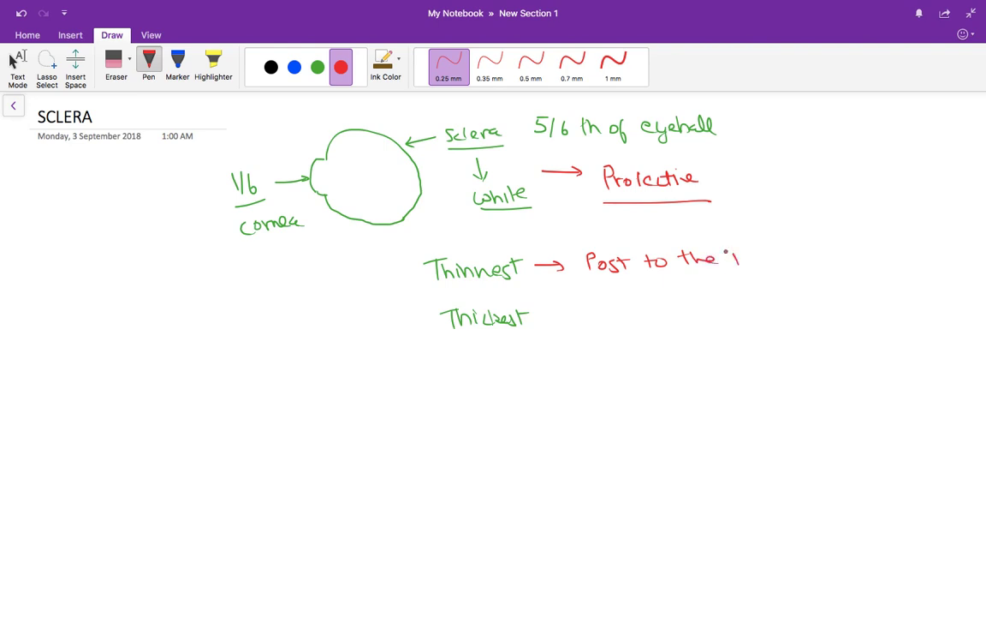
pyautogui.moveTo(723, 257); pyautogui.dragTo(769, 270)
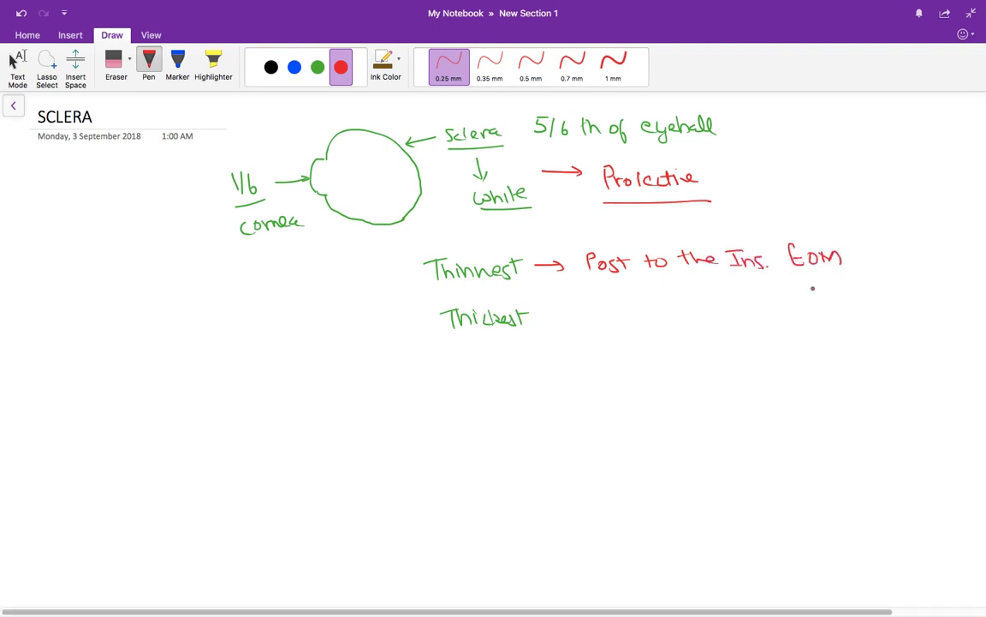
# - Add a red arrow from Thickest reading 'Near the attachment of ON', then pick blue ink
pyautogui.moveTo(541, 317); pyautogui.dragTo(565, 317)
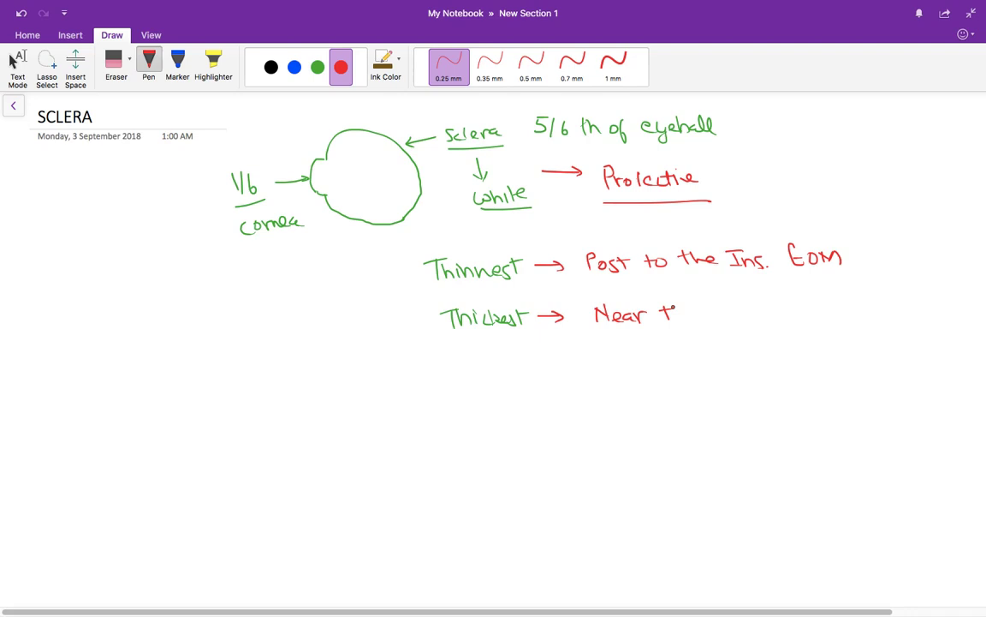
pyautogui.moveTo(677, 311); pyautogui.dragTo(762, 312)
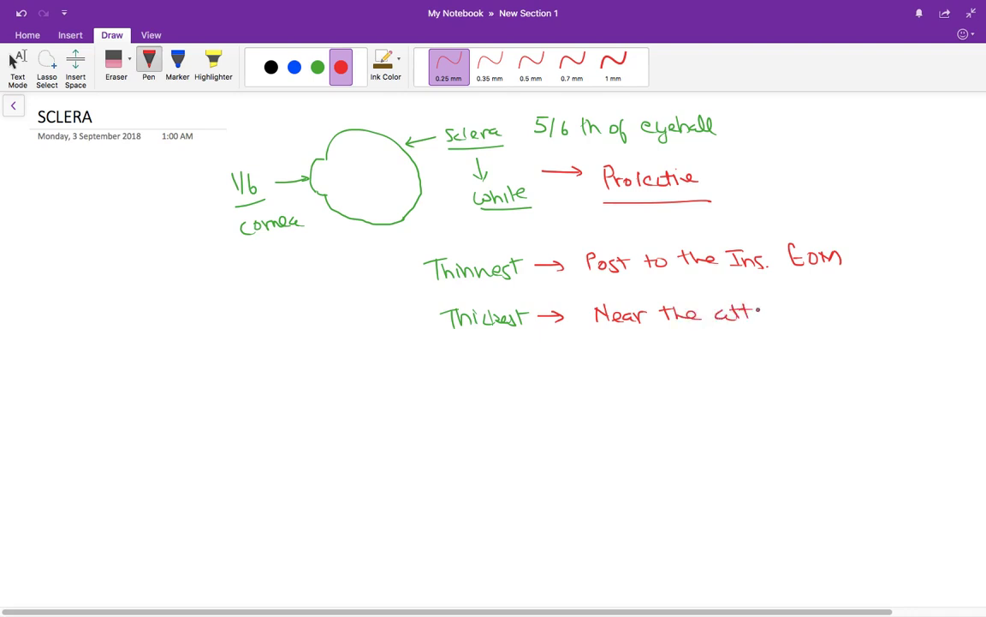
pyautogui.moveTo(753, 312); pyautogui.dragTo(819, 312)
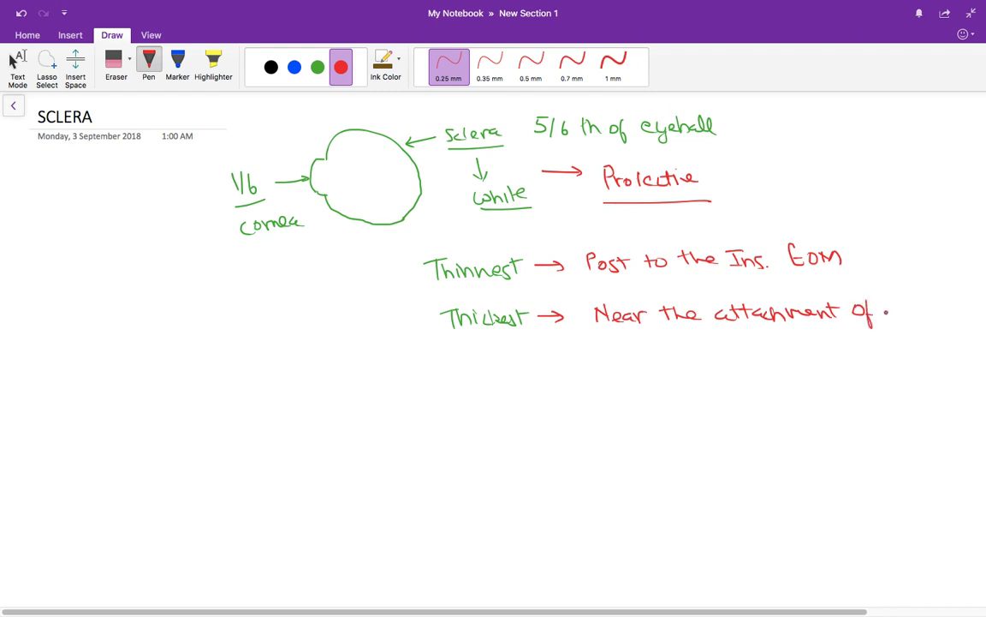
pyautogui.write('ON')
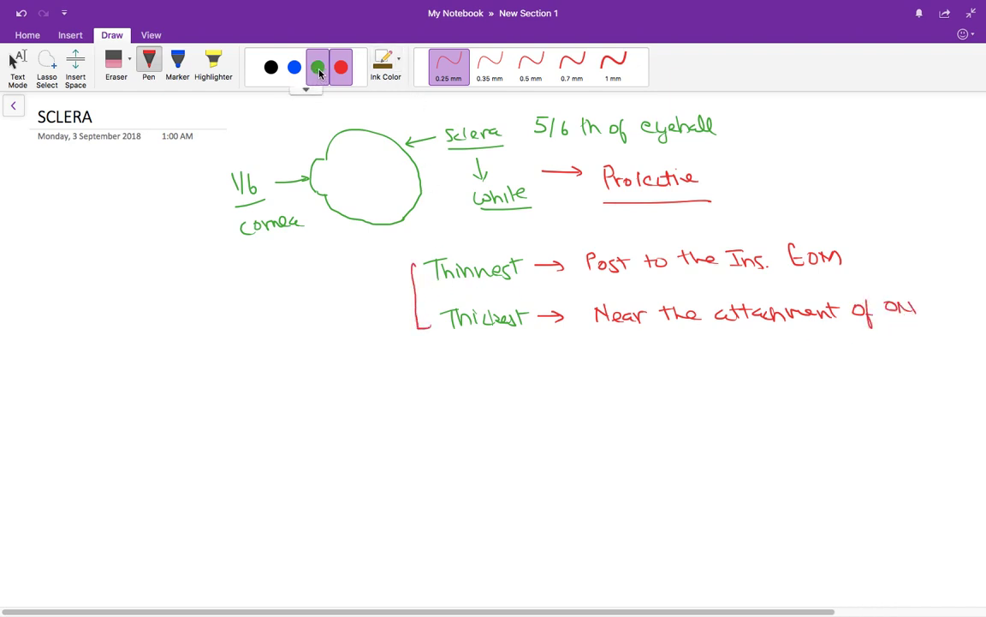
pyautogui.click(294, 67)
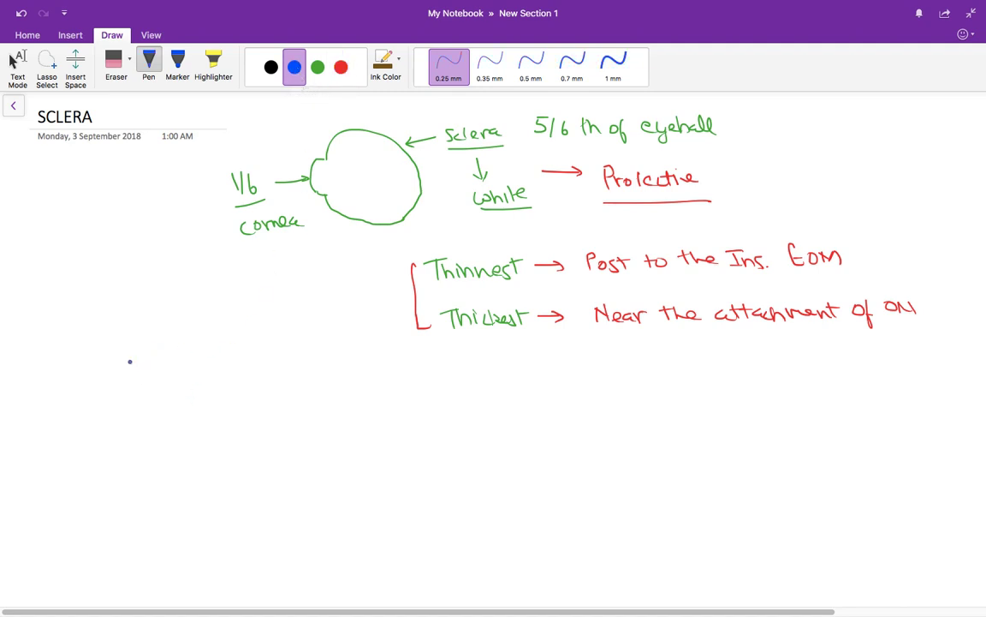
# - Write underlined 'Sclera' in blue with an arrow to 'Type 1 Collagen'
pyautogui.moveTo(130, 359); pyautogui.dragTo(167, 377)
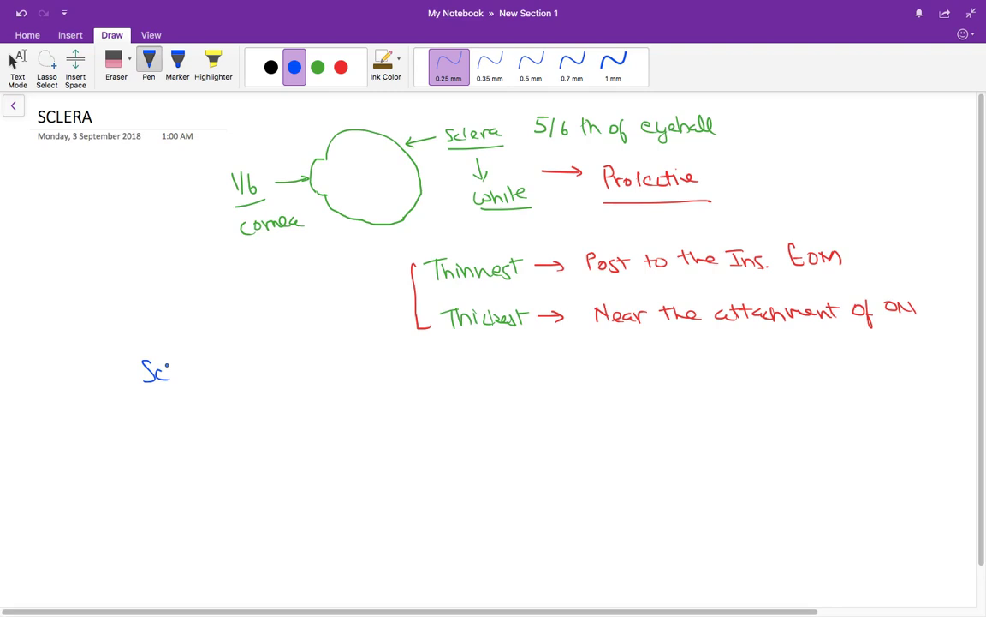
pyautogui.moveTo(162, 369); pyautogui.dragTo(209, 397)
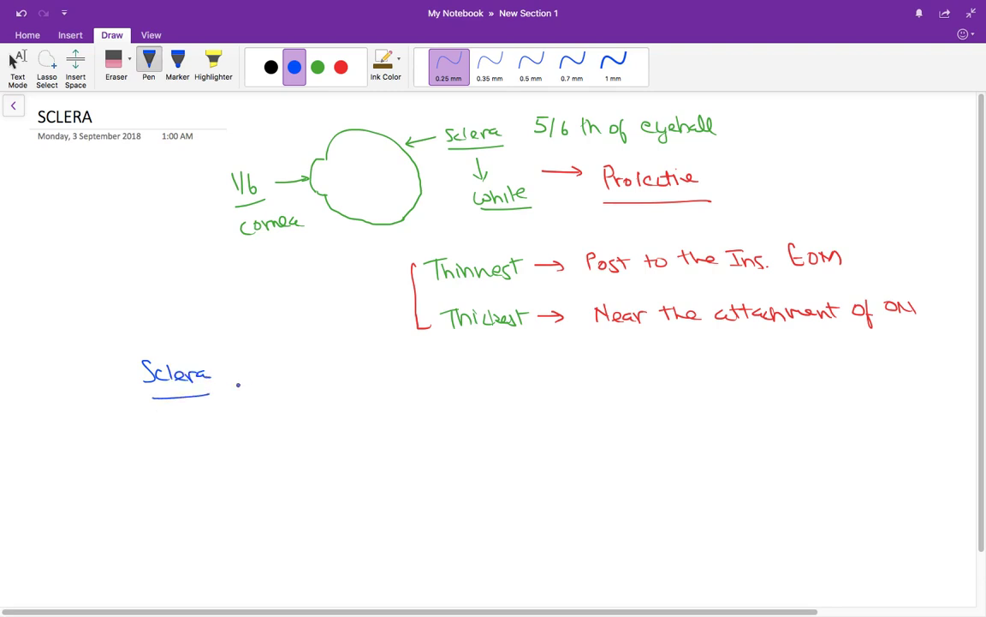
pyautogui.moveTo(243, 383); pyautogui.dragTo(308, 380)
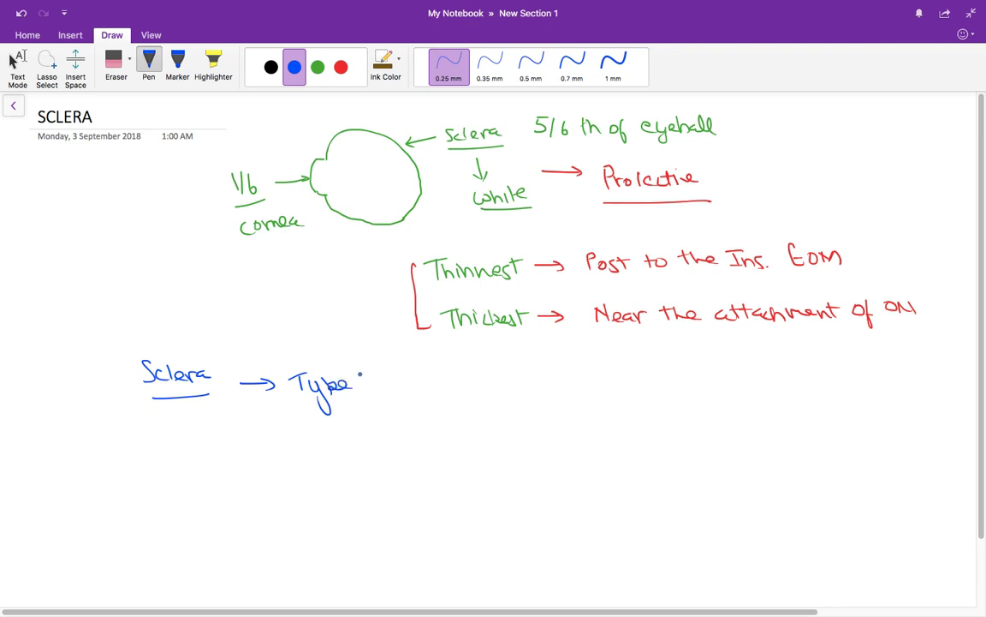
pyautogui.click(271, 67)
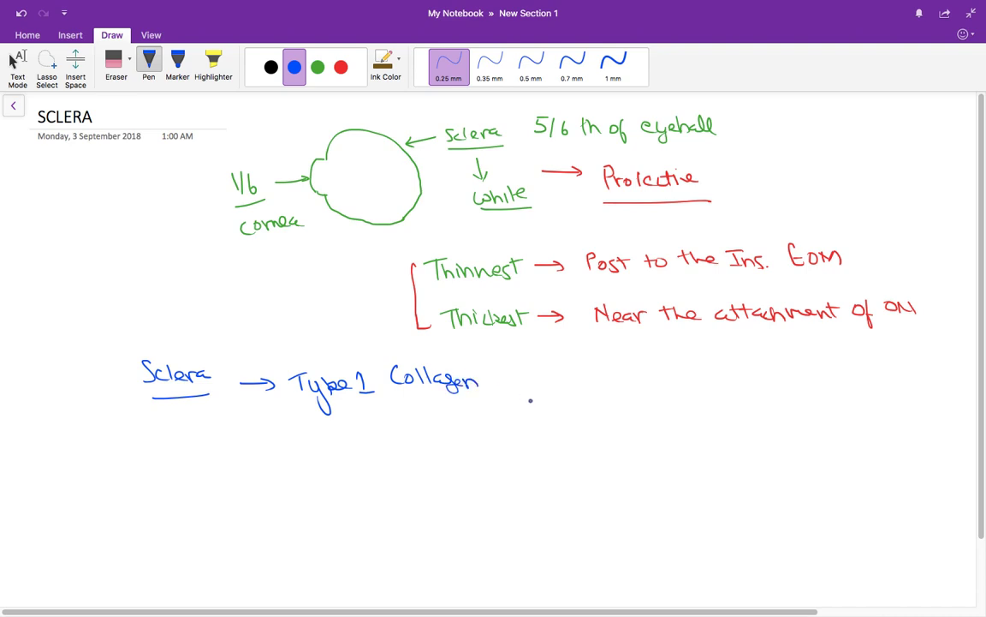
pyautogui.moveTo(270, 96)
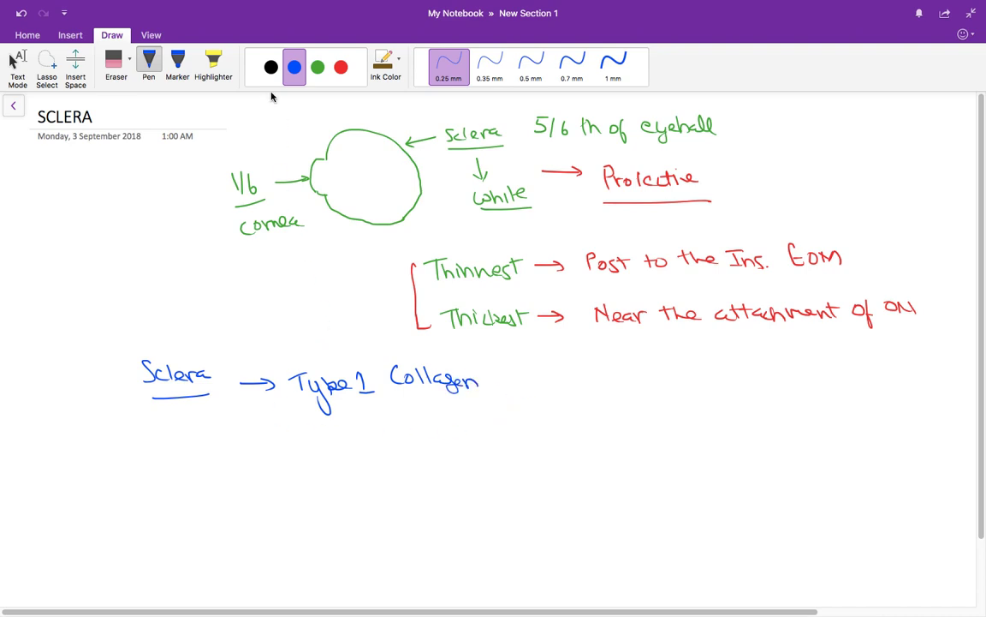
# - Write 'layers' in black with arrows to Episcleral, Stroma and Lamina fusca
pyautogui.click(271, 67)
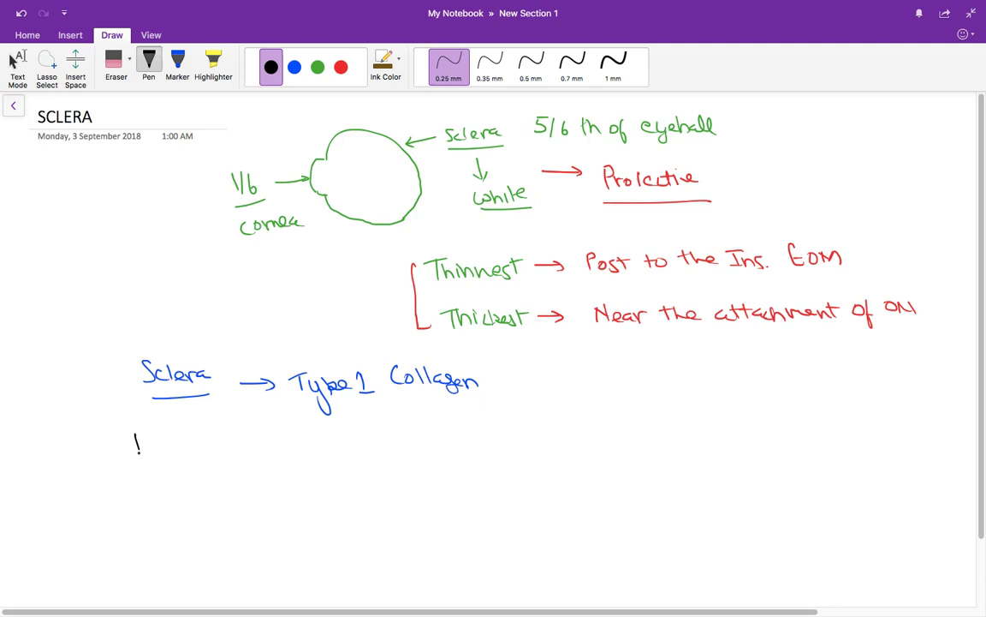
pyautogui.moveTo(137, 442); pyautogui.dragTo(163, 466)
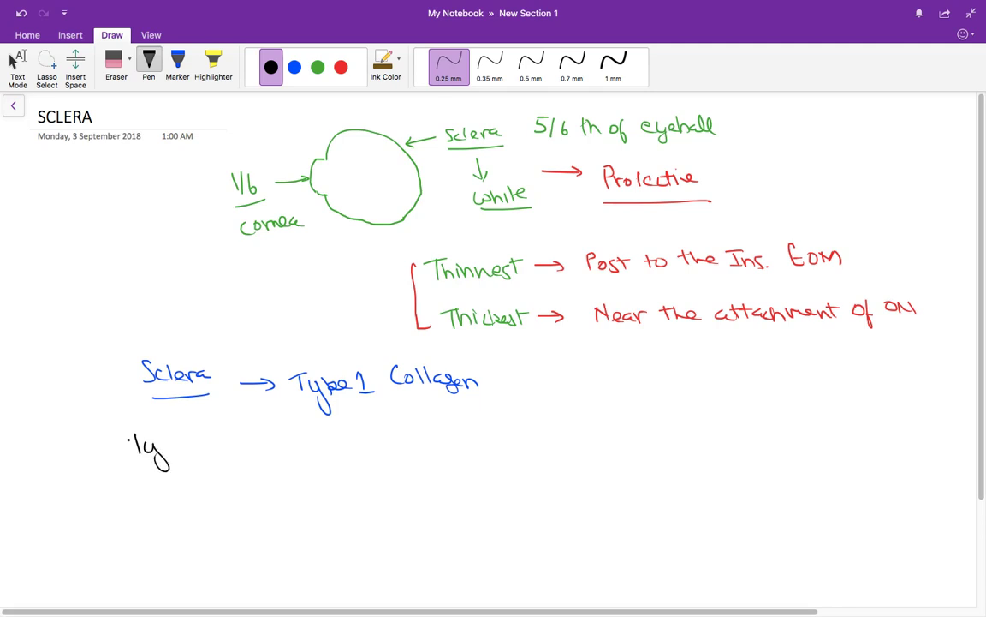
pyautogui.moveTo(137, 448); pyautogui.dragTo(192, 448)
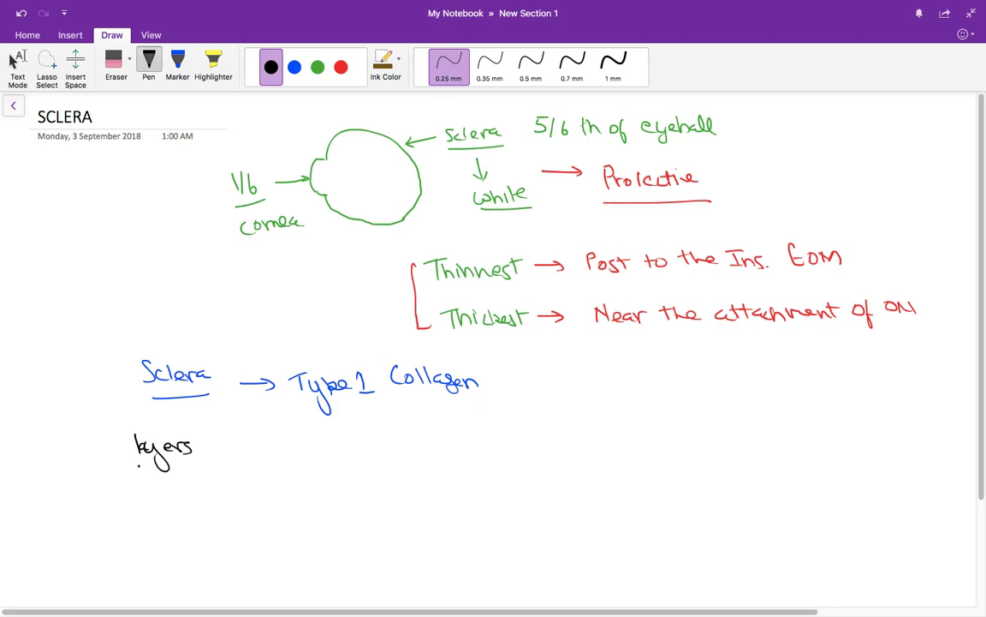
pyautogui.moveTo(214, 445); pyautogui.dragTo(283, 445)
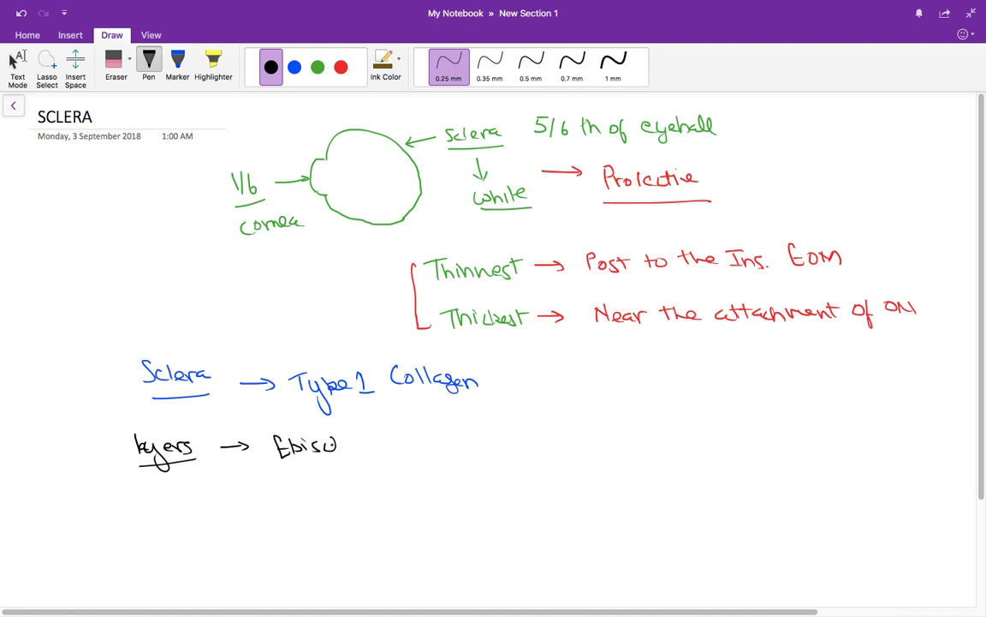
pyautogui.moveTo(325, 445); pyautogui.dragTo(386, 445)
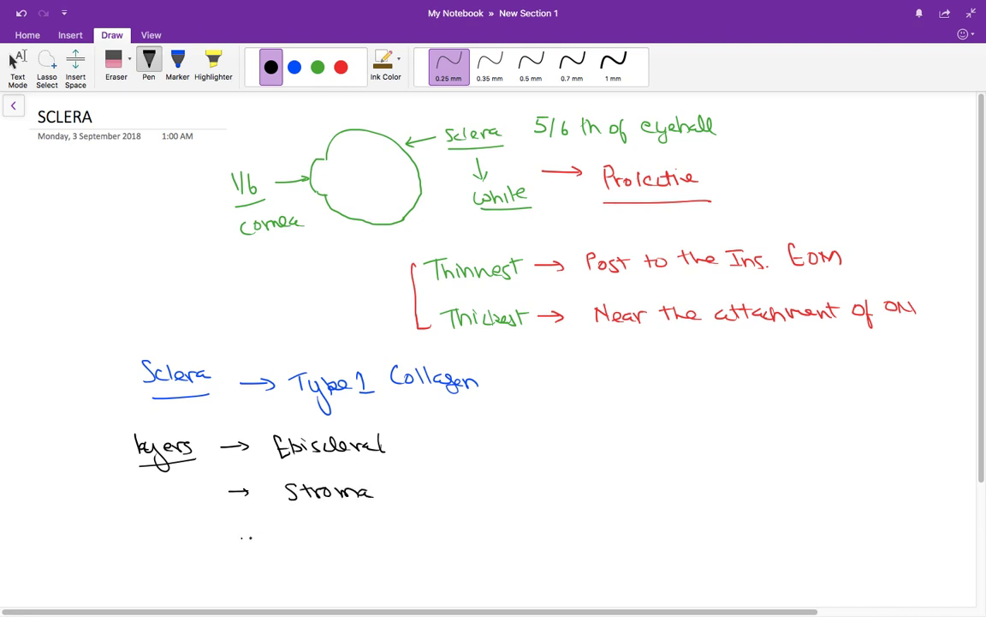
pyautogui.moveTo(240, 538); pyautogui.dragTo(329, 531)
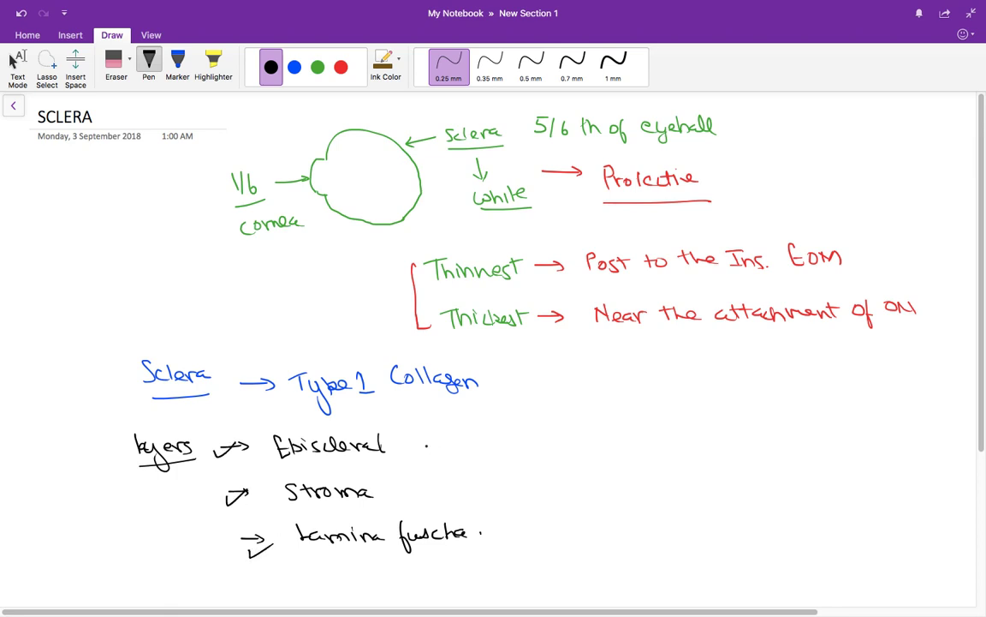
# - Note Episcleral as outermost, branching to Ant ciliary and Post ciliary
pyautogui.moveTo(407, 446); pyautogui.dragTo(483, 445)
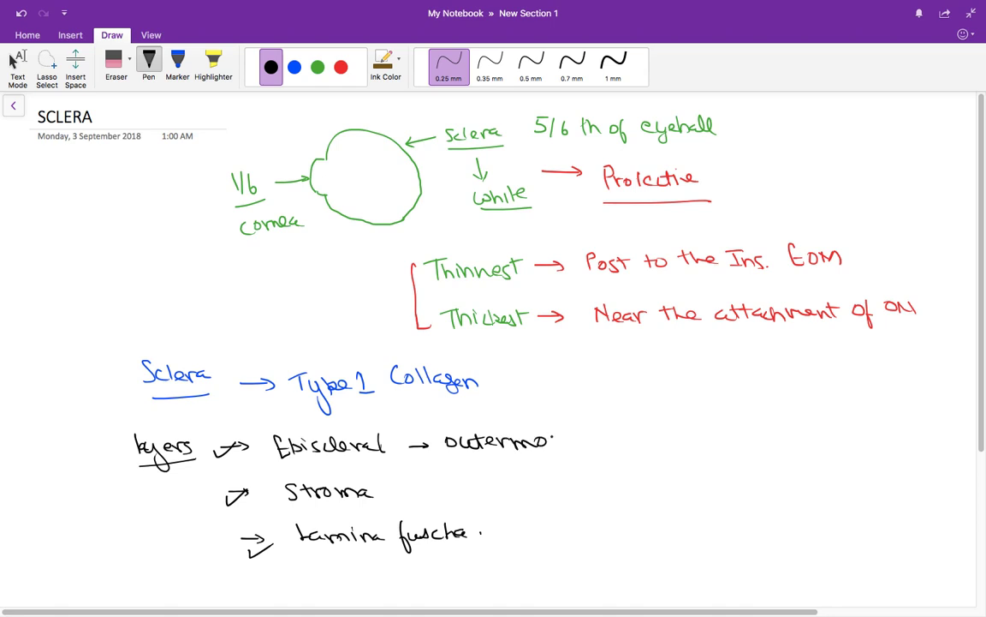
pyautogui.moveTo(599, 432); pyautogui.dragTo(625, 416)
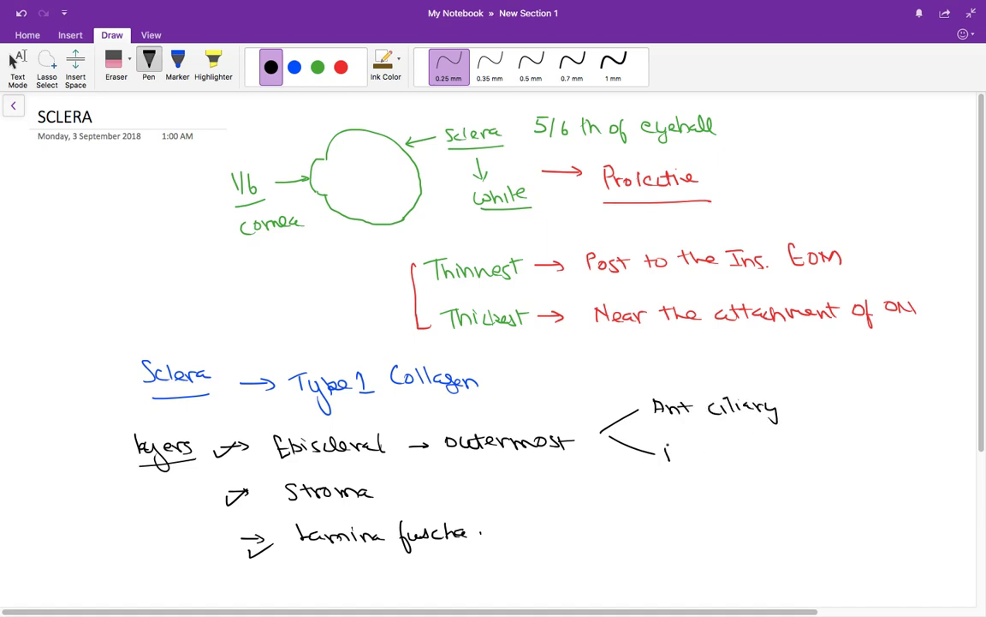
pyautogui.write('Post C')
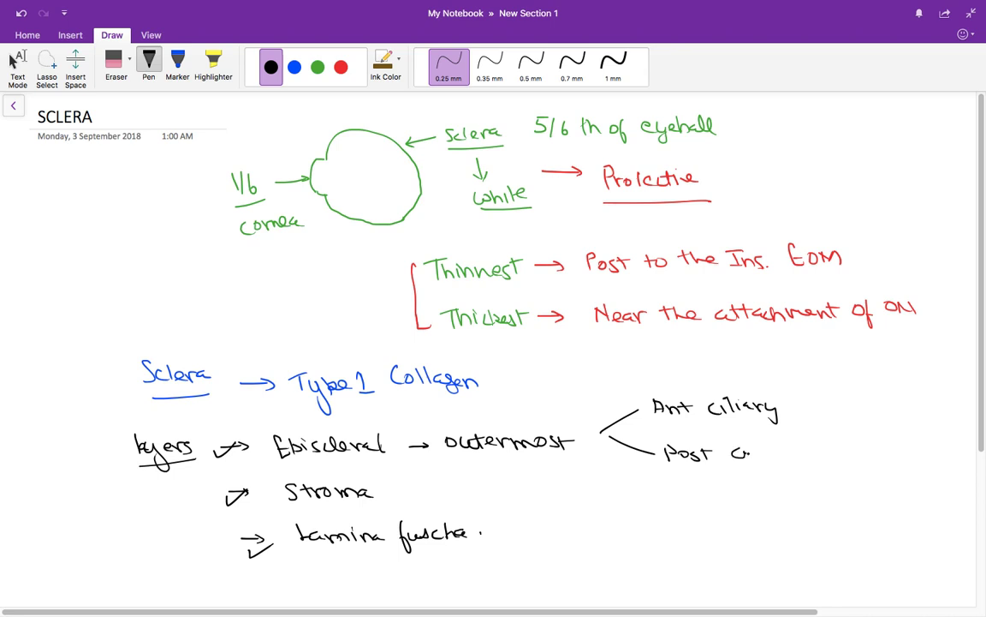
pyautogui.moveTo(733, 453); pyautogui.dragTo(805, 459)
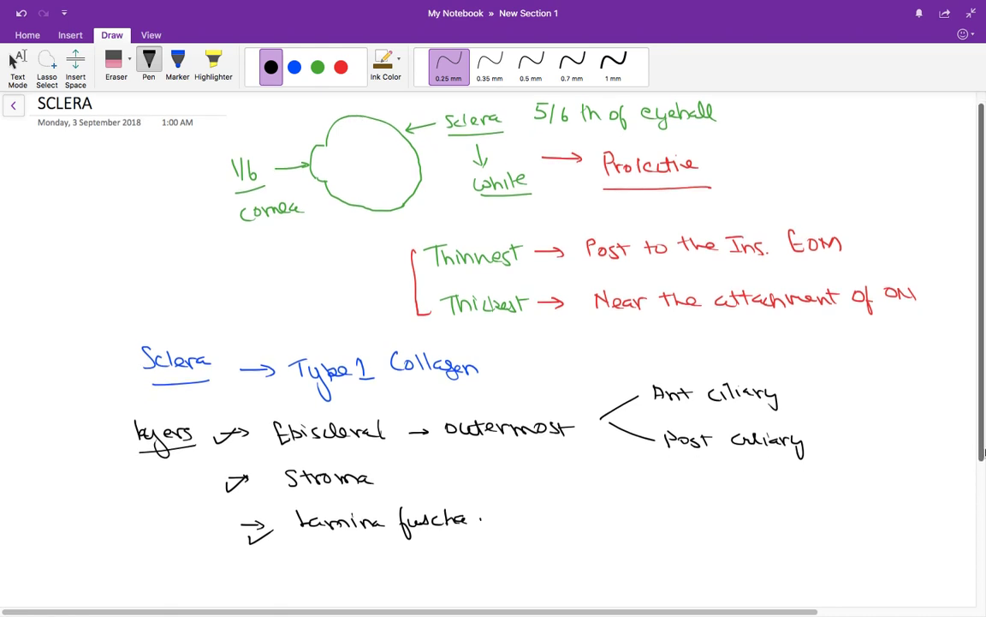
# - Write 'GAG, PG' after Stroma and underline it
pyautogui.scroll(-3)
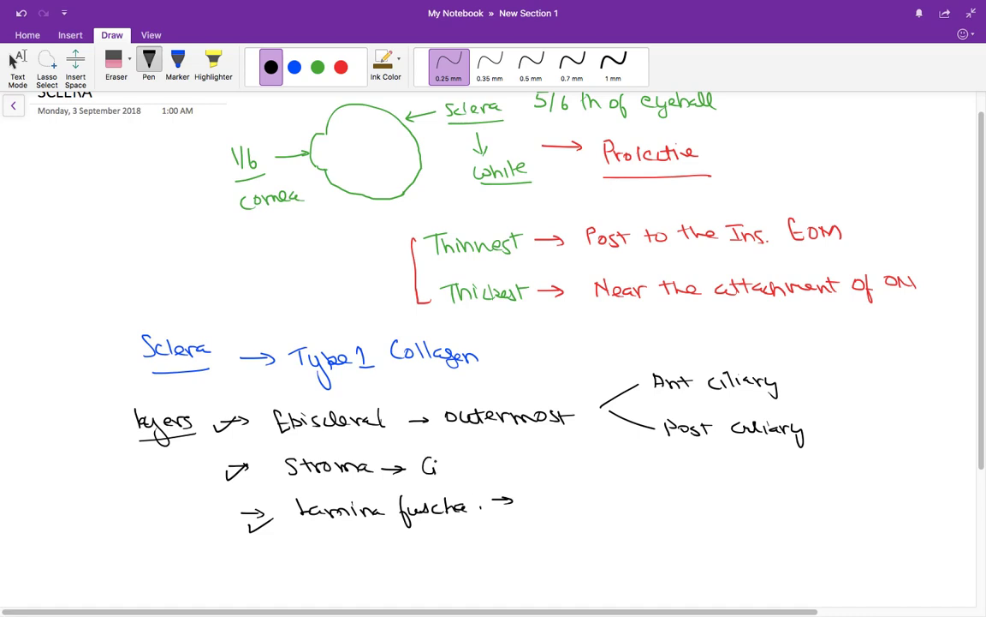
pyautogui.write('AG, P.')
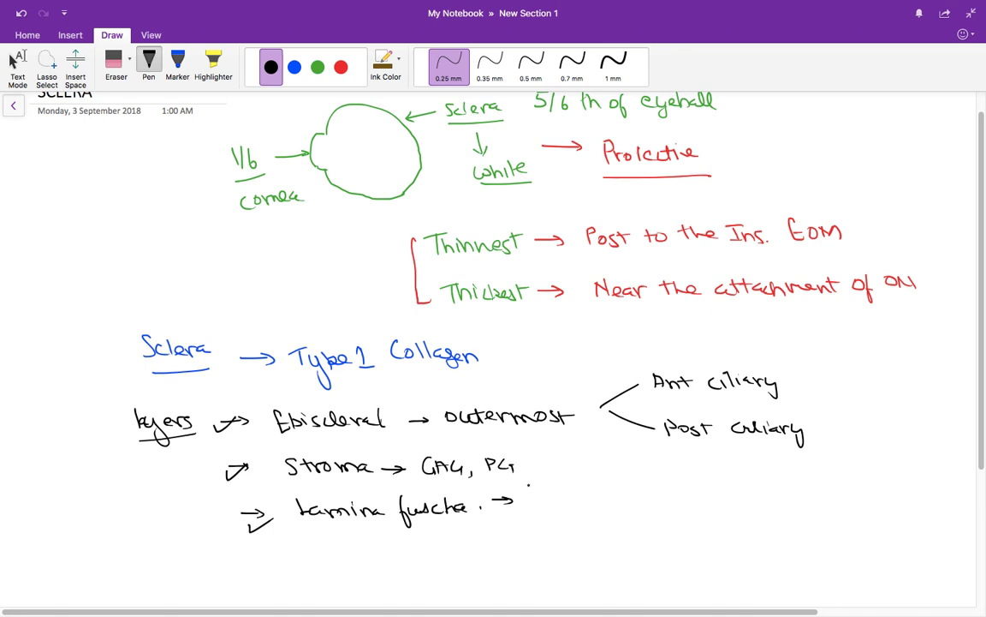
pyautogui.moveTo(445, 486); pyautogui.dragTo(523, 483)
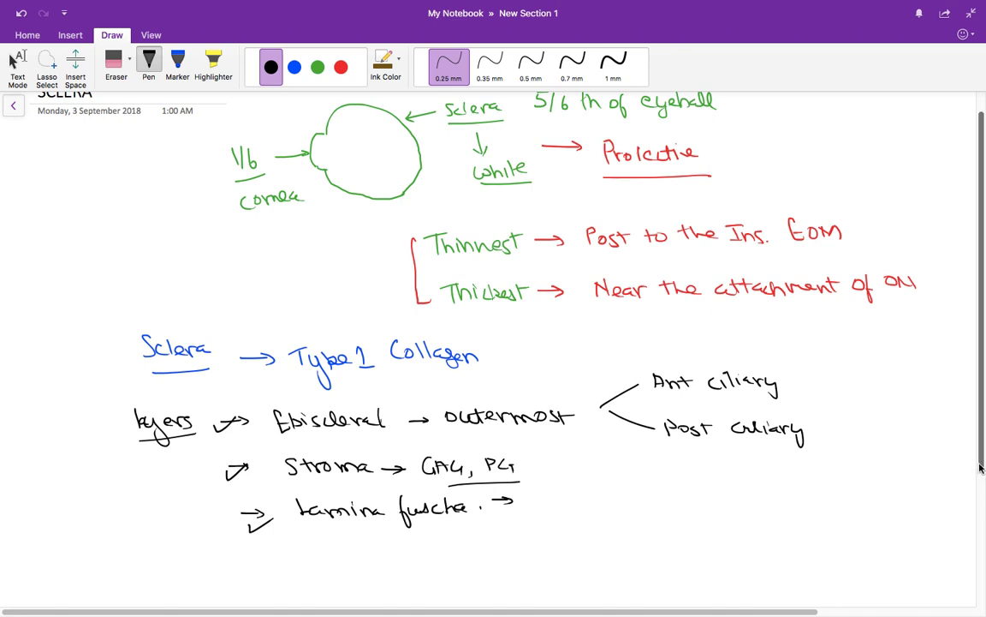
# - Draw a bracket joining the three layers with an arrow pointing at it
pyautogui.scroll(-3)
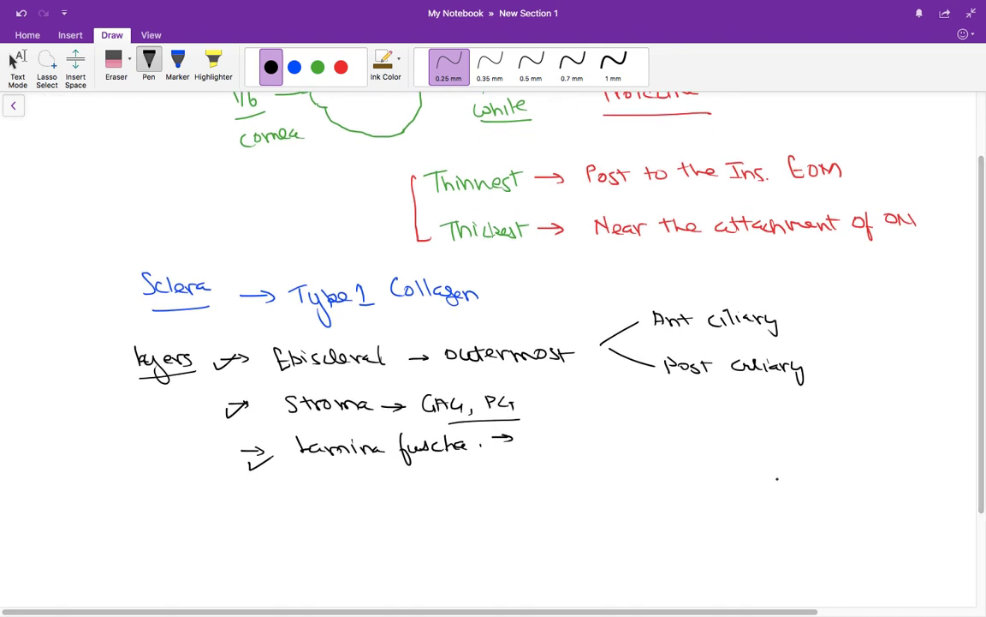
pyautogui.click(305, 65)
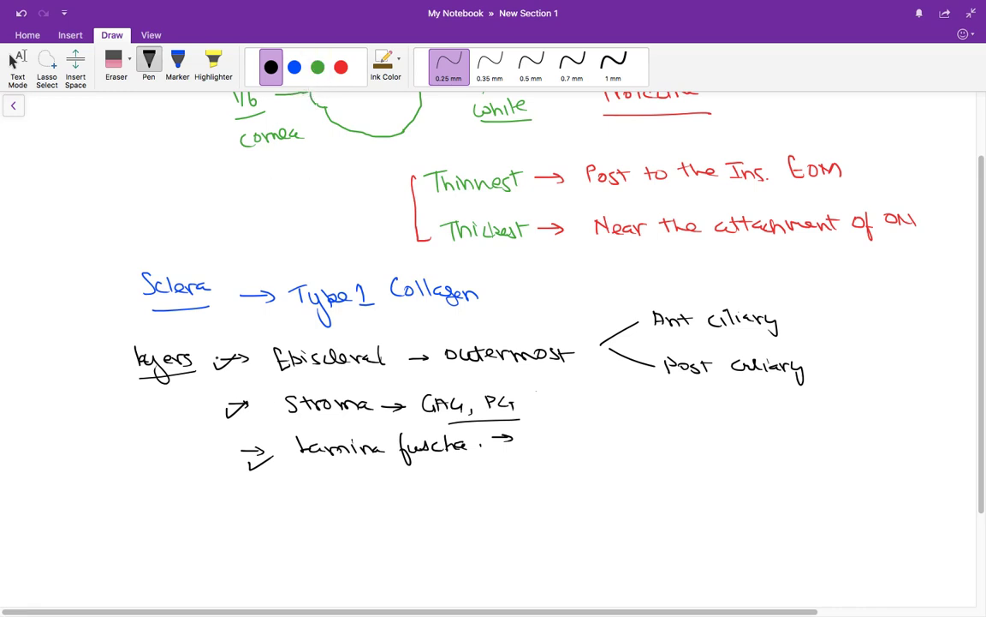
pyautogui.moveTo(215, 352); pyautogui.dragTo(214, 462)
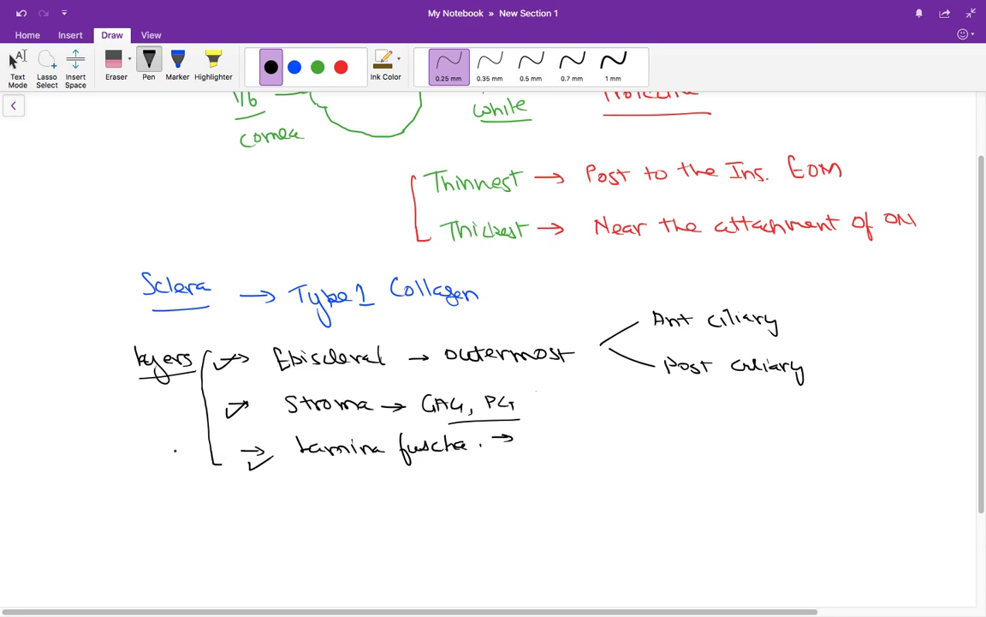
pyautogui.moveTo(140, 446); pyautogui.dragTo(167, 441)
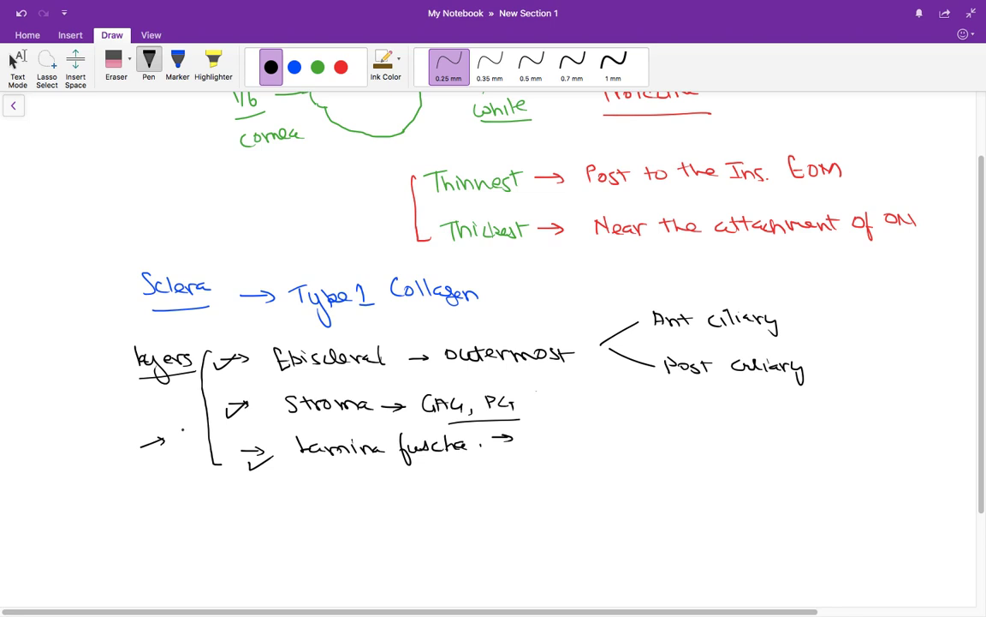
# - Write an underlined 'Episcleritis' heading in black with an arrow after it
pyautogui.scroll(-3)
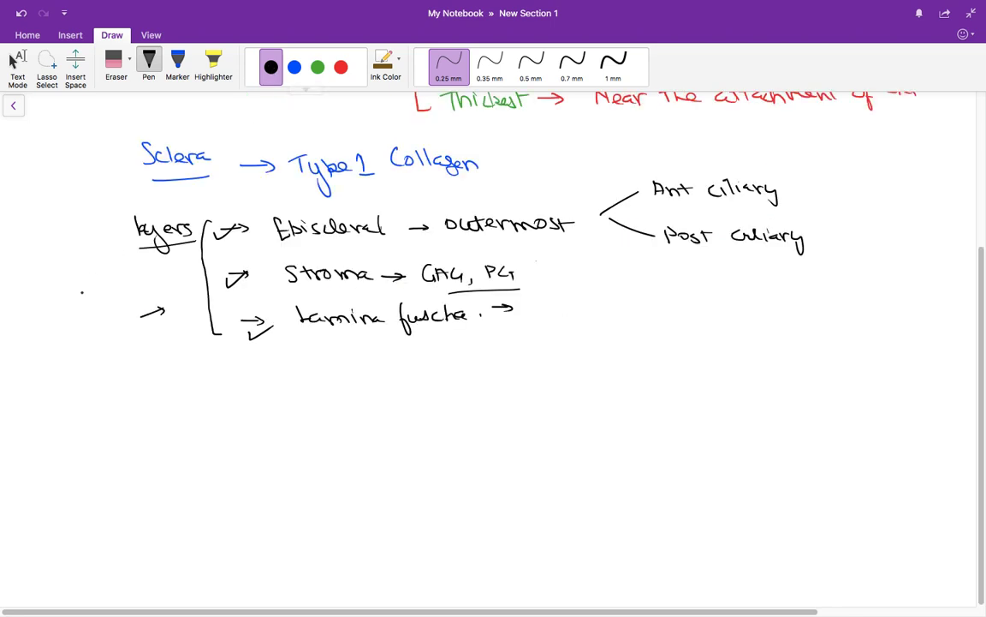
pyautogui.moveTo(77, 376); pyautogui.dragTo(69, 411)
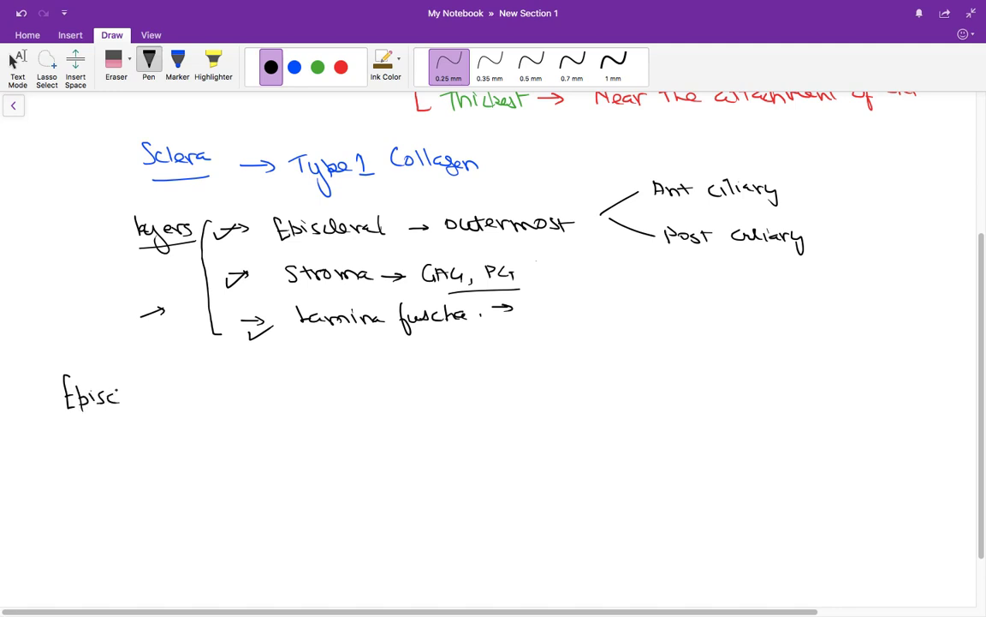
pyautogui.moveTo(117, 394); pyautogui.dragTo(168, 397)
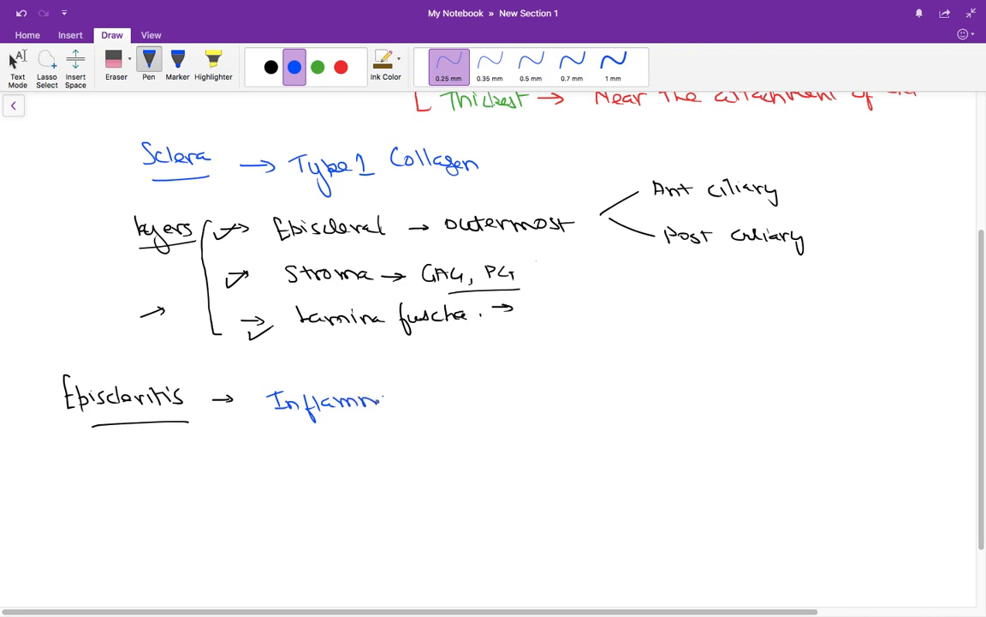
# - Finish 'Inflammation of Episclera' and note Ant. ciliary and post ciliary supply
pyautogui.write('ation of Ep')
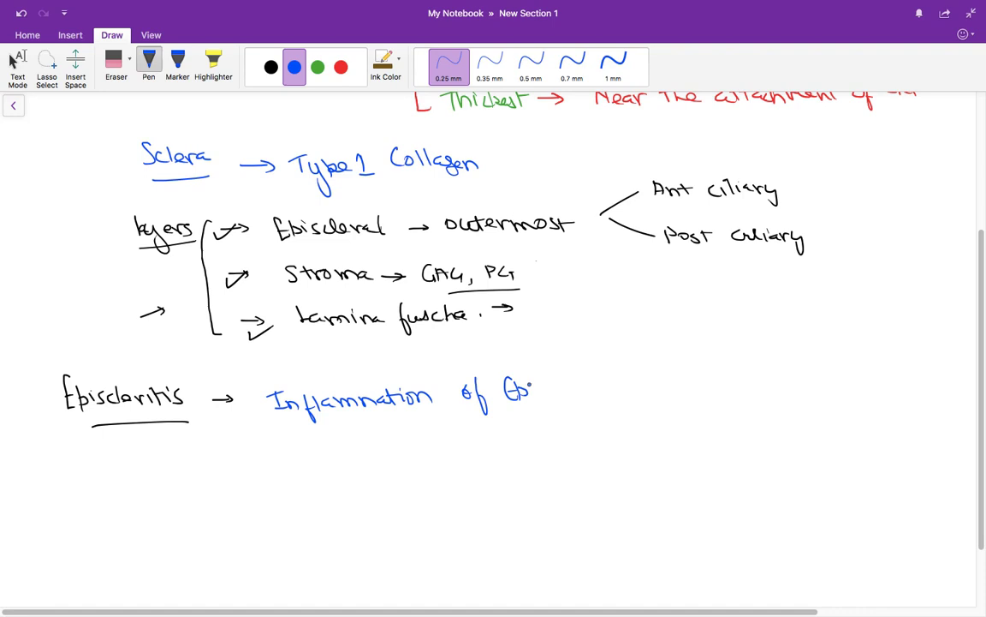
pyautogui.moveTo(514, 391); pyautogui.dragTo(600, 391)
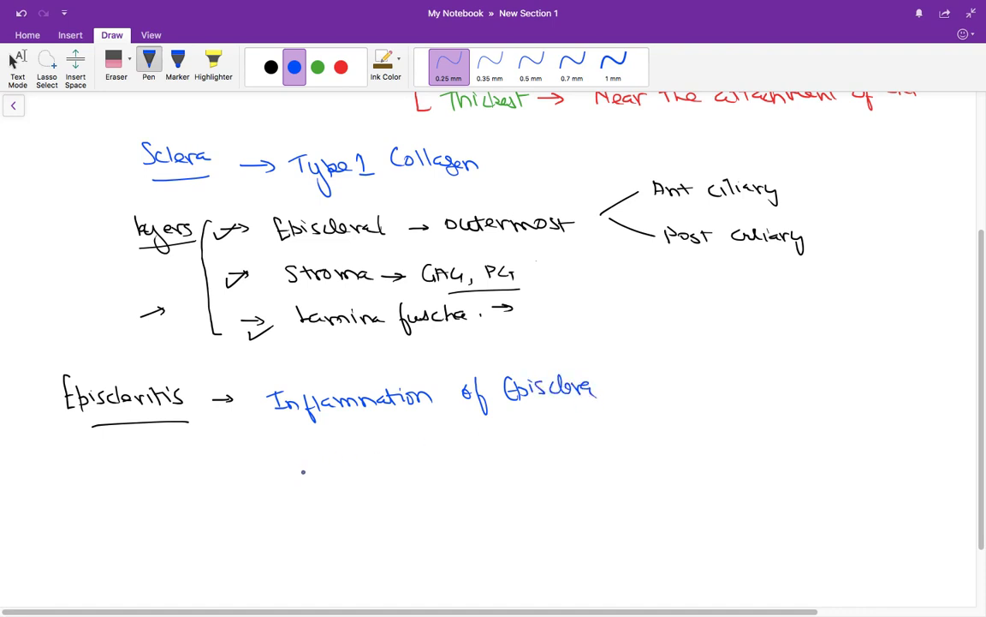
pyautogui.moveTo(239, 442); pyautogui.dragTo(259, 438)
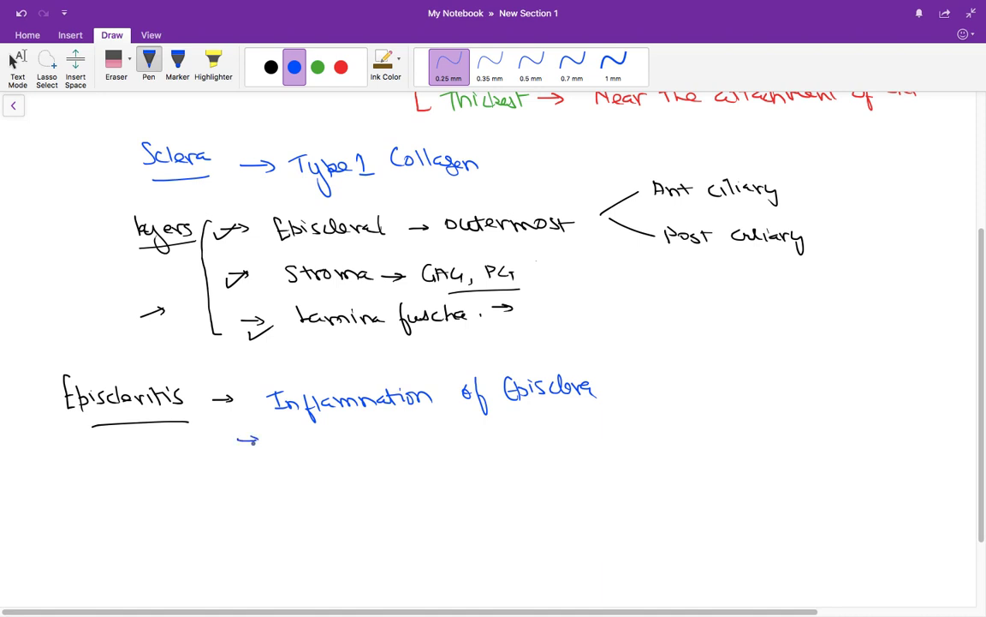
pyautogui.moveTo(307, 449); pyautogui.dragTo(346, 439)
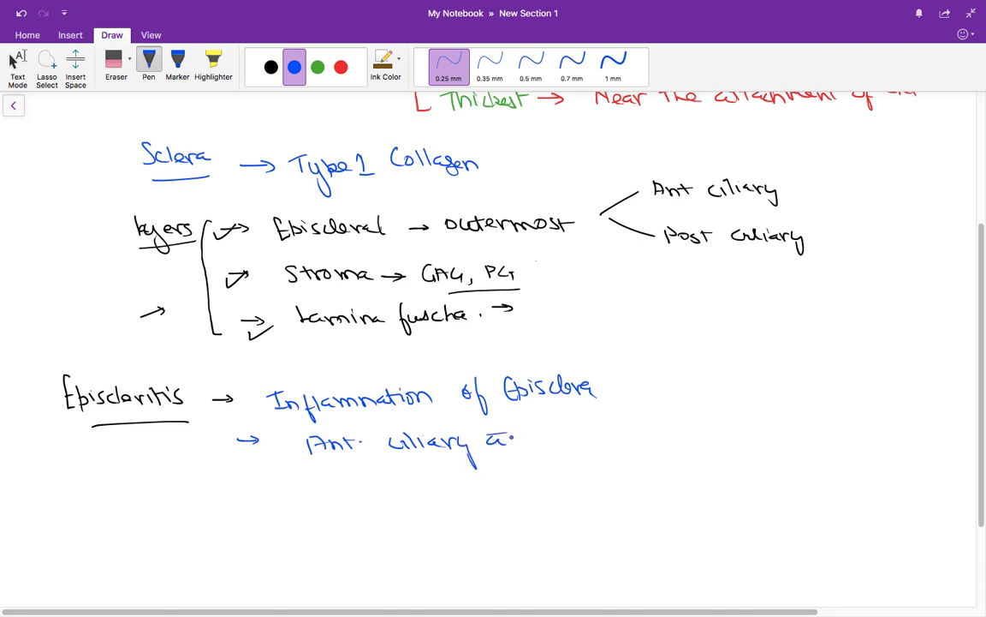
pyautogui.write('post Ci')
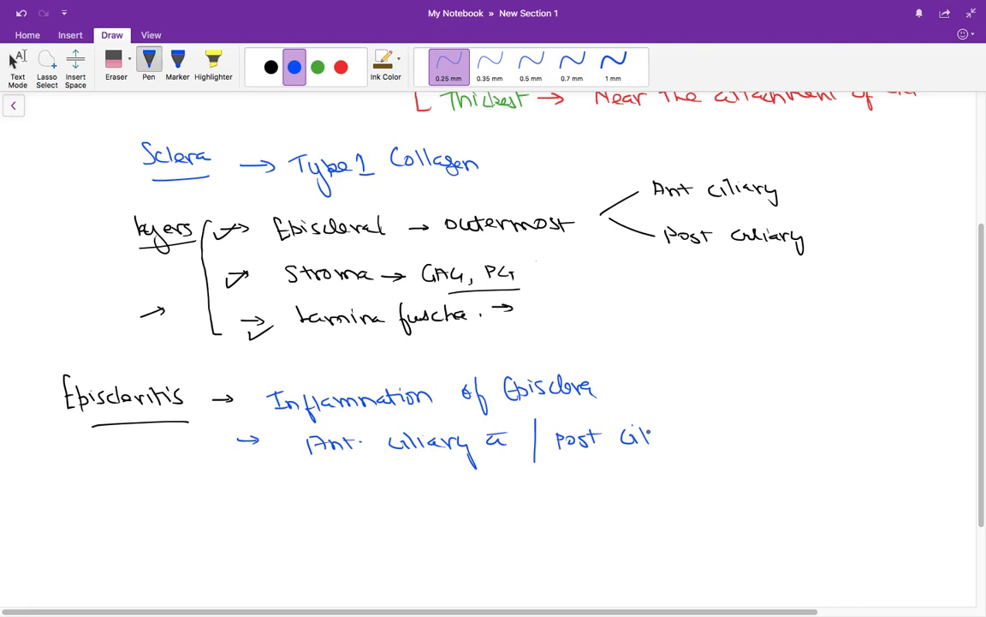
pyautogui.moveTo(638, 442); pyautogui.dragTo(706, 437)
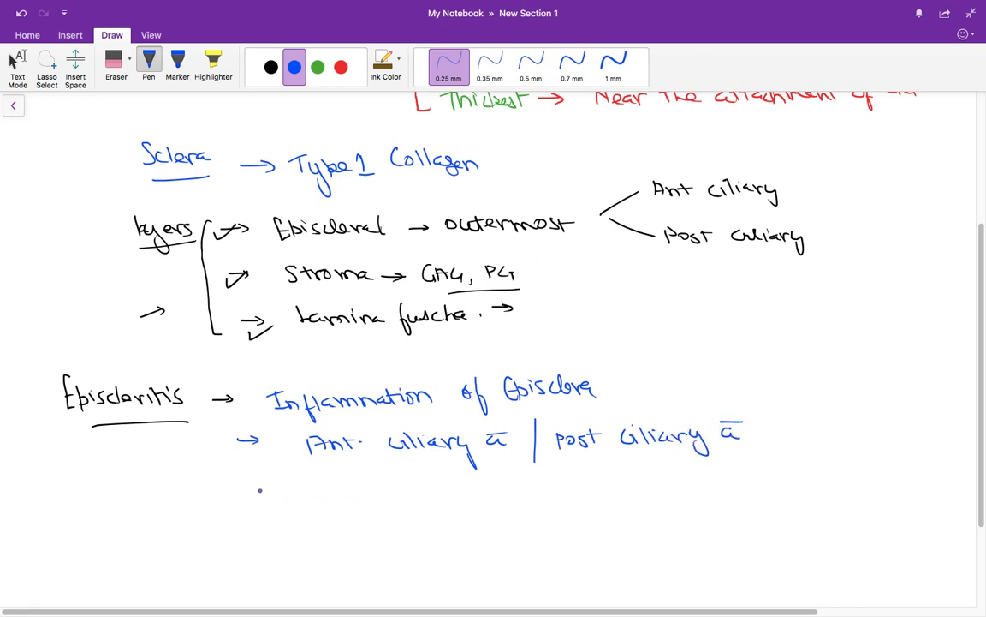
# - Add the point 'Mc in women' under Episcleritis
pyautogui.moveTo(240, 488); pyautogui.dragTo(257, 488)
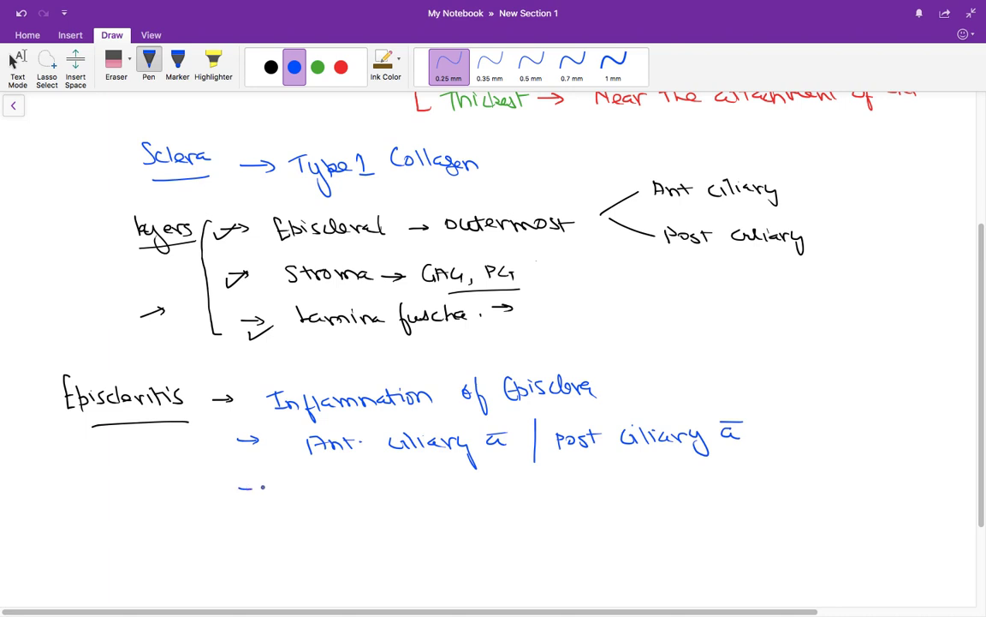
pyautogui.moveTo(240, 489); pyautogui.dragTo(368, 493)
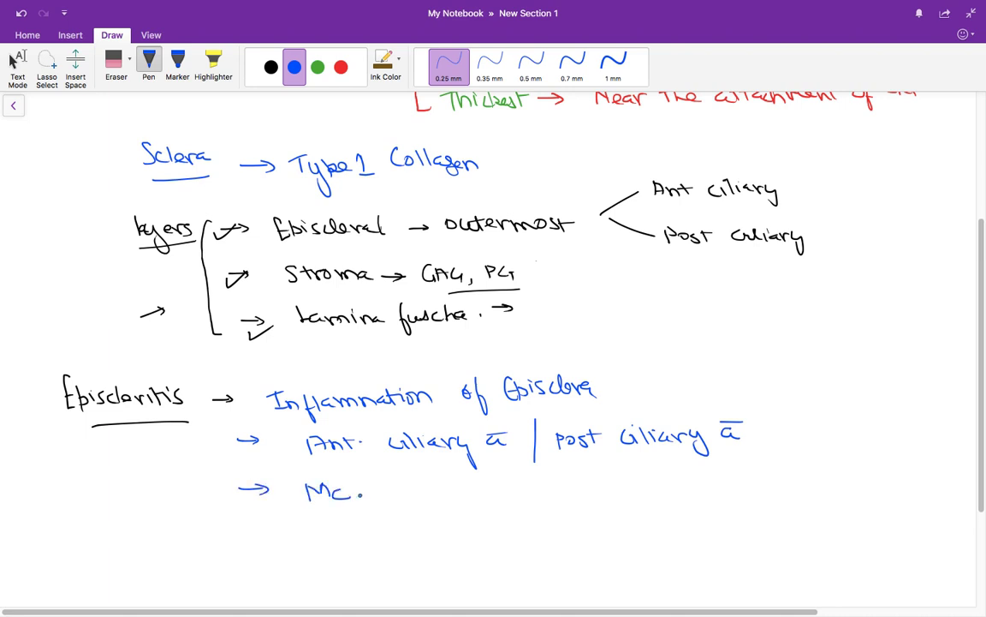
pyautogui.moveTo(368, 494); pyautogui.dragTo(445, 495)
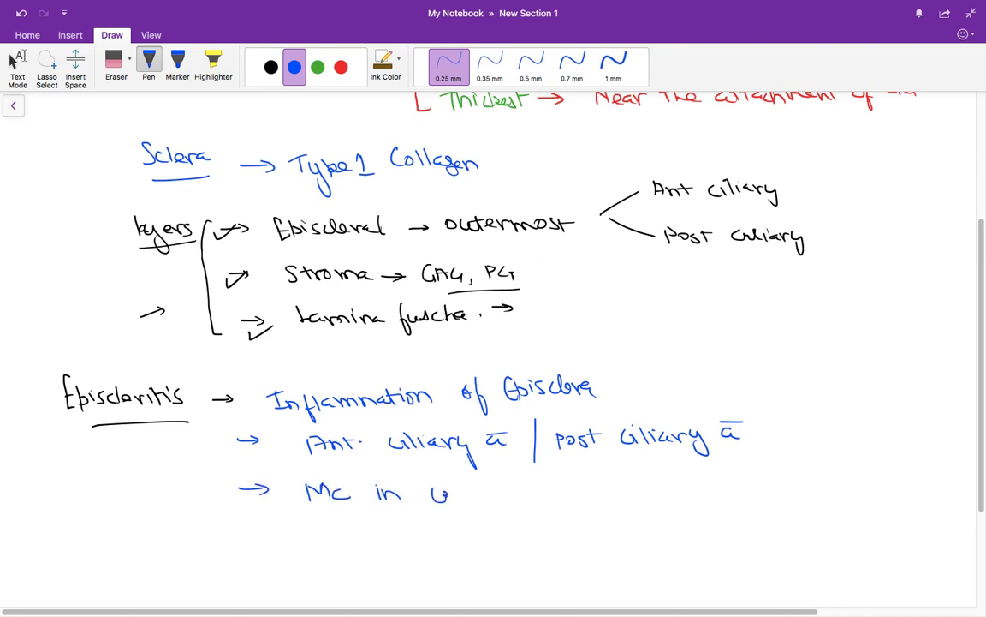
pyautogui.write('women')
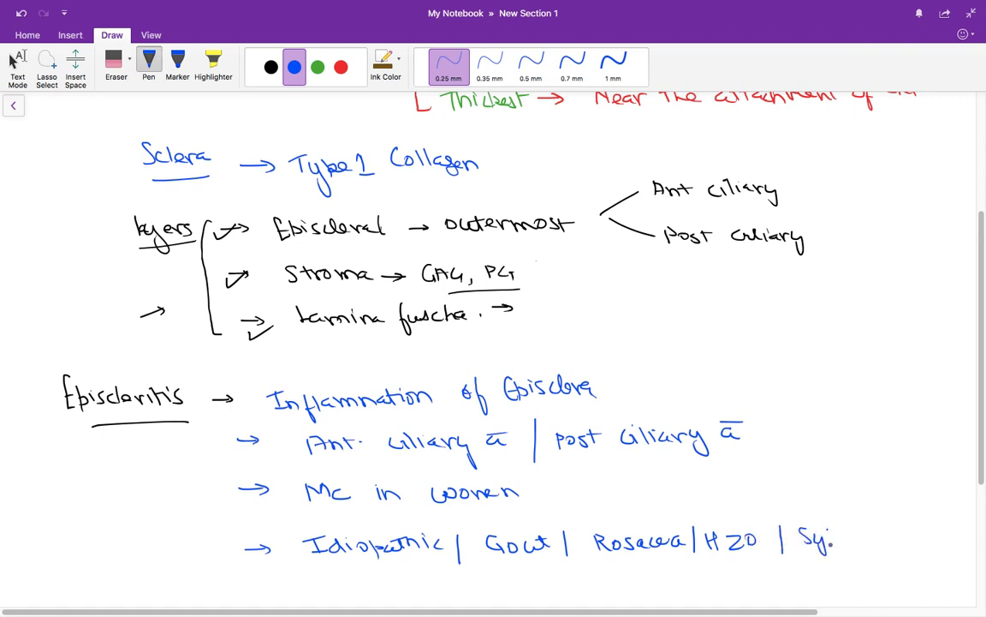
# - Complete Syphilis in the causes list and note 'Ocular complication are rare'
pyautogui.moveTo(823, 539); pyautogui.dragTo(900, 534)
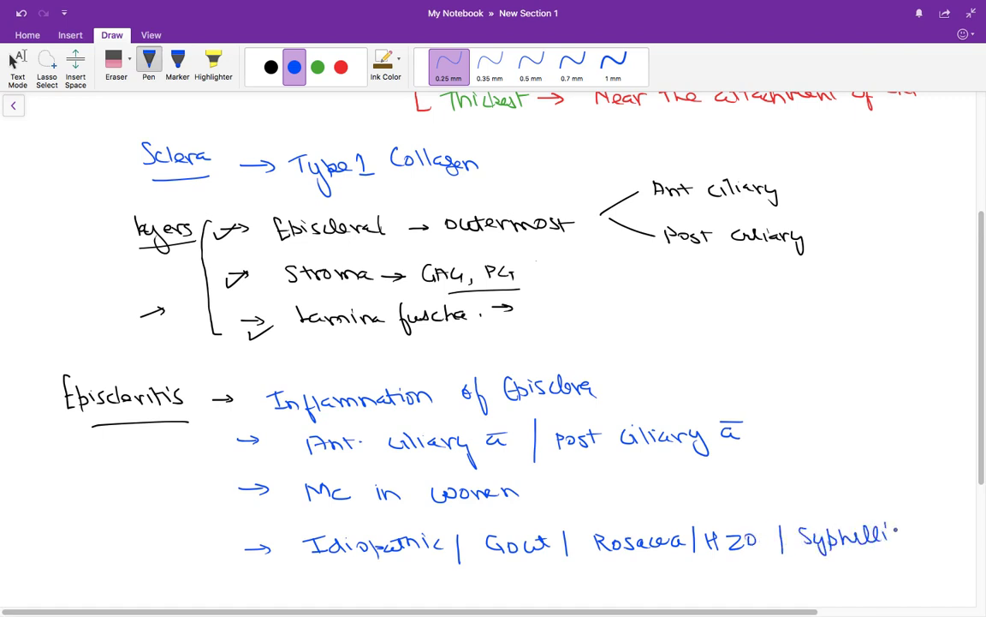
pyautogui.scroll(-3)
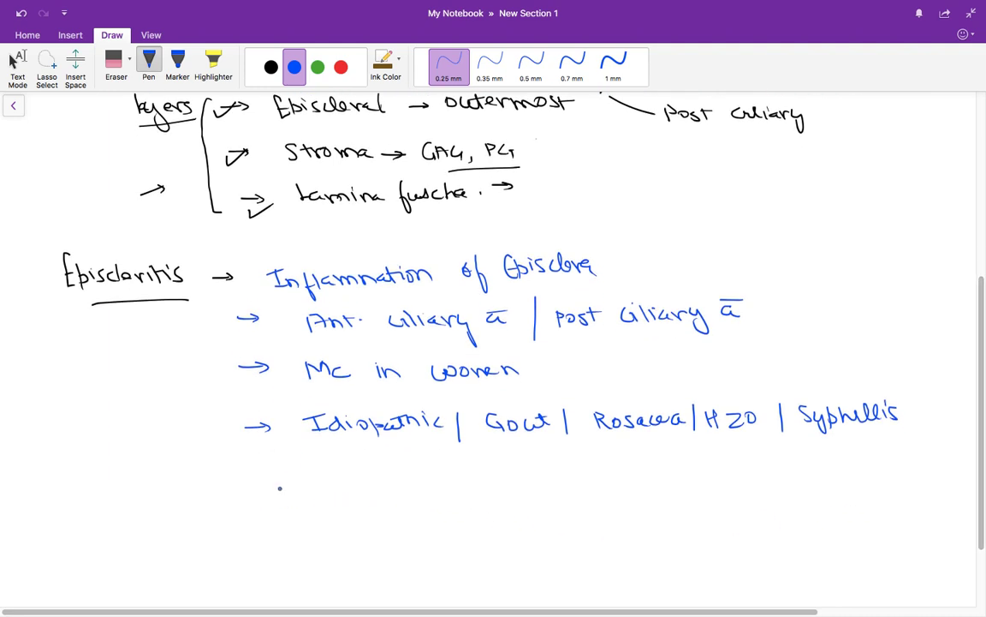
pyautogui.moveTo(257, 476); pyautogui.dragTo(351, 479)
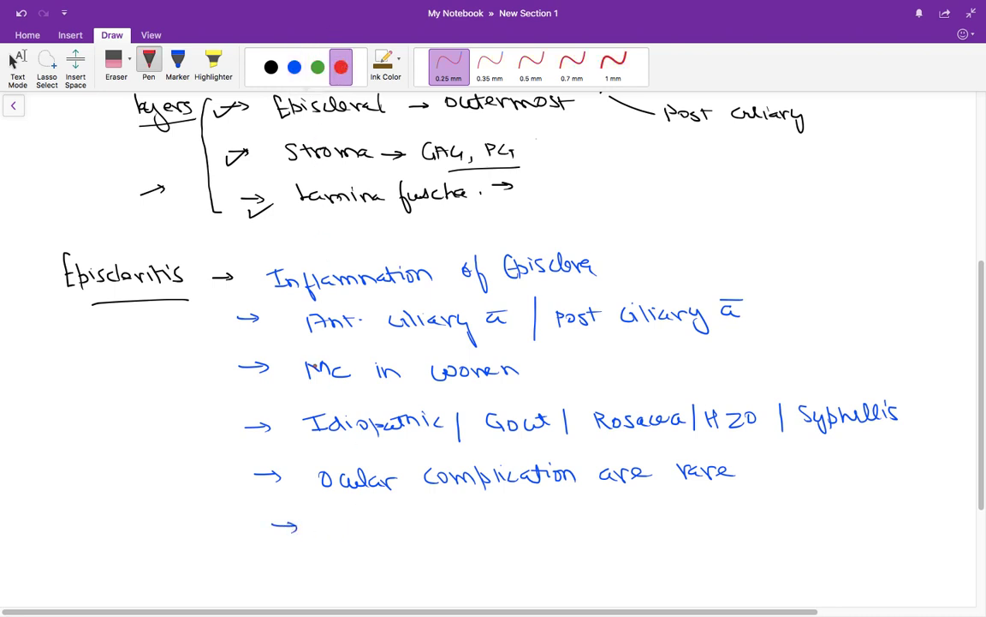
# - Write in red '10% Phenylephrine blanches the blood vessels'
pyautogui.moveTo(329, 517); pyautogui.dragTo(356, 540)
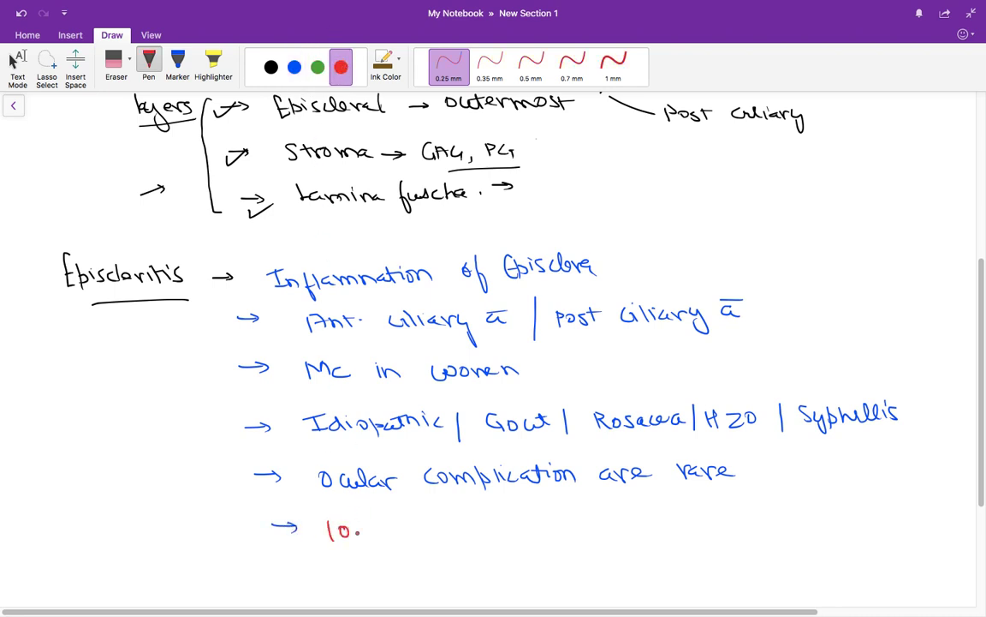
pyautogui.moveTo(359, 531); pyautogui.dragTo(397, 522)
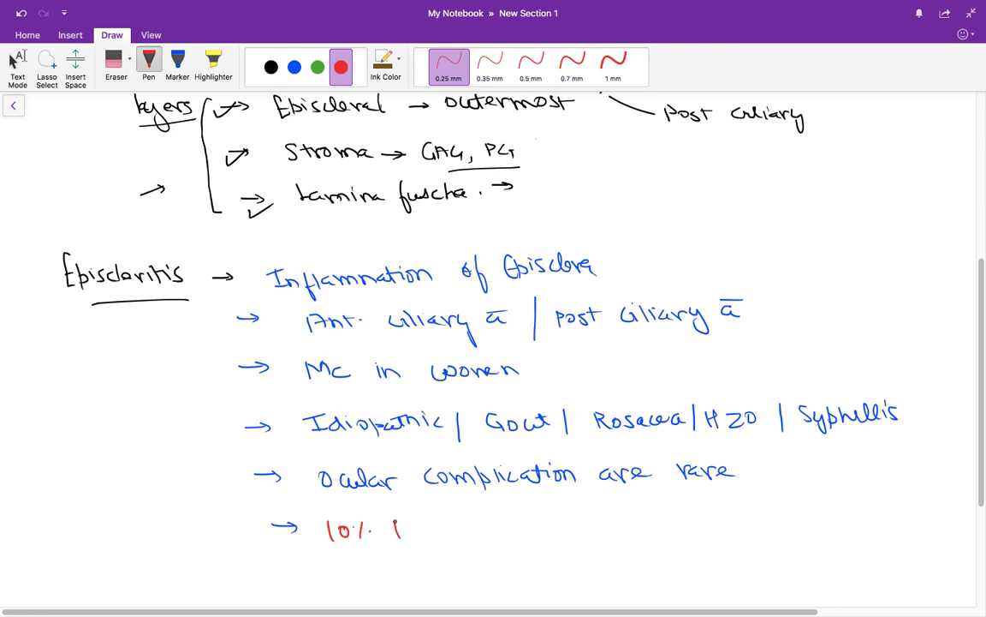
pyautogui.moveTo(394, 535); pyautogui.dragTo(462, 527)
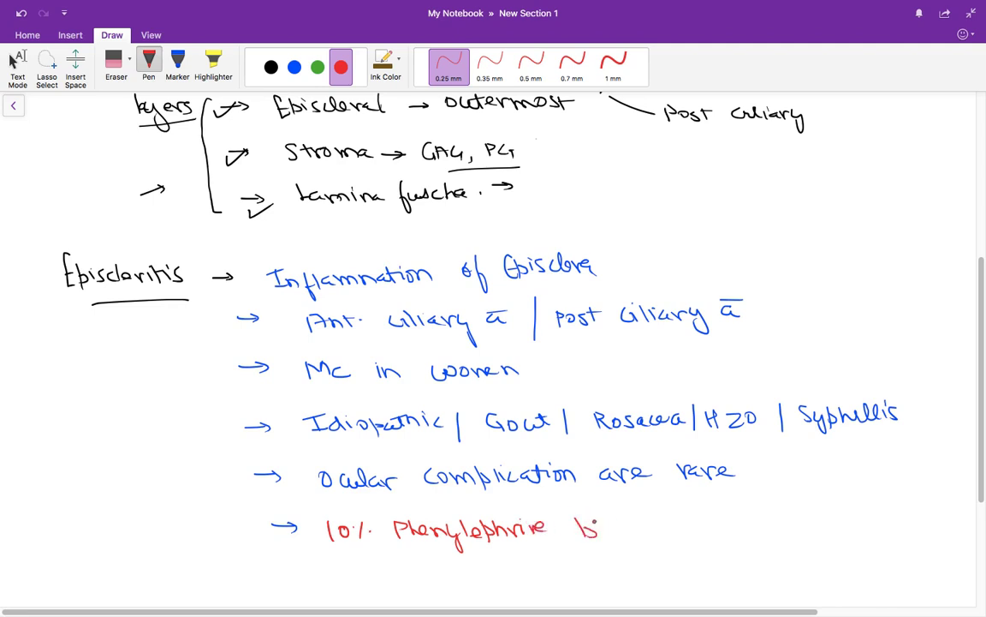
pyautogui.moveTo(602, 527); pyautogui.dragTo(682, 531)
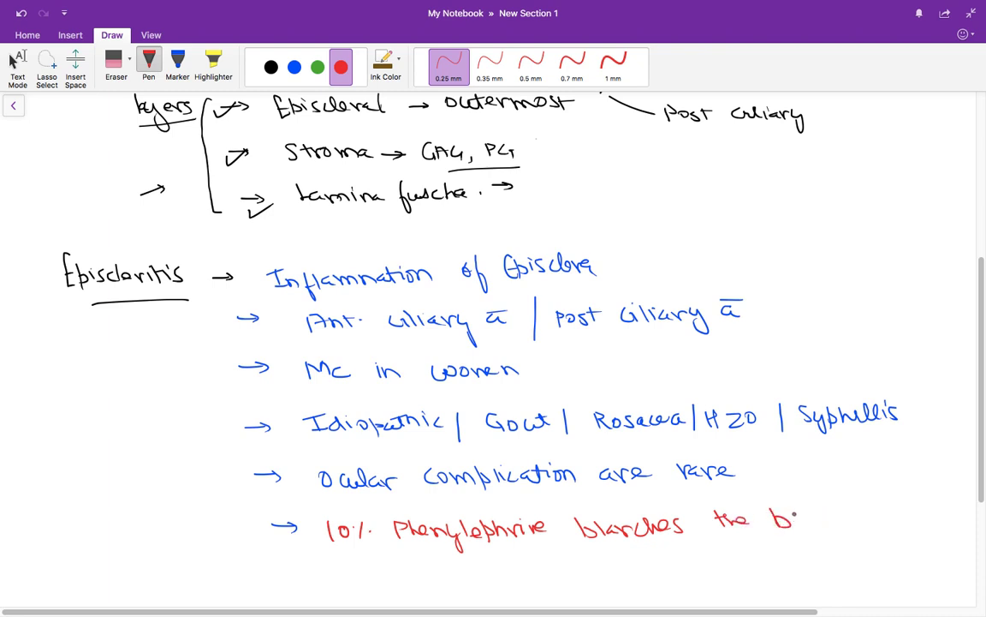
pyautogui.moveTo(787, 522); pyautogui.dragTo(870, 528)
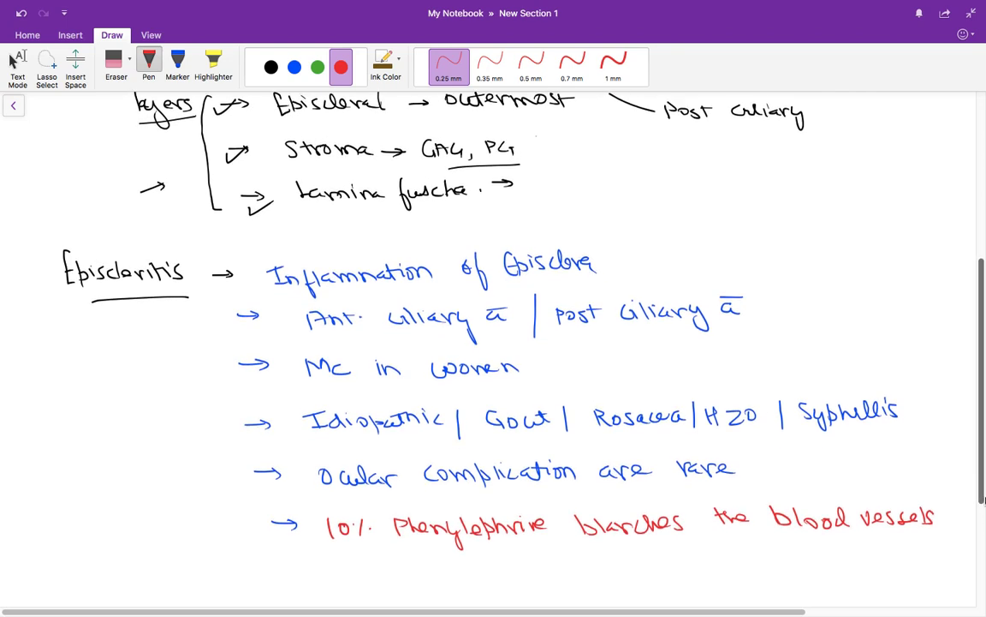
pyautogui.scroll(-3)
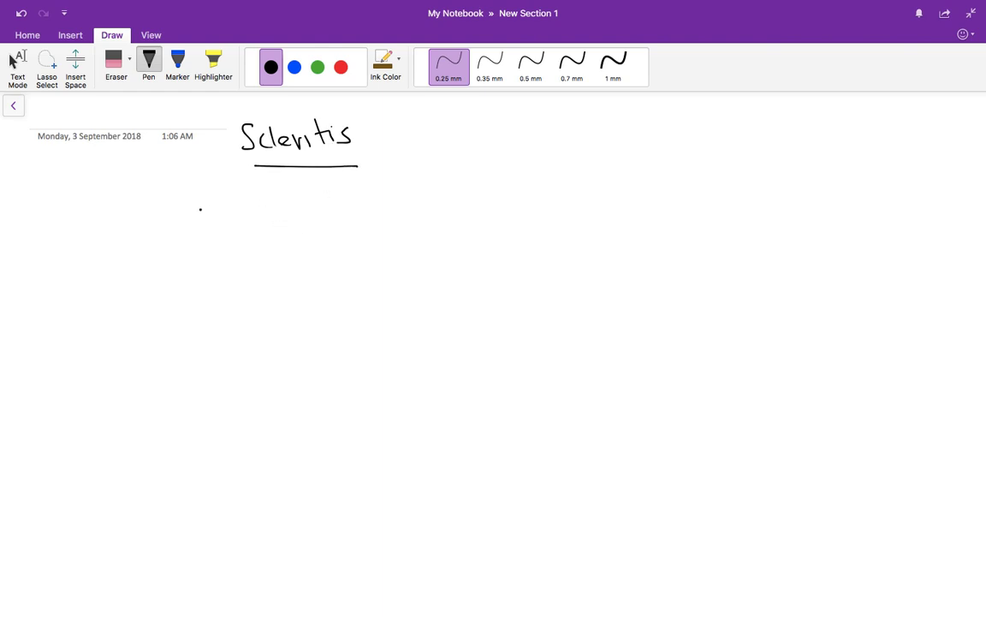
# - Handwrite the arrow points 'Mc in females' and 'Deep vascular plexus' under Scleritis
pyautogui.moveTo(199, 212); pyautogui.dragTo(277, 214)
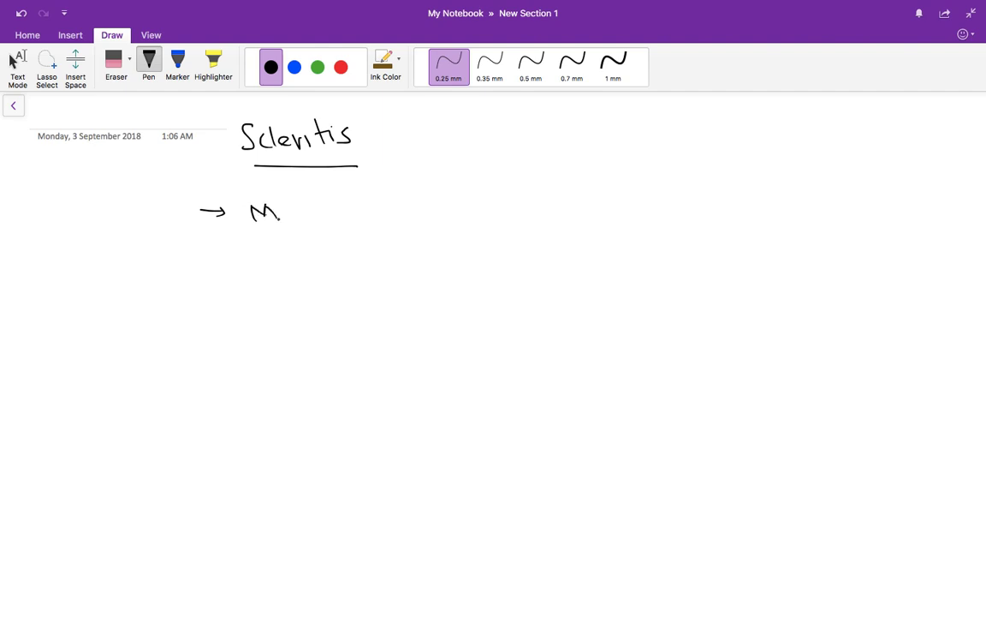
pyautogui.moveTo(274, 209); pyautogui.dragTo(368, 214)
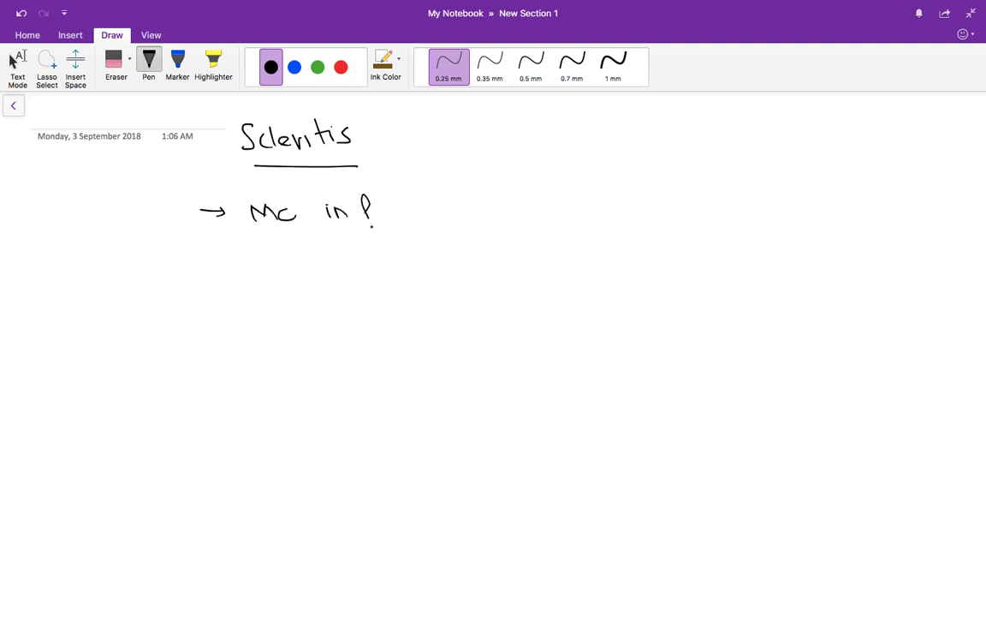
pyautogui.moveTo(360, 209); pyautogui.dragTo(431, 214)
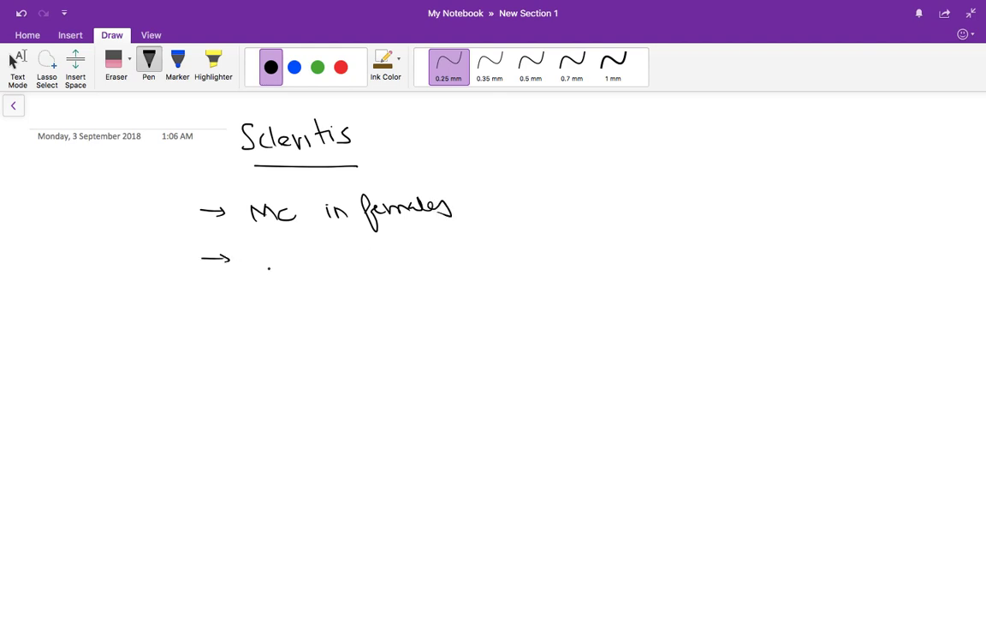
pyautogui.moveTo(265, 274); pyautogui.dragTo(322, 271)
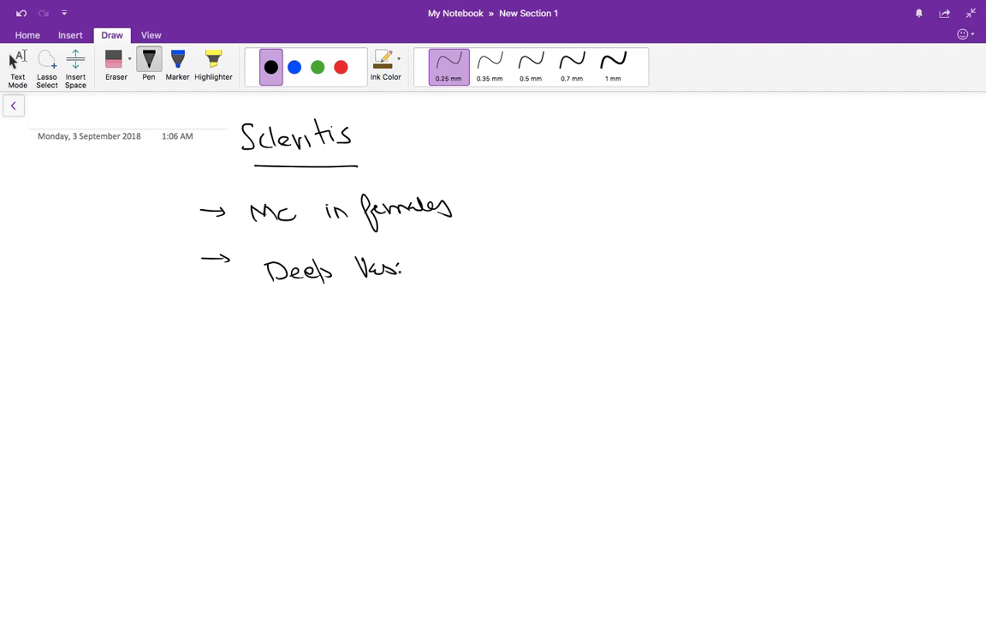
pyautogui.moveTo(390, 270); pyautogui.dragTo(466, 266)
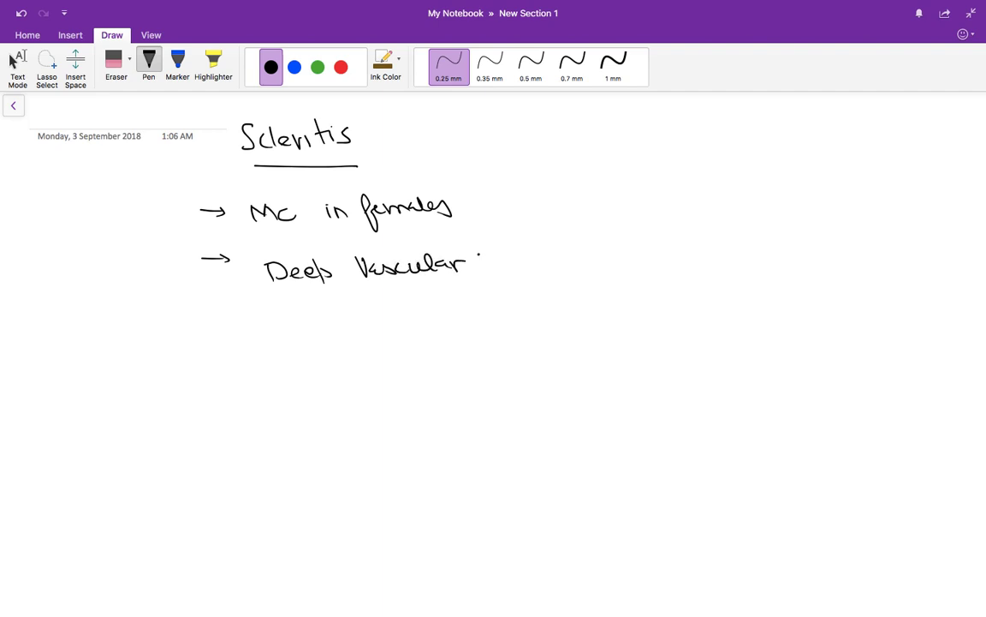
pyautogui.moveTo(476, 266); pyautogui.dragTo(539, 256)
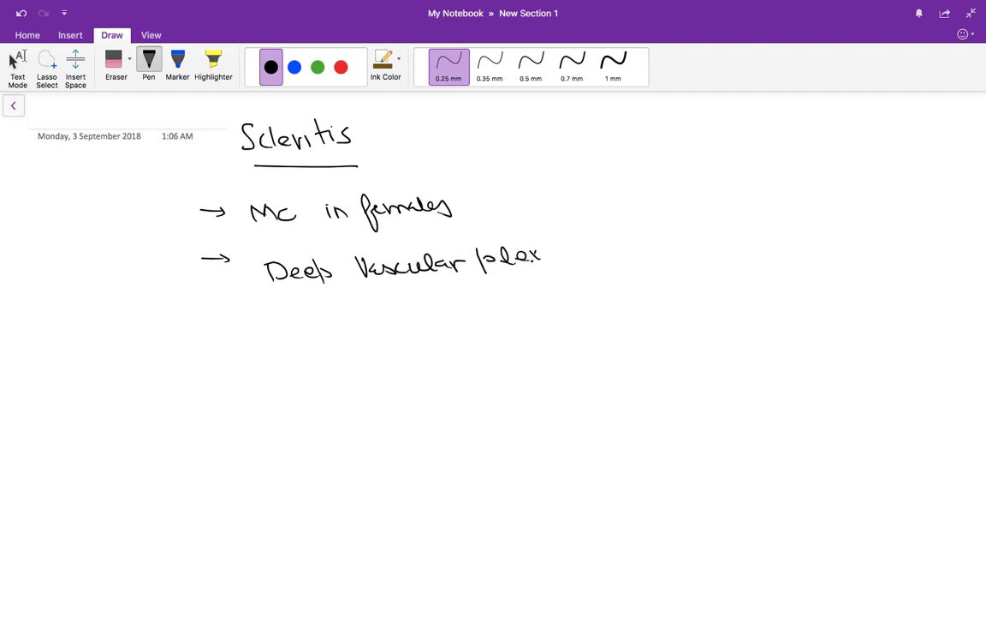
pyautogui.moveTo(540, 256); pyautogui.dragTo(569, 260)
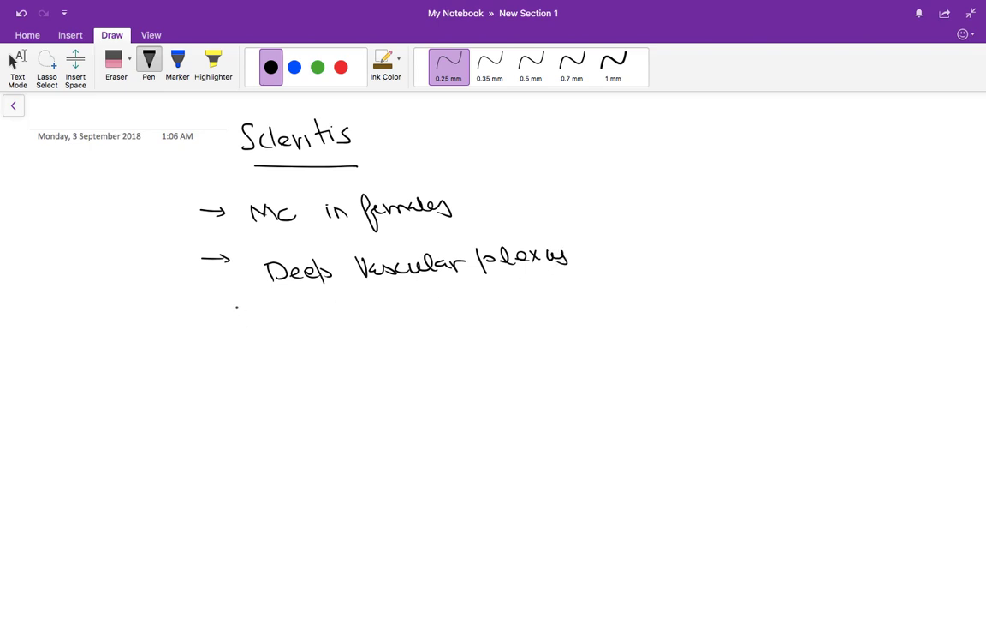
# - Add a third arrow point beginning 'Autoimmune RA'
pyautogui.moveTo(206, 315); pyautogui.dragTo(247, 315)
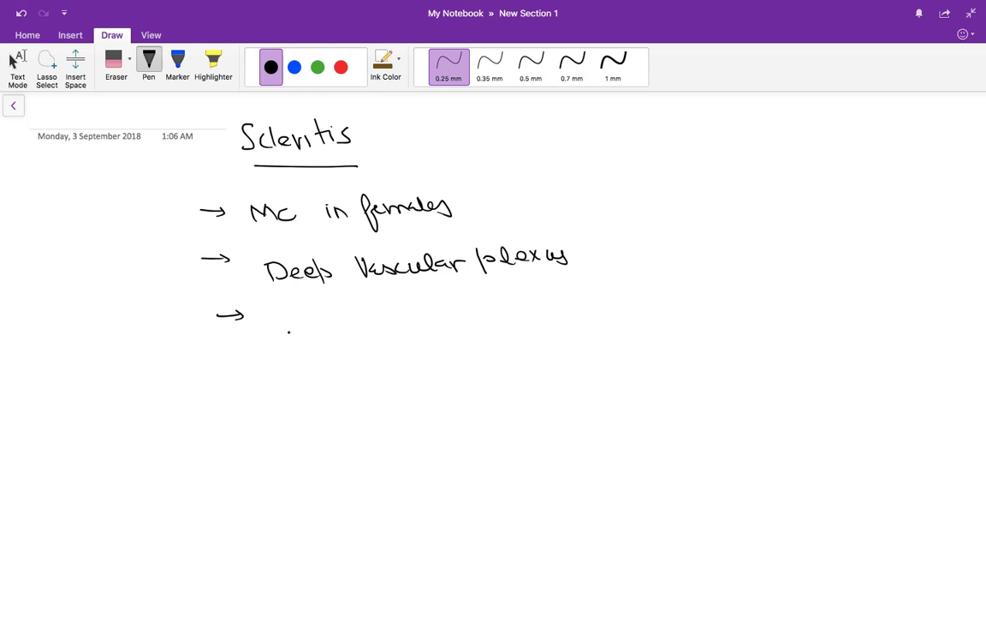
pyautogui.moveTo(292, 316); pyautogui.dragTo(299, 334)
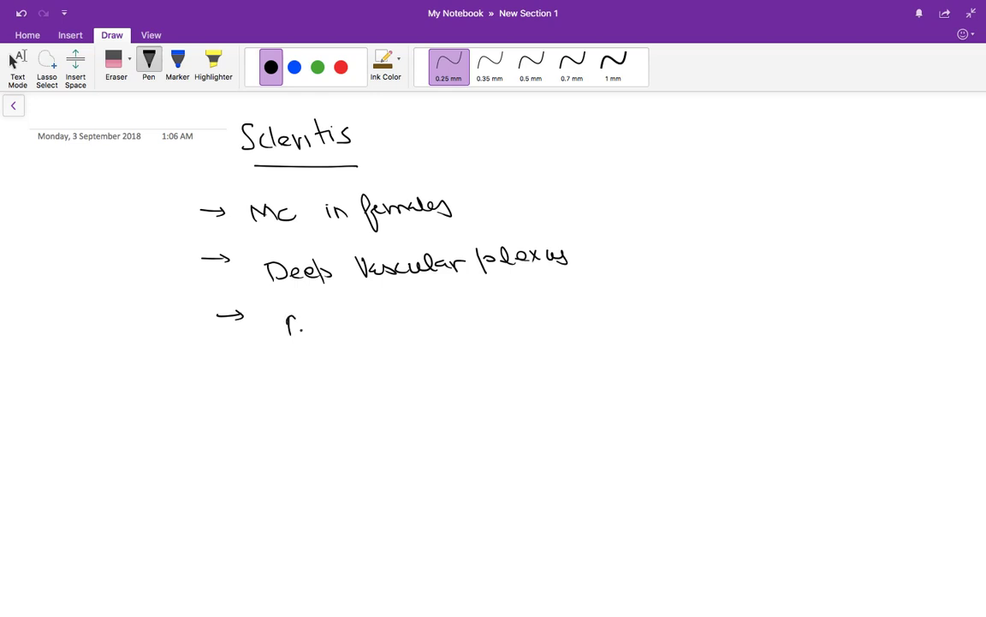
pyautogui.moveTo(284, 334); pyautogui.dragTo(350, 324)
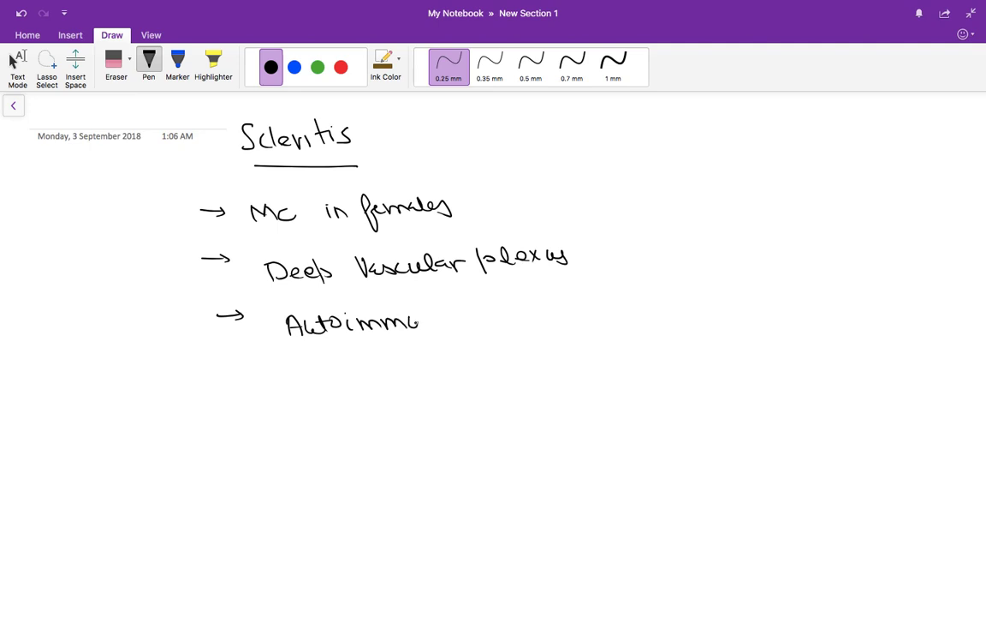
pyautogui.moveTo(419, 324); pyautogui.dragTo(500, 317)
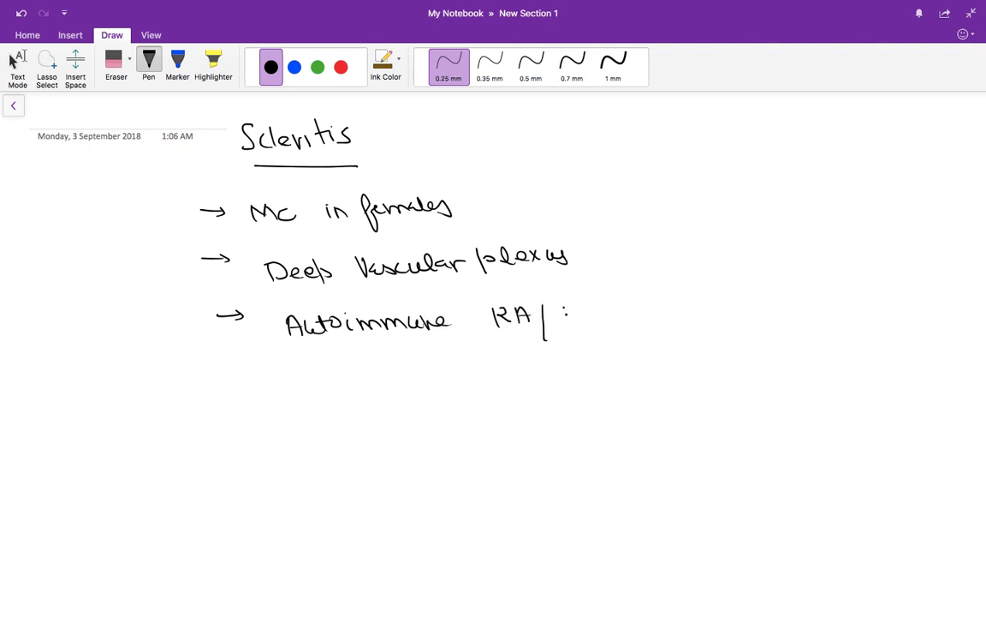
# - Extend the autoimmune line with HLA B27, Psoriasis and SLE
pyautogui.moveTo(565, 317); pyautogui.dragTo(634, 317)
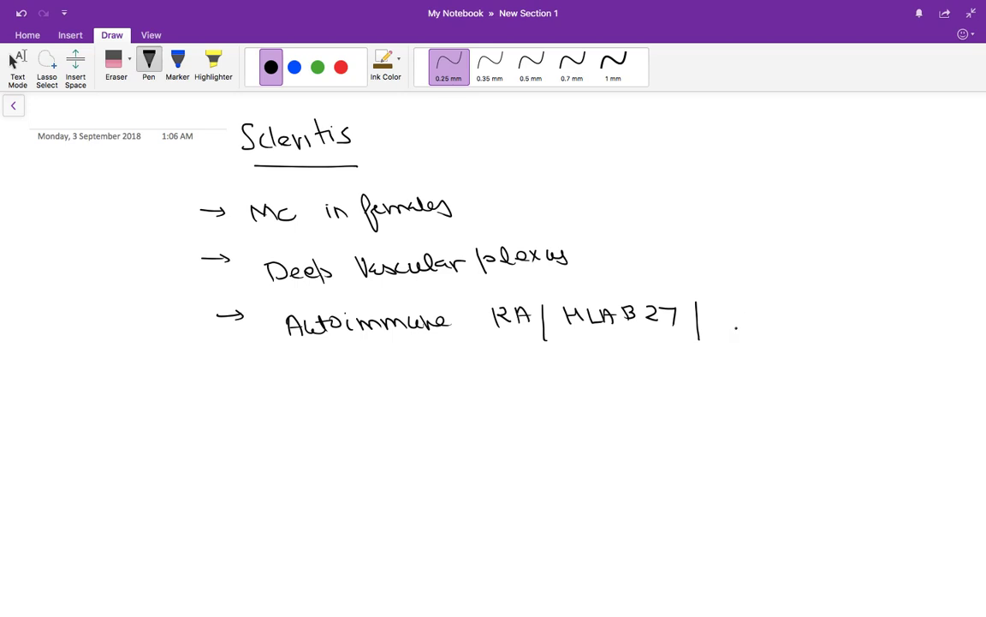
pyautogui.moveTo(720, 322); pyautogui.dragTo(750, 329)
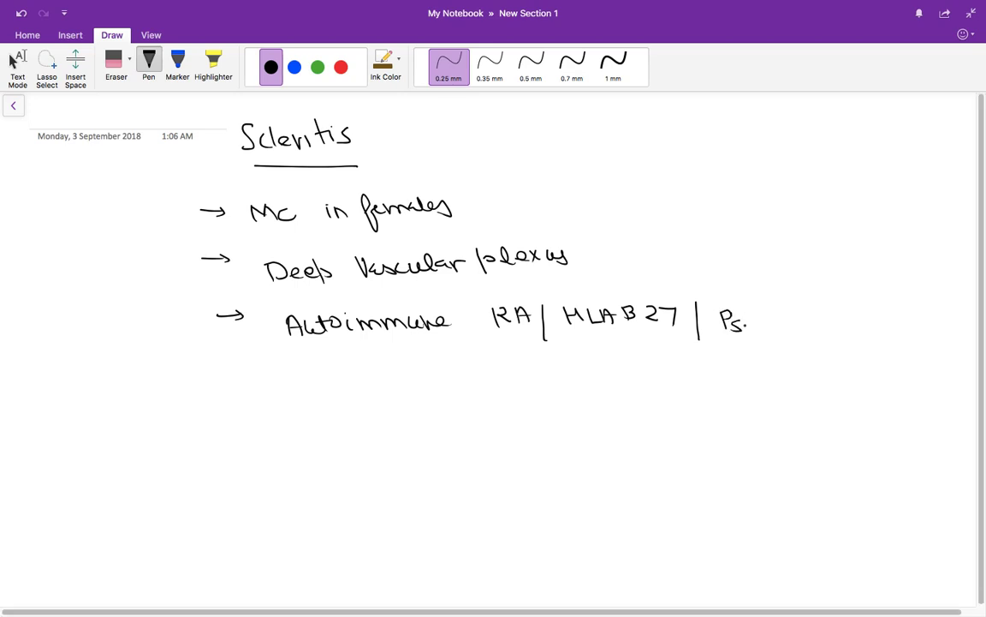
pyautogui.moveTo(736, 323); pyautogui.dragTo(822, 323)
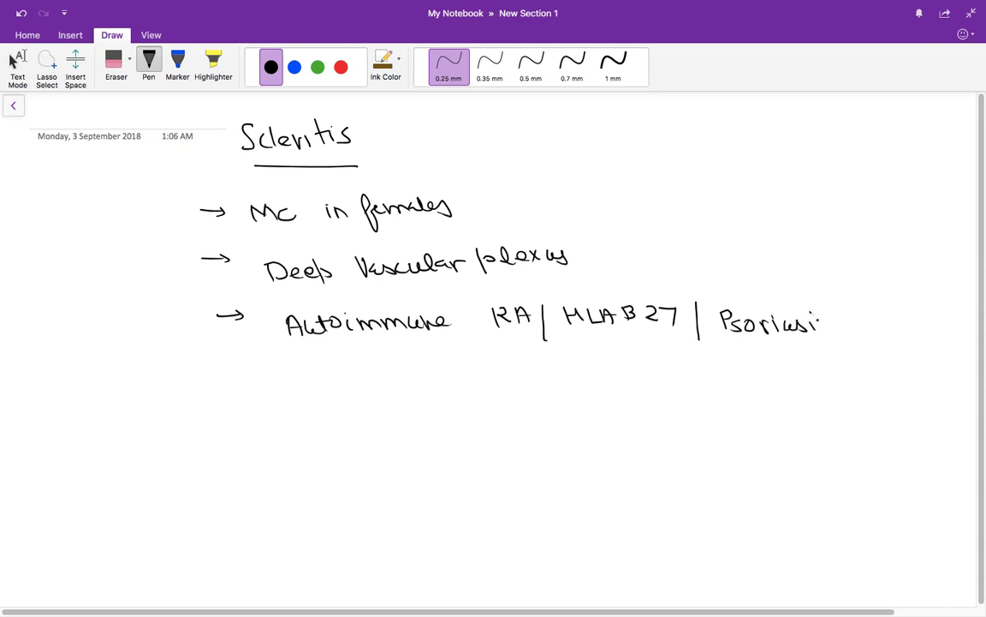
pyautogui.moveTo(830, 322); pyautogui.dragTo(899, 324)
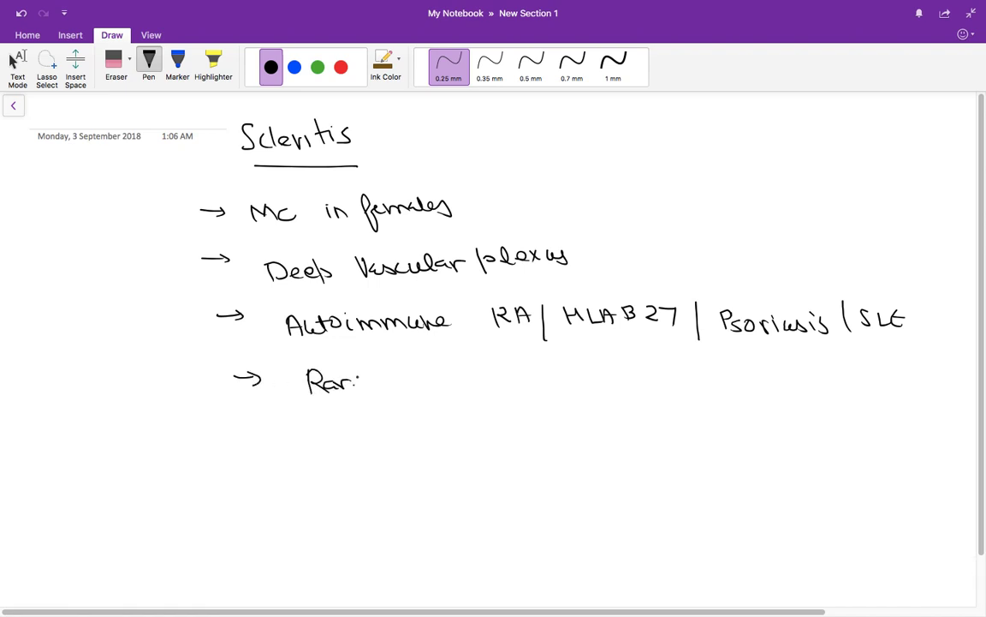
# - Add bullets 'Rare than Episcleritis' and 'Ocular complications', then switch the ink to red
pyautogui.moveTo(359, 380); pyautogui.dragTo(479, 380)
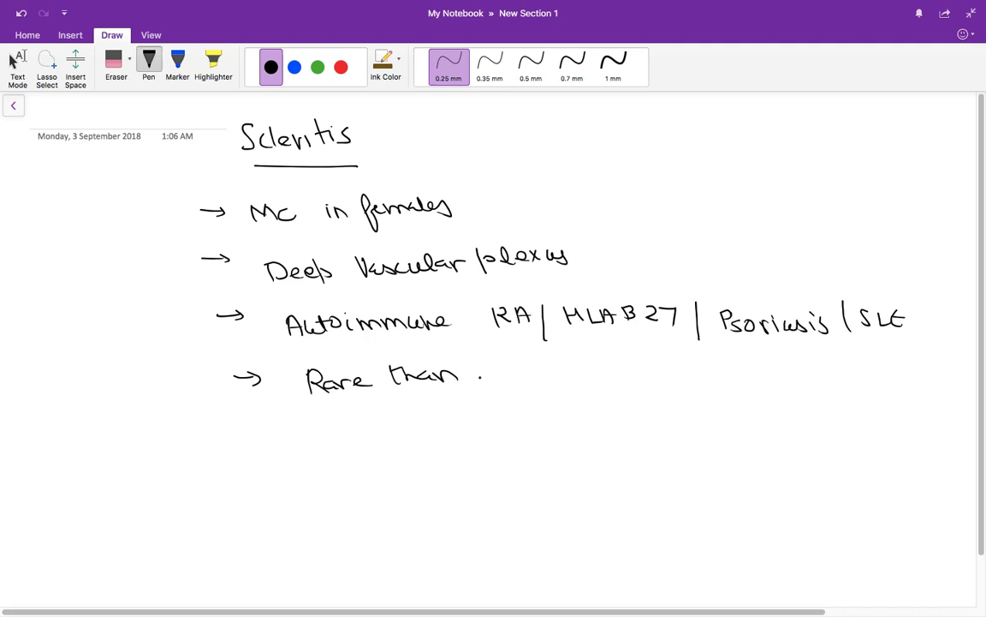
pyautogui.moveTo(483, 376); pyautogui.dragTo(539, 377)
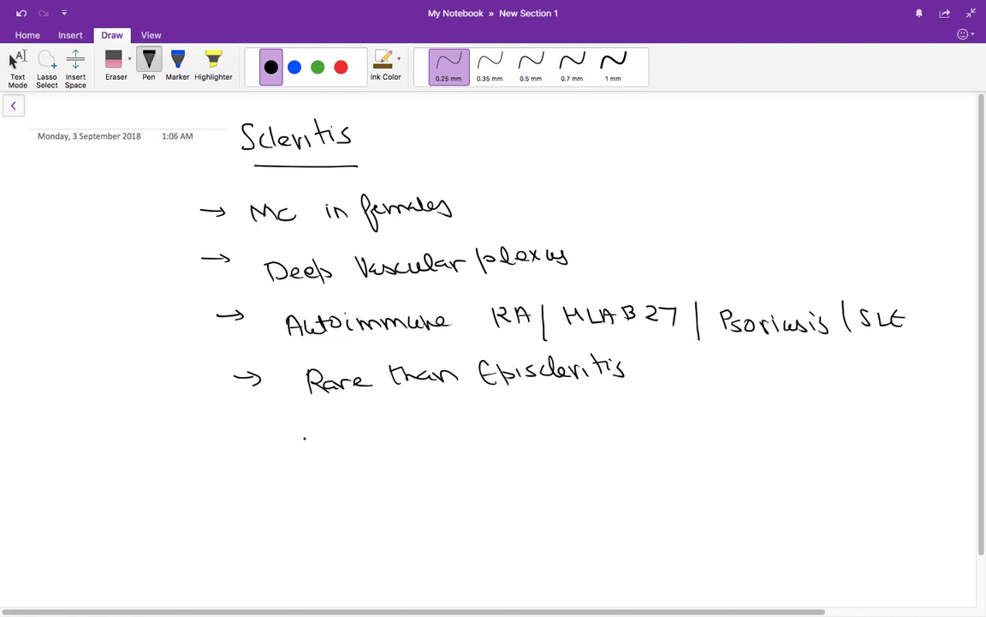
pyautogui.moveTo(261, 439); pyautogui.dragTo(295, 438)
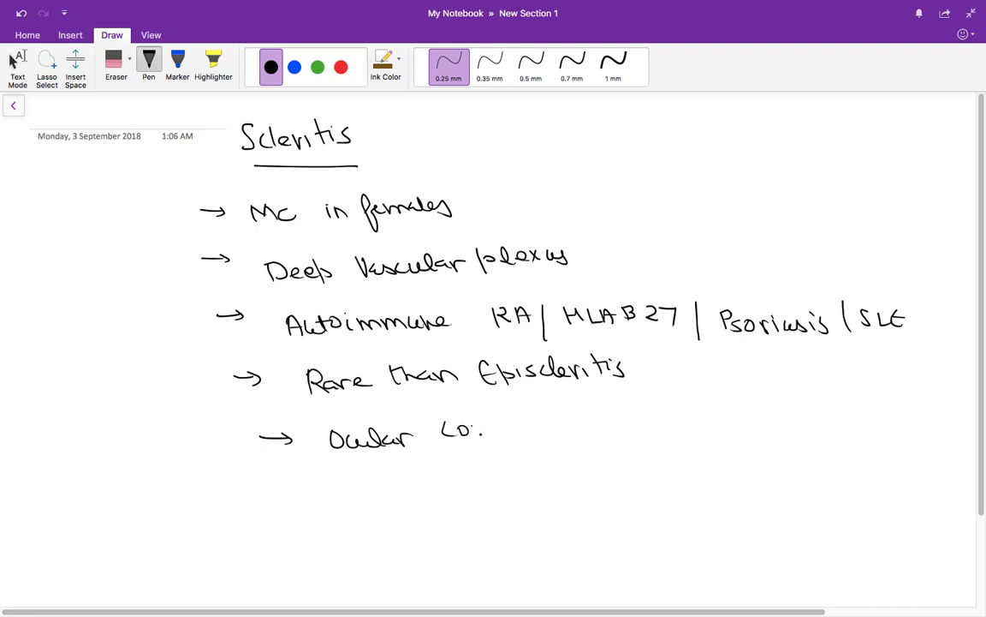
pyautogui.moveTo(476, 437); pyautogui.dragTo(562, 428)
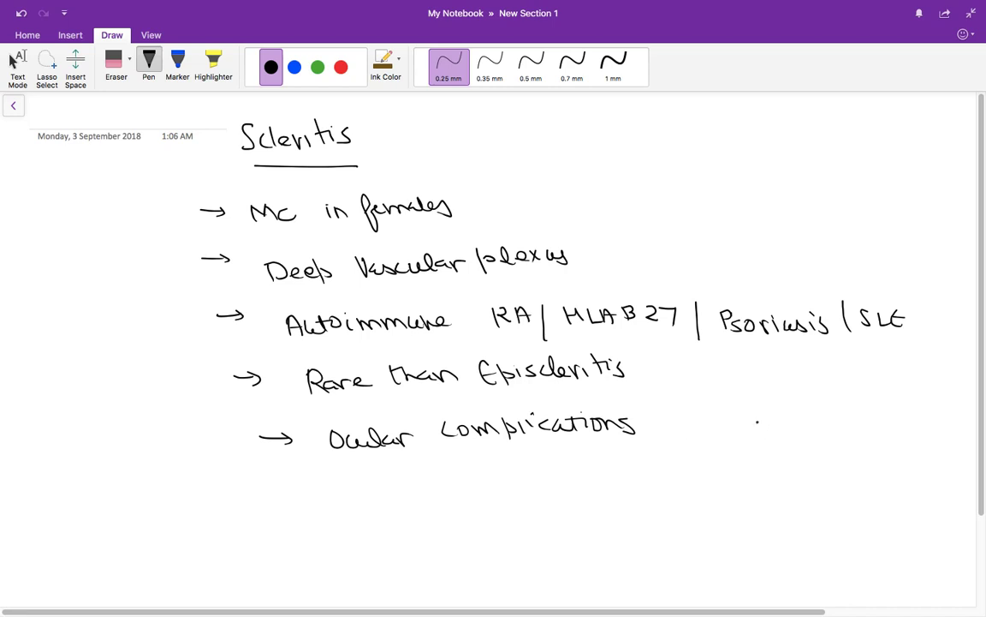
pyautogui.click(341, 67)
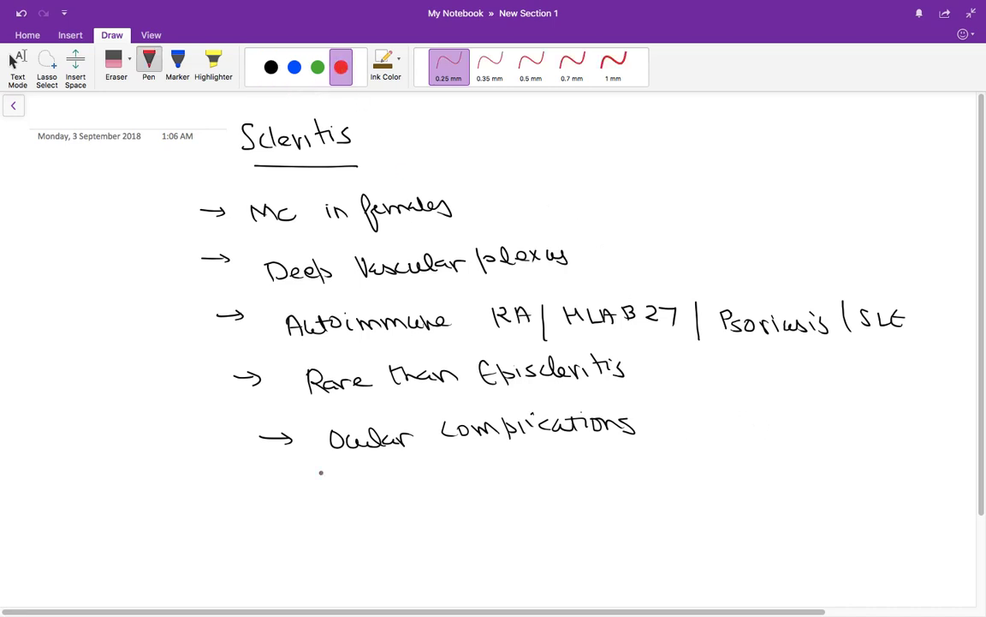
# - Write an underlined red Episcleritis heading with the point 'Nodule (Nodular Episcleritis)'
pyautogui.moveTo(82, 497); pyautogui.dragTo(111, 517)
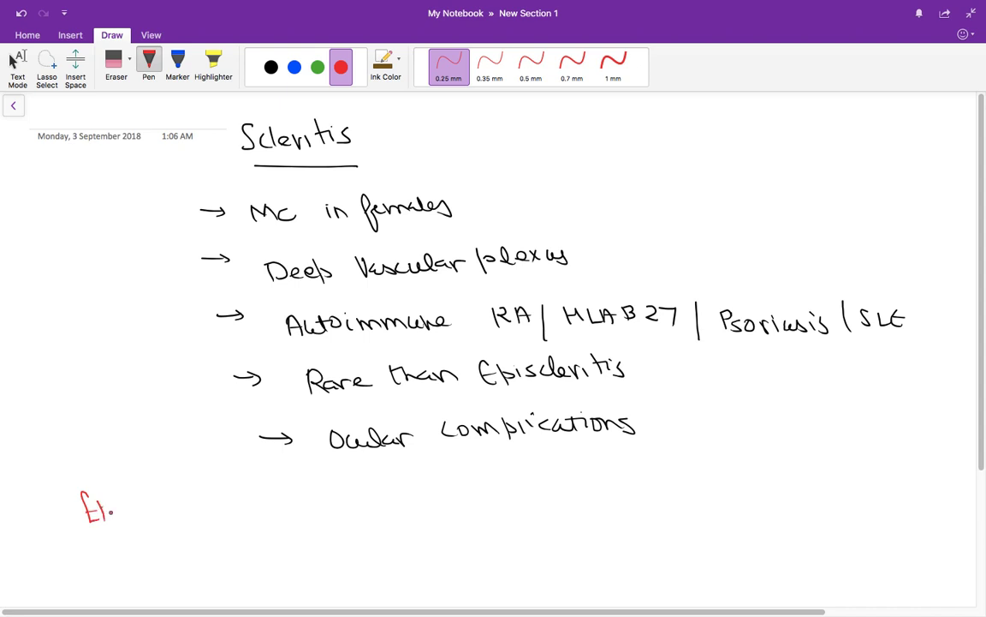
pyautogui.moveTo(111, 510); pyautogui.dragTo(188, 510)
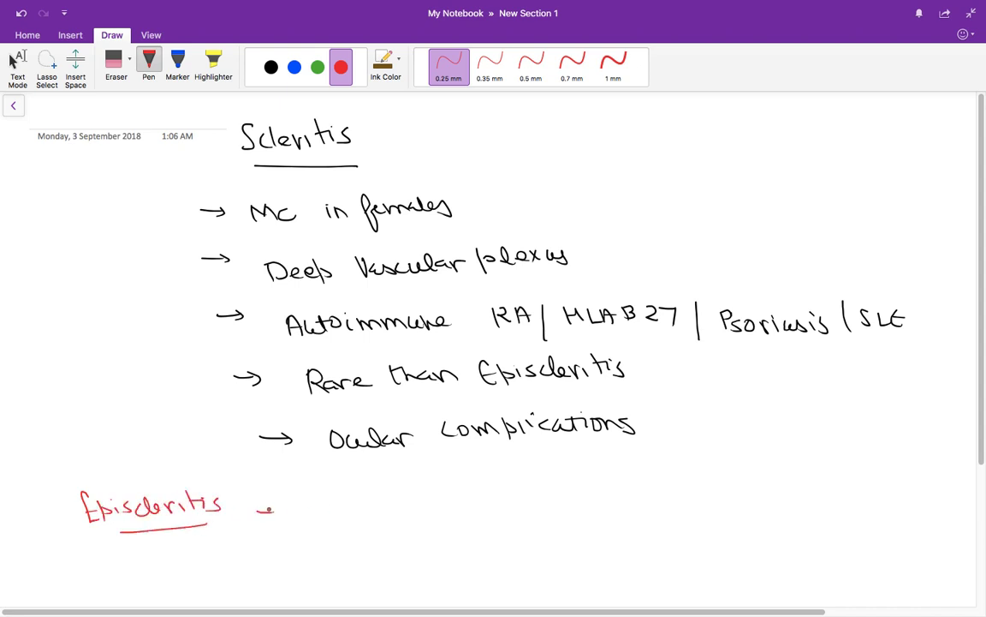
pyautogui.moveTo(257, 511); pyautogui.dragTo(373, 510)
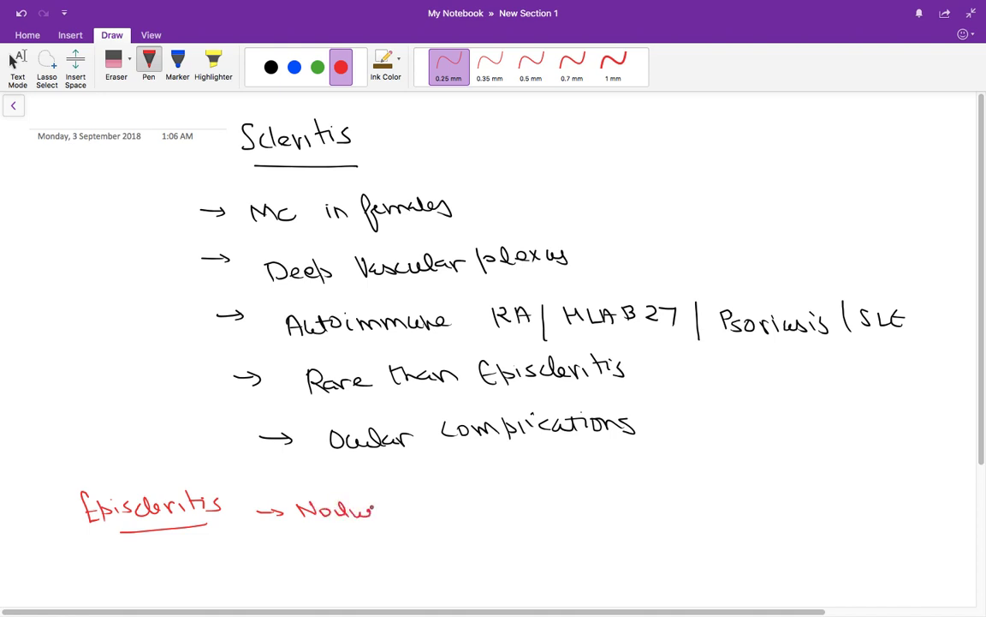
pyautogui.moveTo(402, 511); pyautogui.dragTo(437, 511)
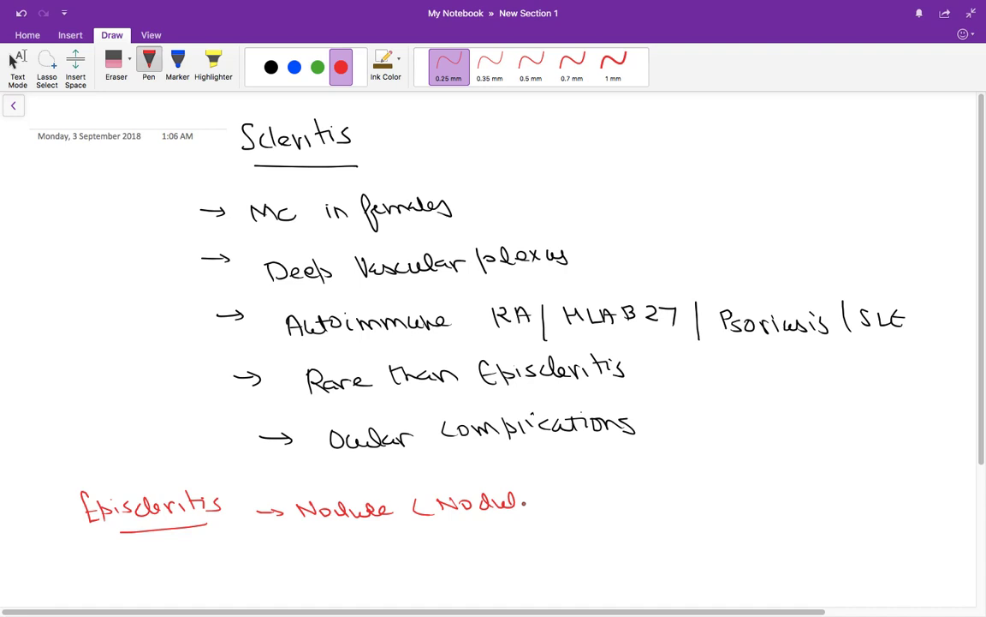
pyautogui.moveTo(513, 504); pyautogui.dragTo(537, 500)
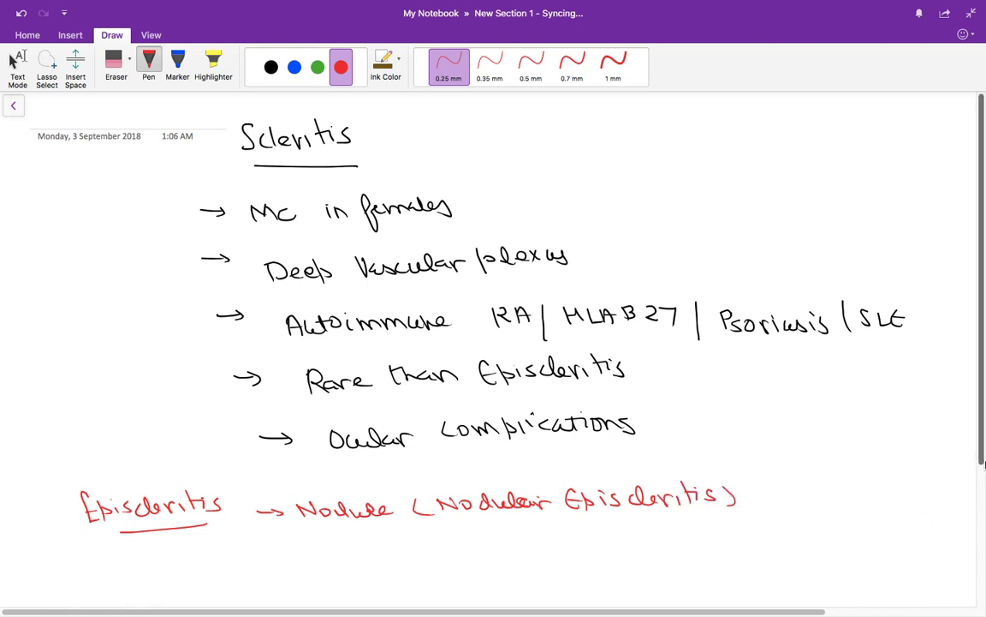
# - Add the remaining red bullets ending with 'topical NSAID'
pyautogui.scroll(-3)
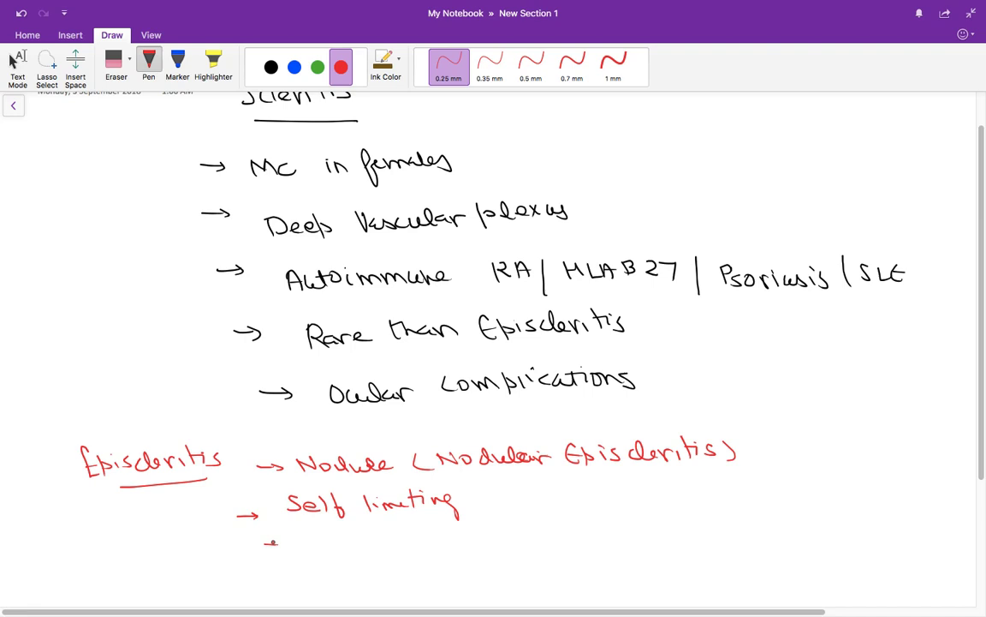
pyautogui.moveTo(266, 546); pyautogui.dragTo(284, 541)
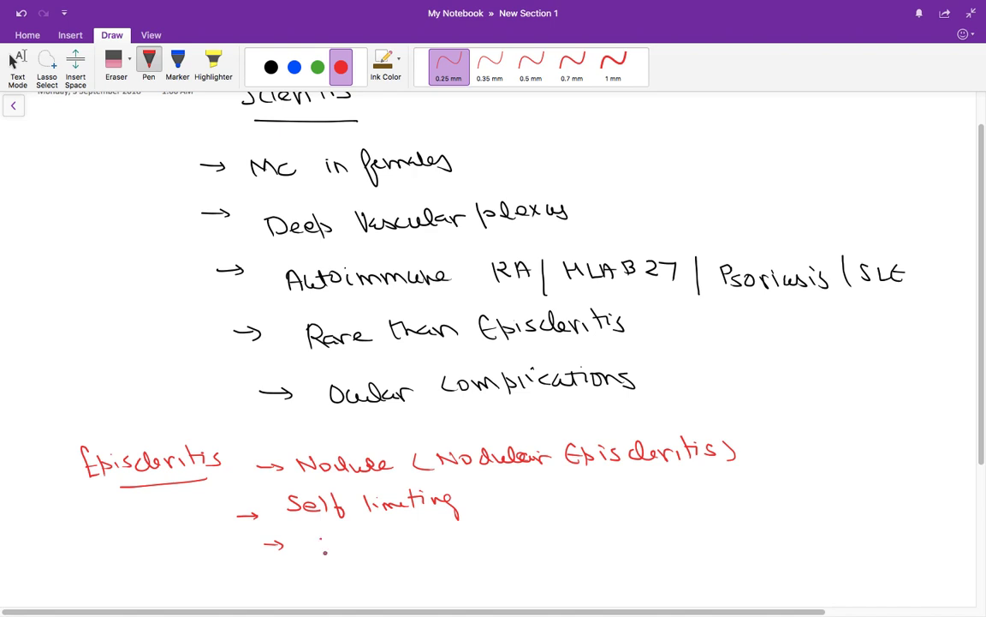
pyautogui.moveTo(319, 548); pyautogui.dragTo(394, 541)
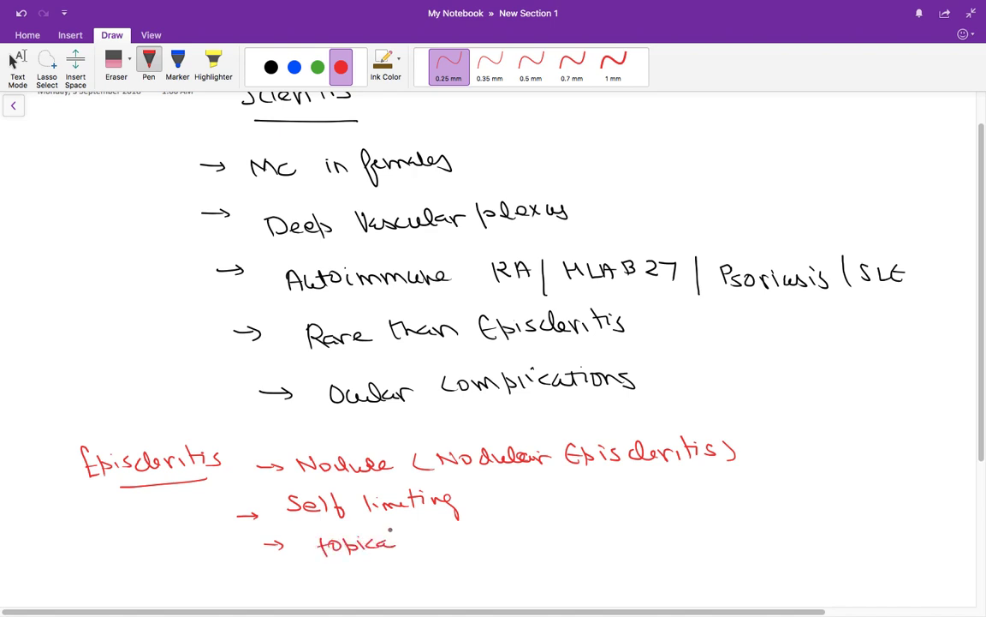
pyautogui.moveTo(419, 535); pyautogui.dragTo(483, 544)
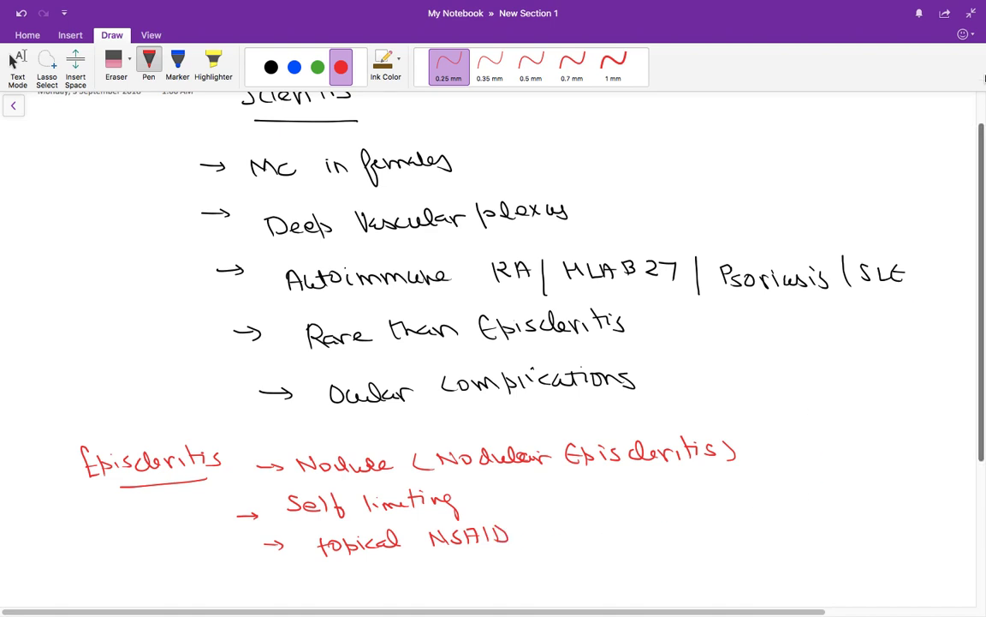
pyautogui.scroll(-3)
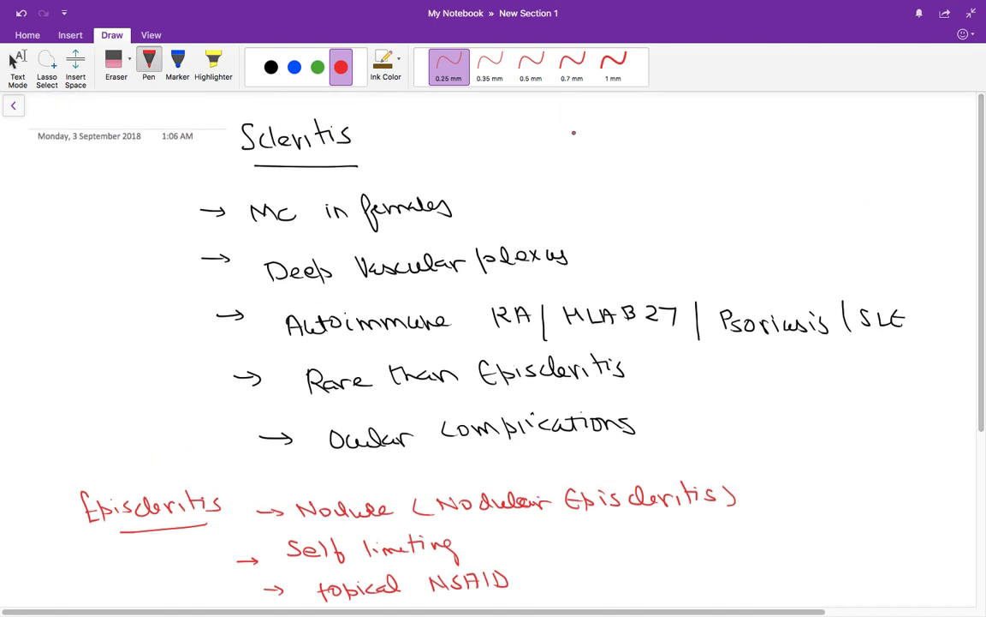
# - In blue ink, bracket Steroids and Immunosuppressants beside the Scleritis title, labelled Rx
pyautogui.click(295, 67)
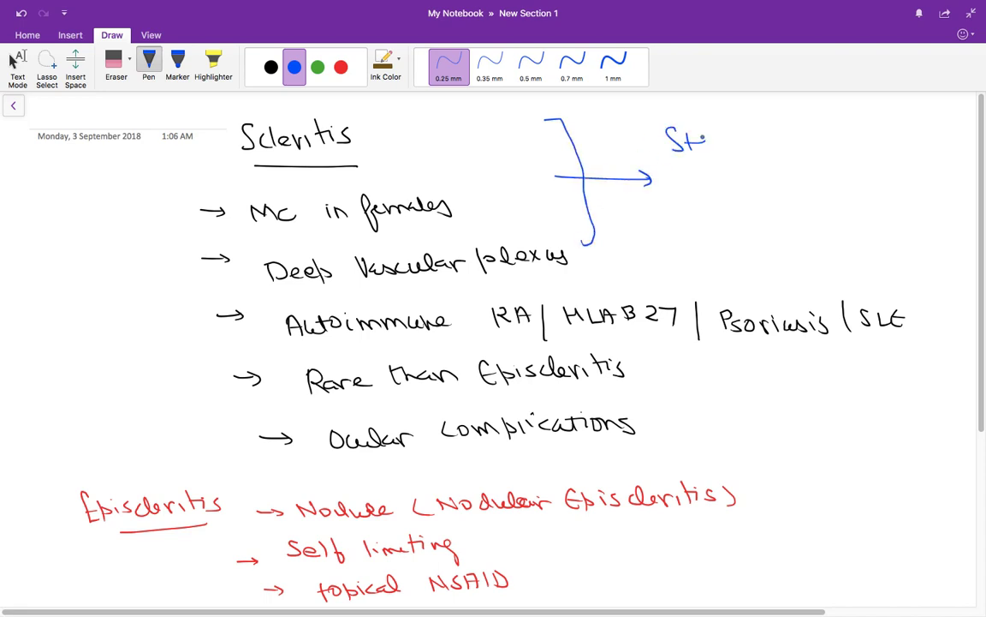
pyautogui.write('Steroids')
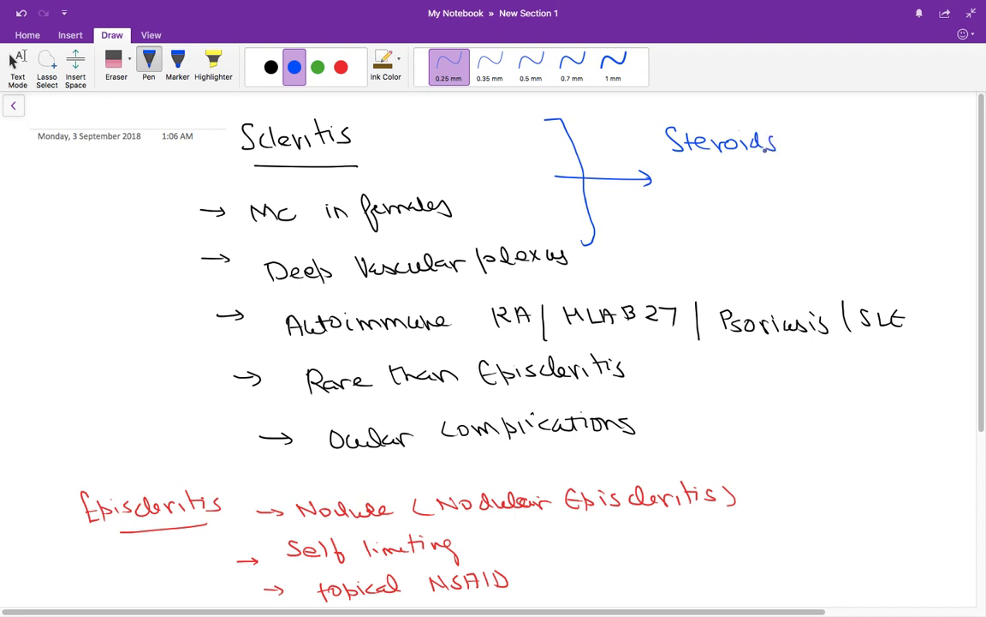
pyautogui.click(687, 174)
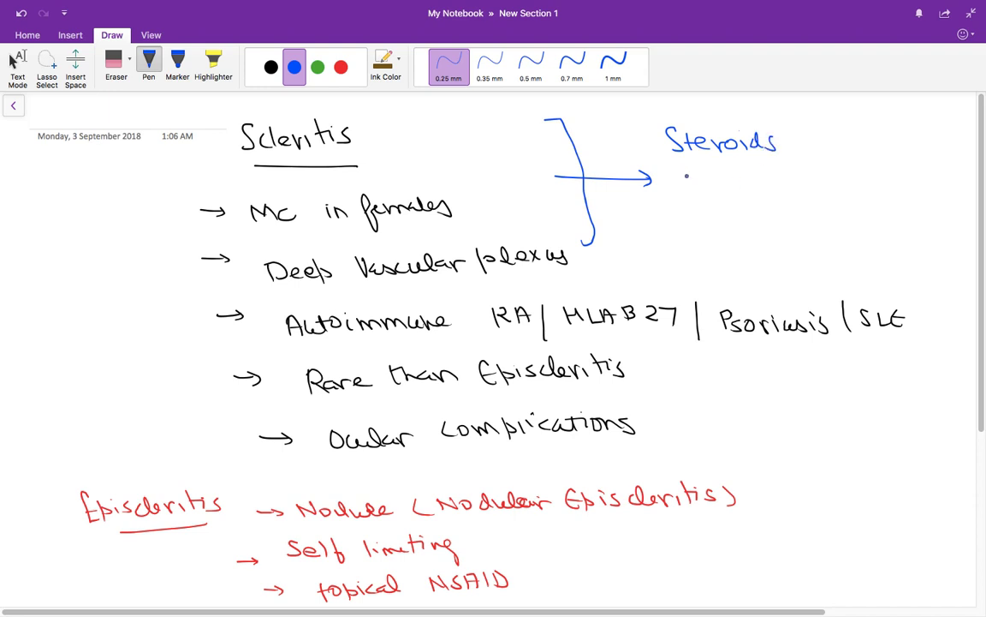
pyautogui.moveTo(686, 175); pyautogui.dragTo(666, 190)
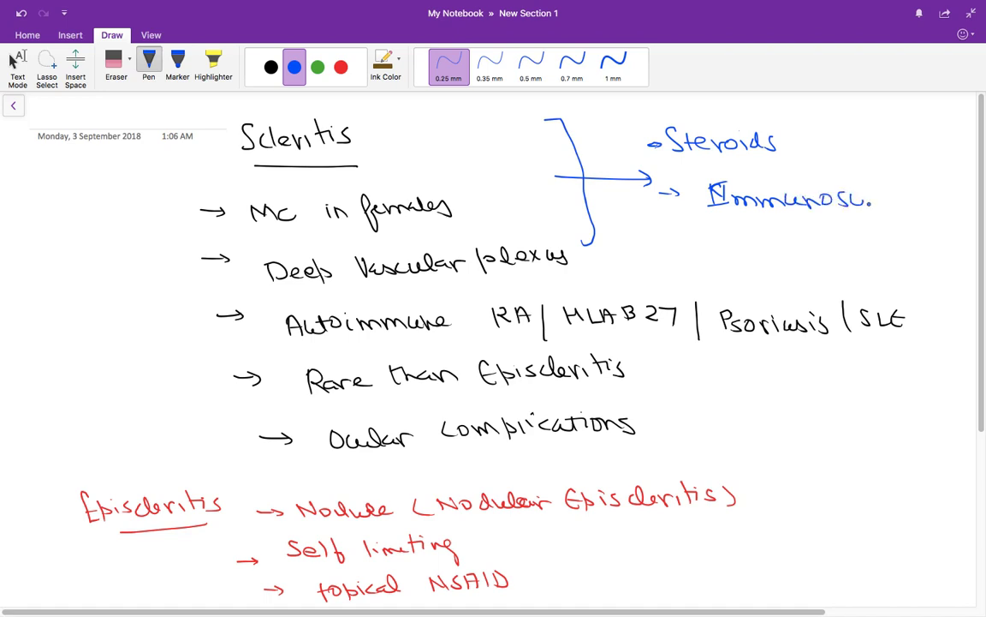
pyautogui.moveTo(865, 202); pyautogui.dragTo(925, 206)
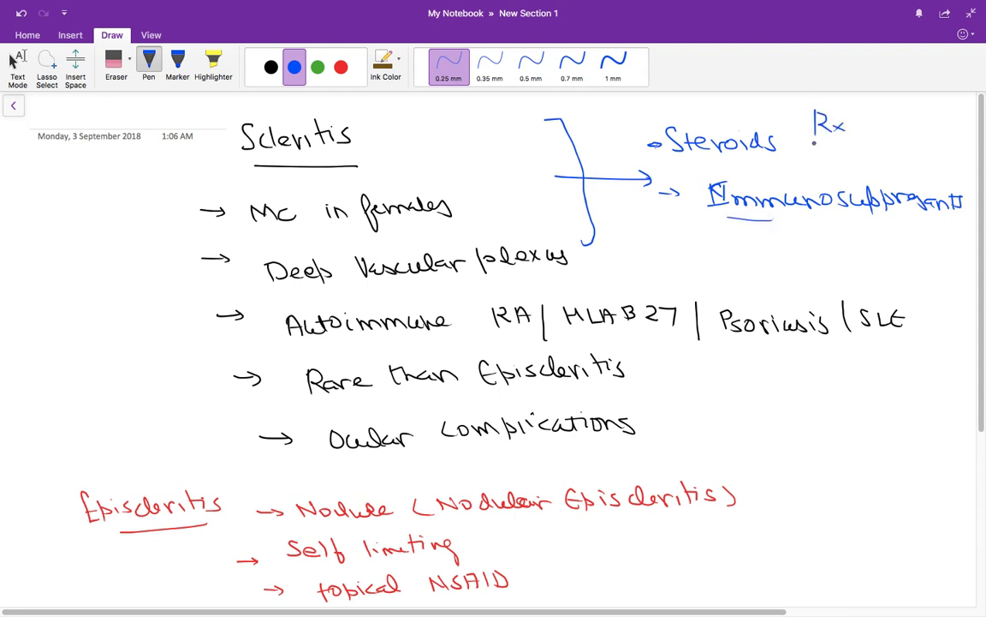
pyautogui.scroll(-3)
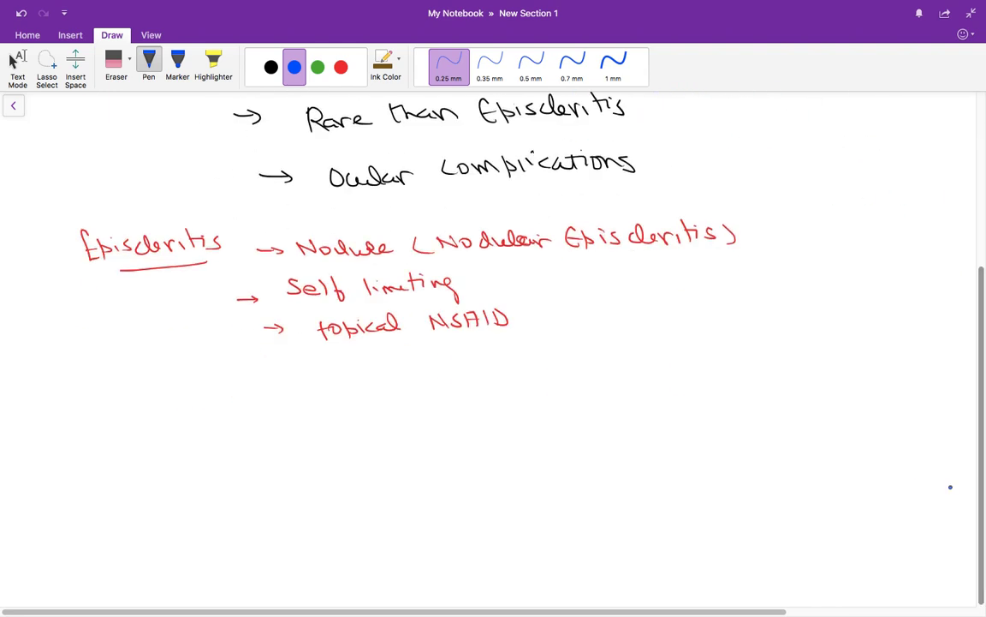
# - Write a green Scleromalacia Perforans heading with black arrows before and after it
pyautogui.click(318, 67)
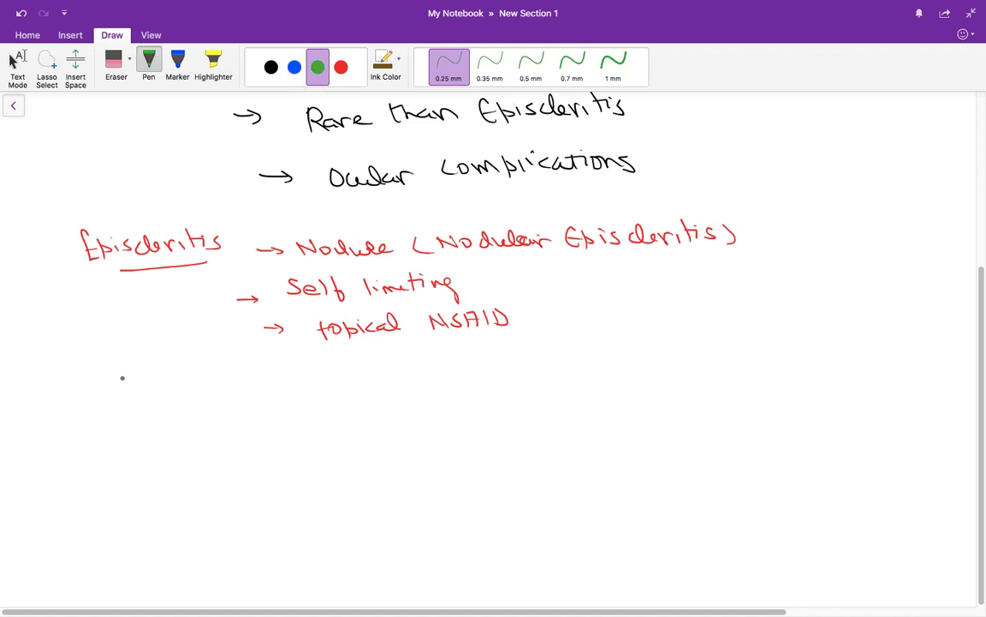
pyautogui.moveTo(134, 397); pyautogui.dragTo(202, 394)
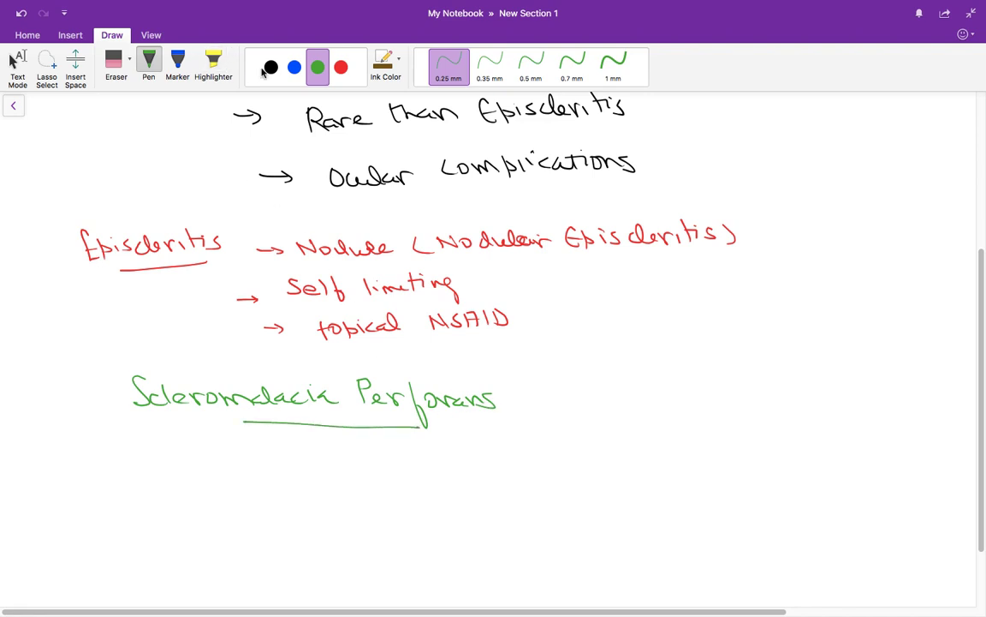
pyautogui.click(271, 67)
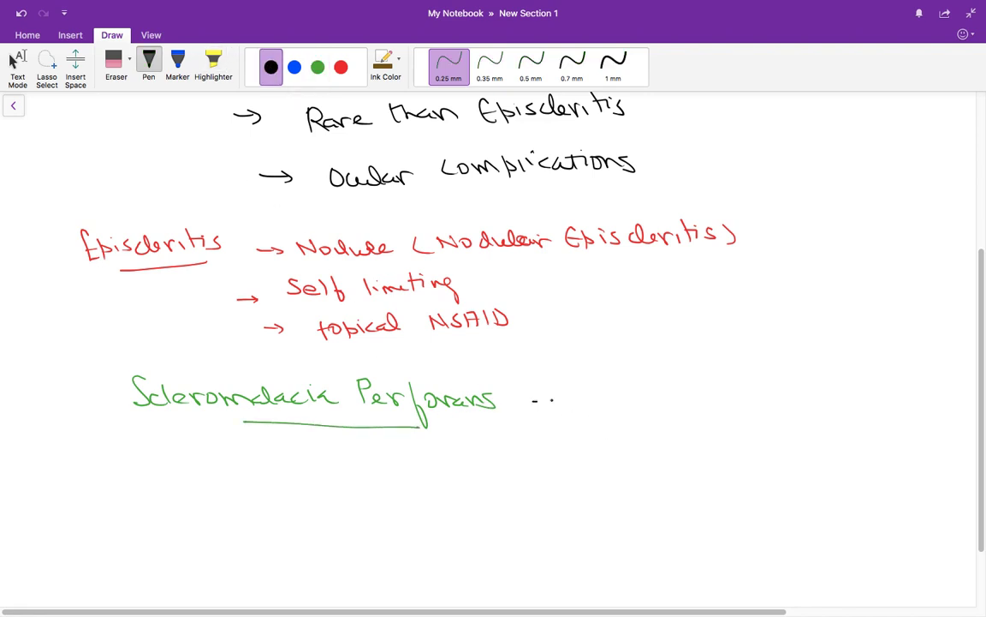
pyautogui.moveTo(533, 400); pyautogui.dragTo(575, 400)
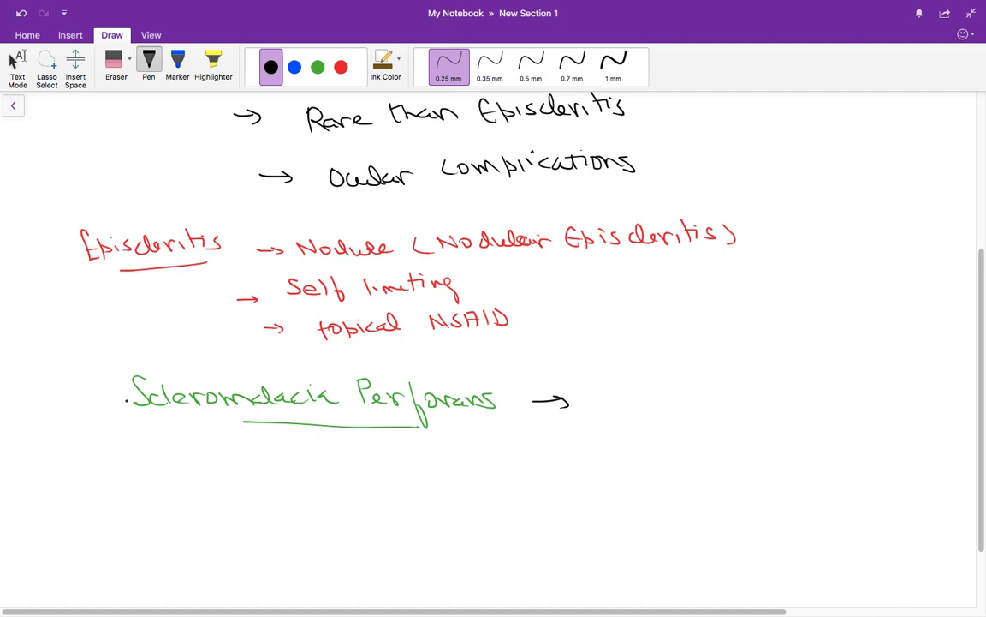
pyautogui.moveTo(84, 401); pyautogui.dragTo(111, 400)
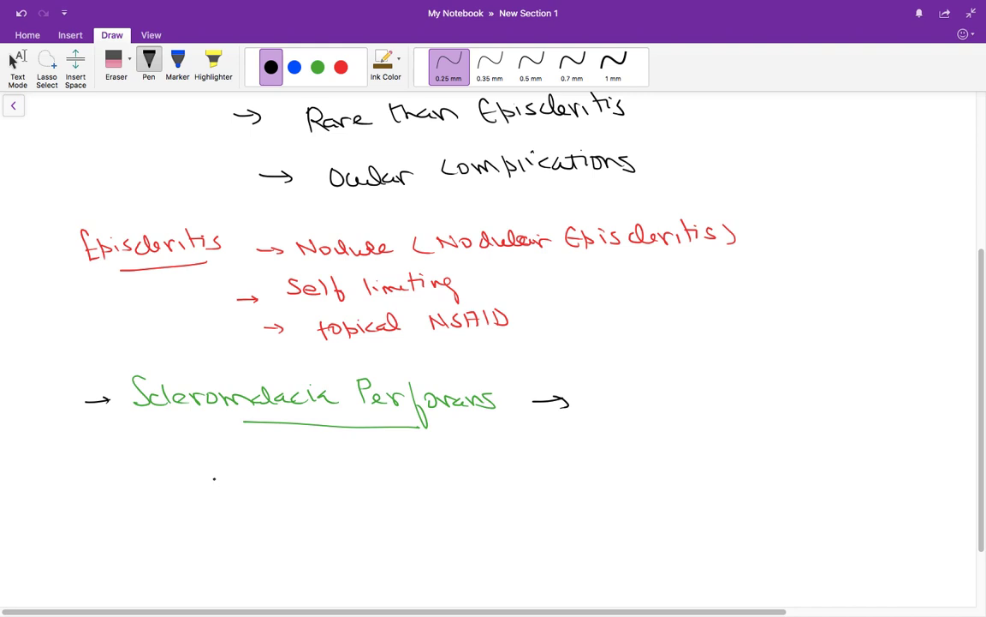
# - Add a black arrow point 'Spontaneous perforans' beneath the heading
pyautogui.moveTo(206, 471); pyautogui.dragTo(232, 465)
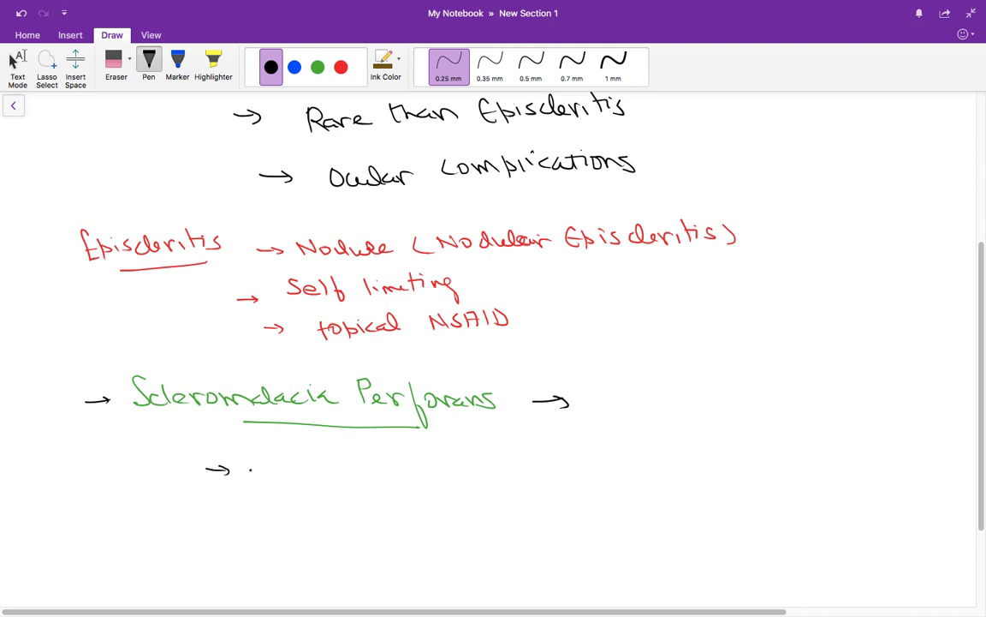
pyautogui.moveTo(248, 466); pyautogui.dragTo(317, 466)
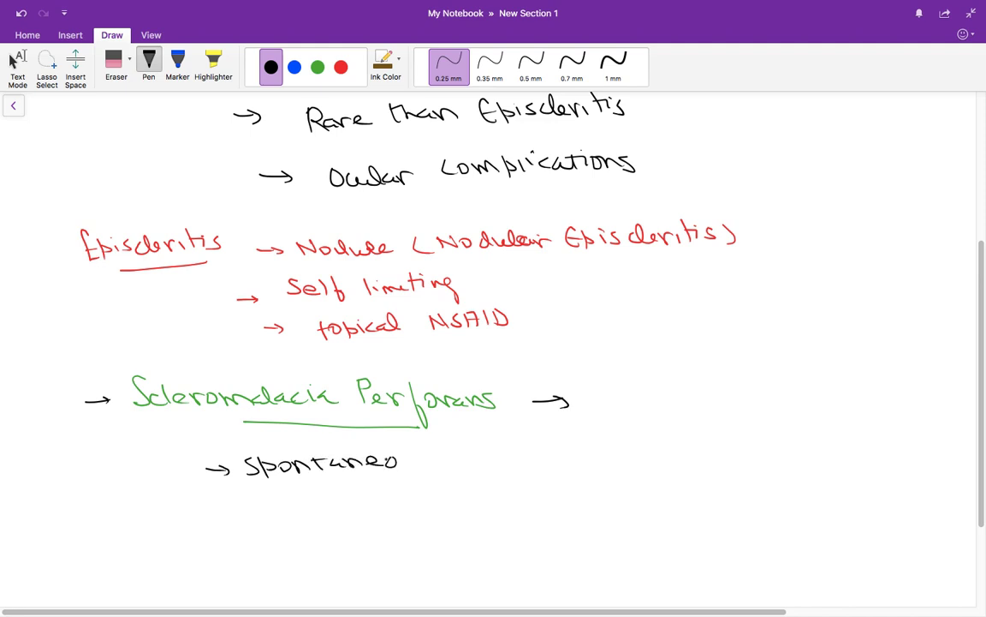
pyautogui.moveTo(428, 462); pyautogui.dragTo(488, 449)
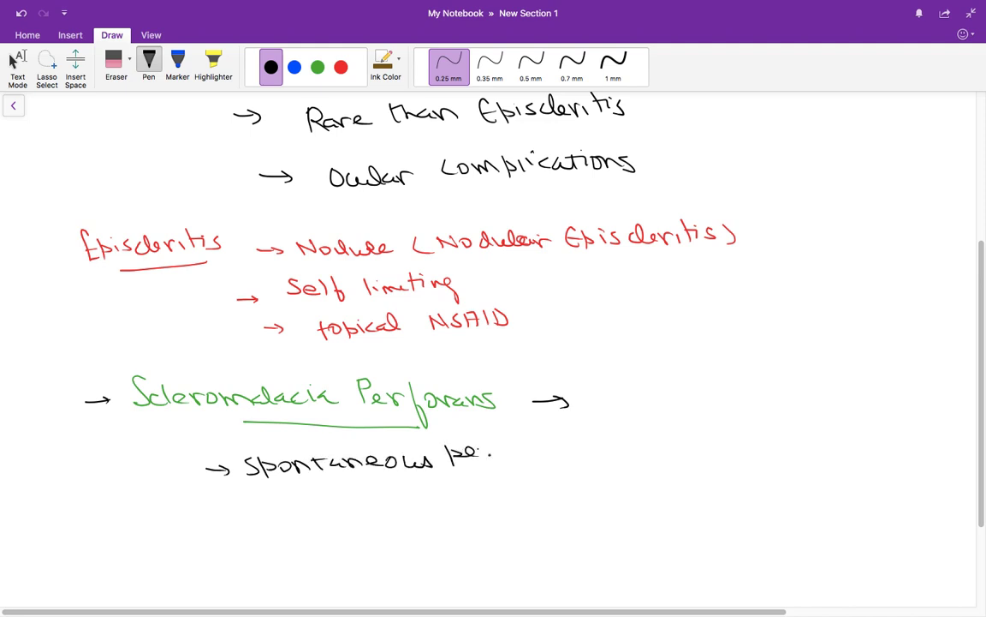
pyautogui.moveTo(454, 453); pyautogui.dragTo(534, 449)
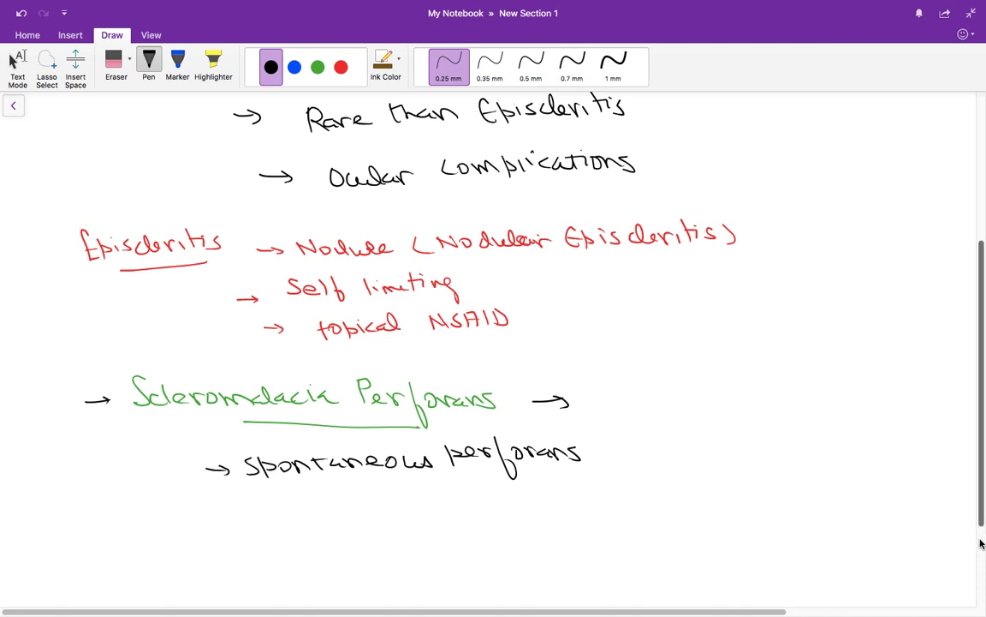
# - In blue ink, write an underlined 'Blue Sclera' heading with 'Yellow → Jaundice' beside it
pyautogui.click(295, 67)
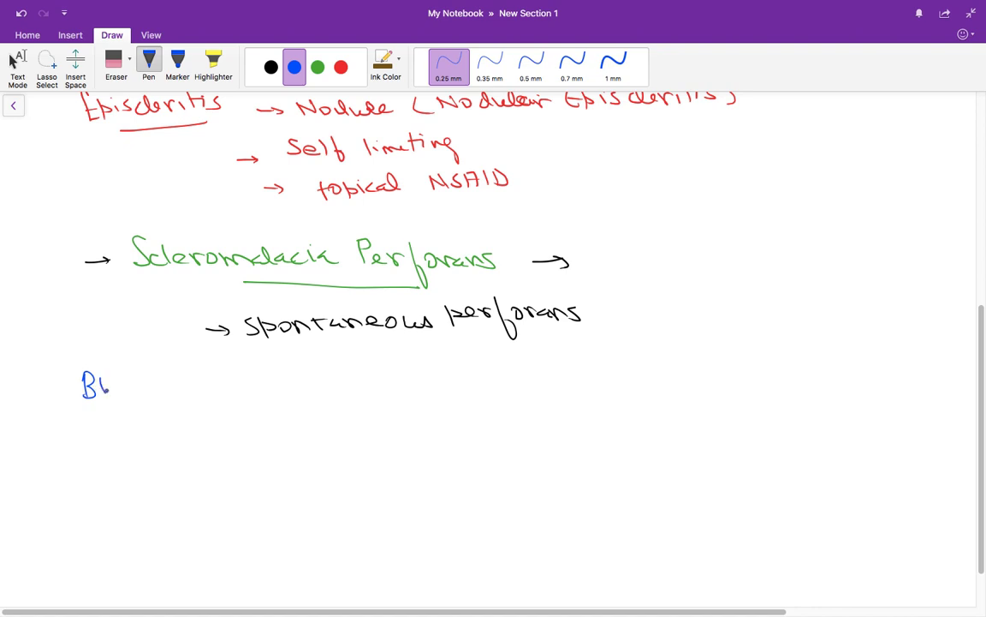
pyautogui.moveTo(106, 384); pyautogui.dragTo(175, 391)
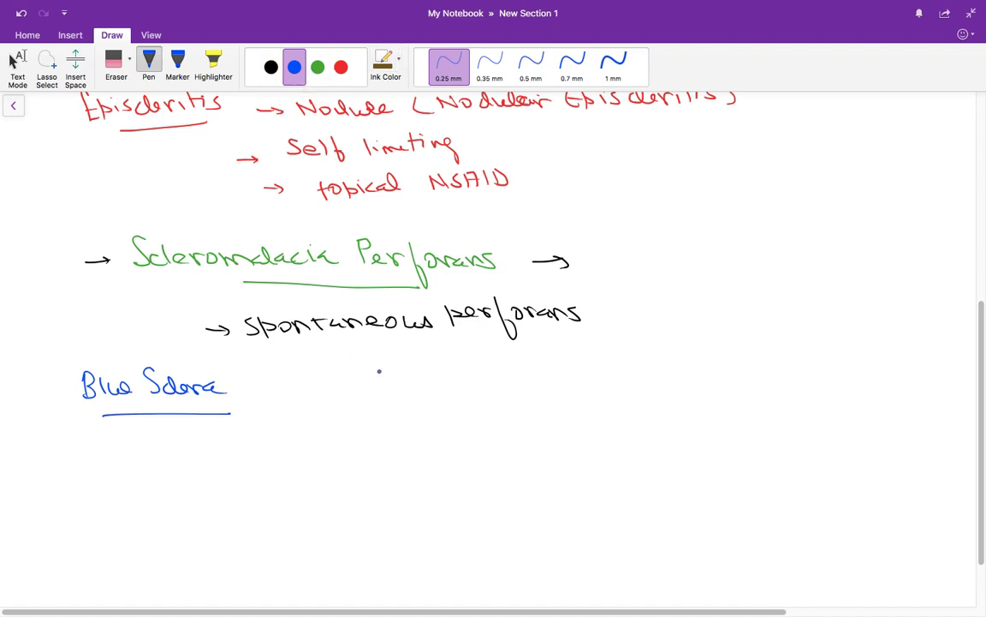
pyautogui.moveTo(368, 386); pyautogui.dragTo(442, 386)
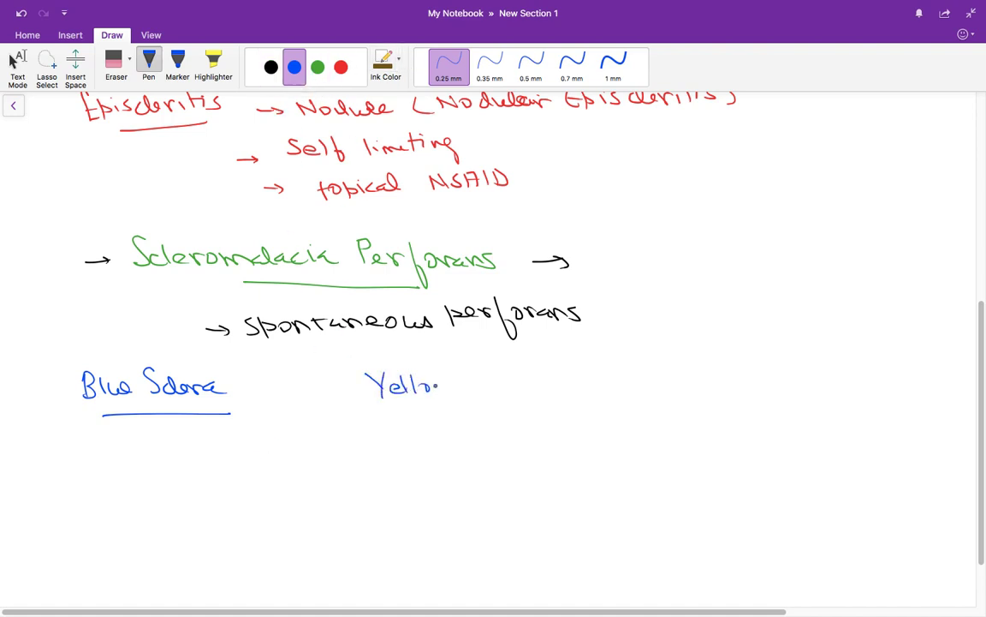
pyautogui.moveTo(462, 381); pyautogui.dragTo(557, 381)
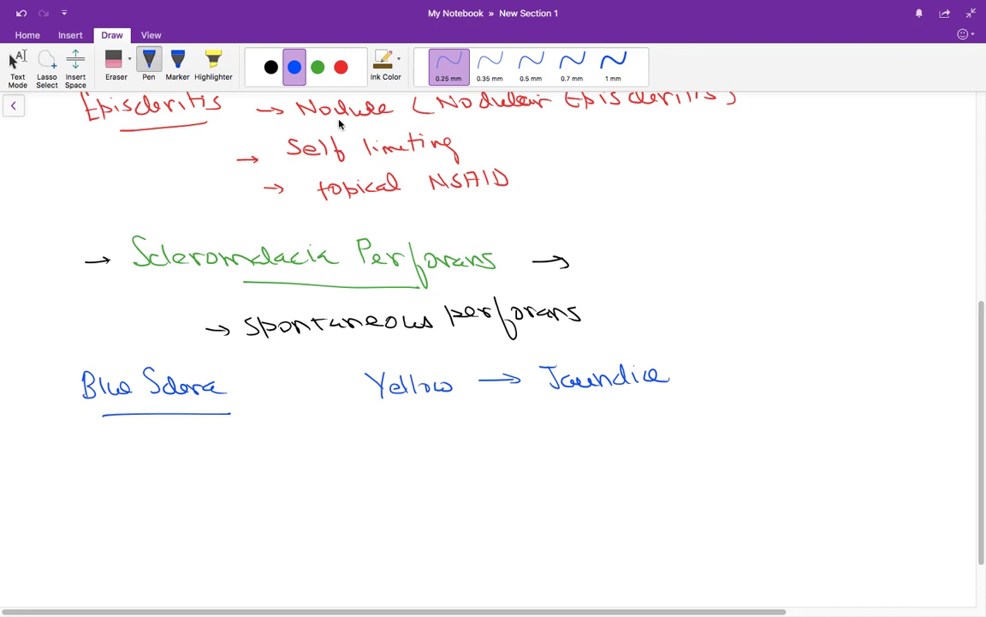
# - In green, draw arrow bullets and list Osteogenesis Imp., Premature Infant and EDS
pyautogui.click(318, 67)
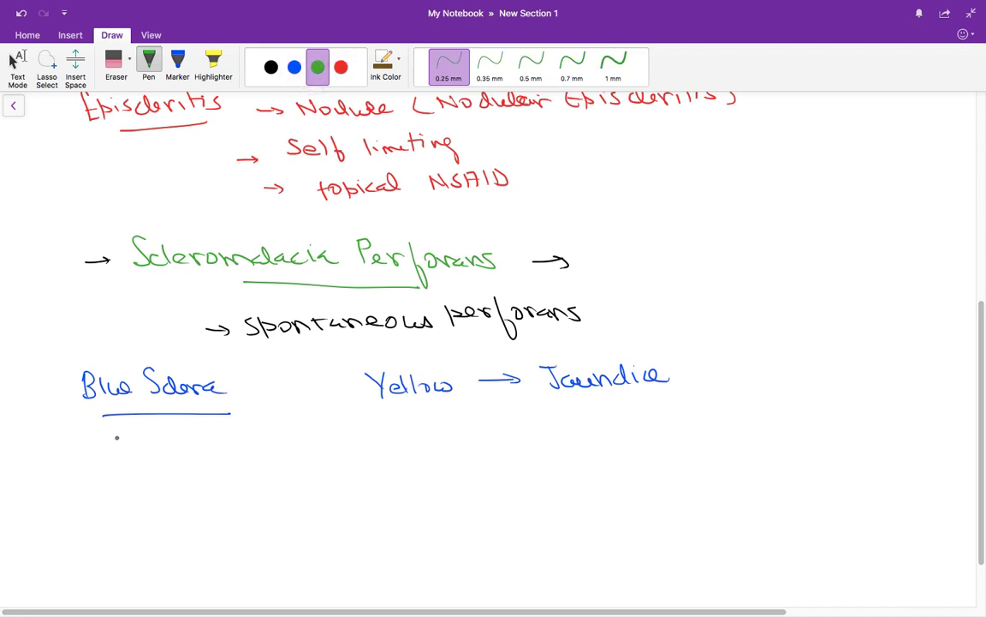
pyautogui.moveTo(109, 442); pyautogui.dragTo(135, 473)
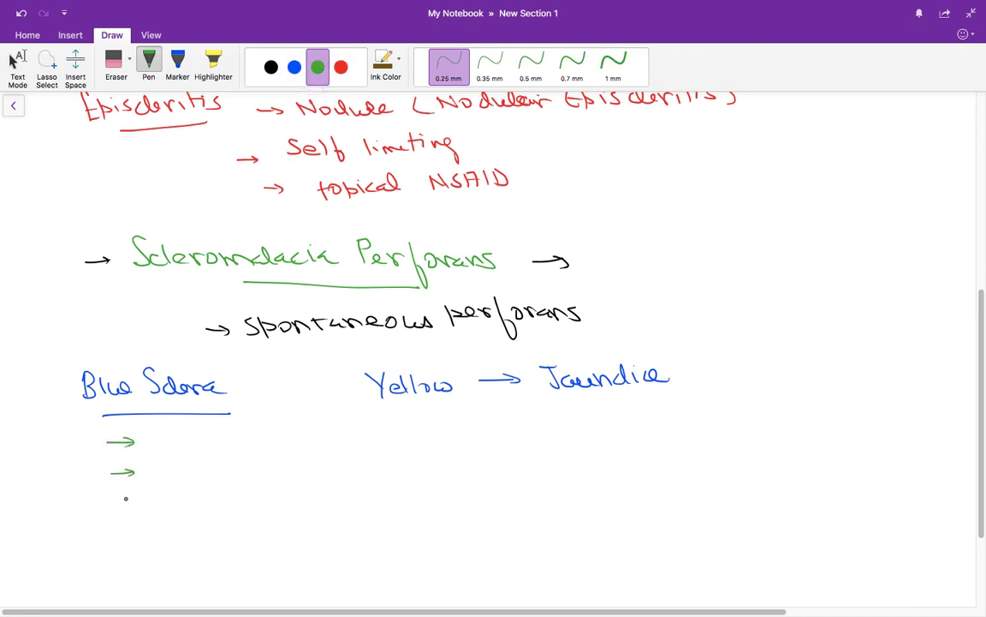
pyautogui.moveTo(111, 497); pyautogui.dragTo(137, 551)
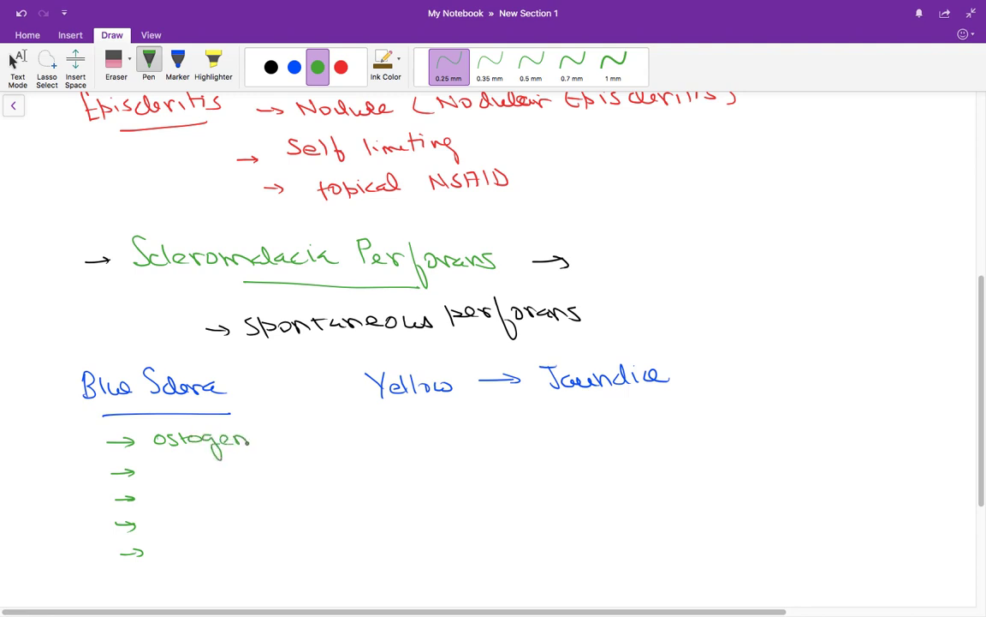
pyautogui.moveTo(254, 442); pyautogui.dragTo(288, 439)
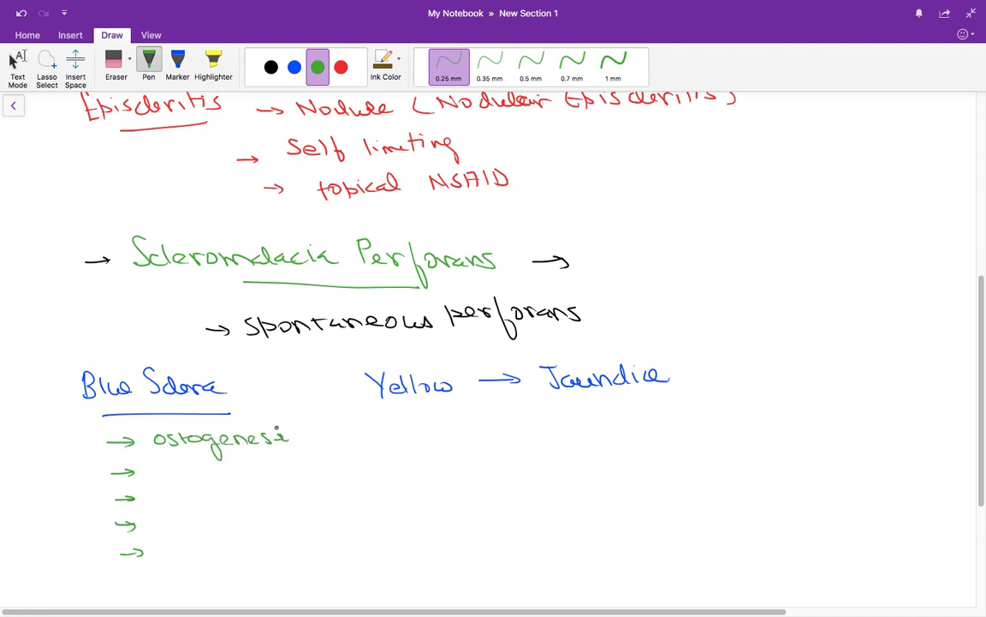
pyautogui.moveTo(300, 436); pyautogui.dragTo(363, 437)
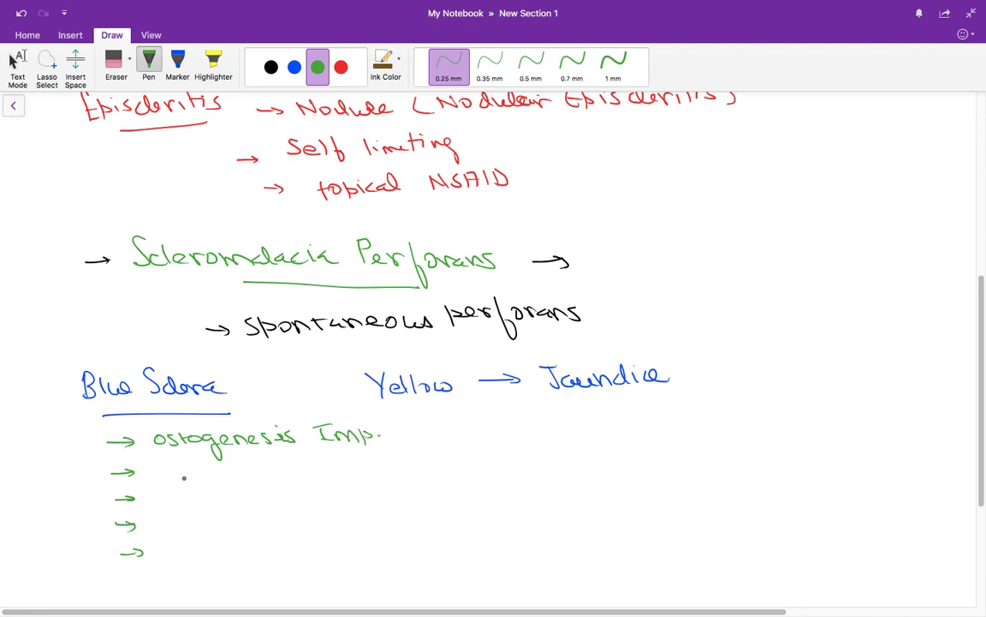
pyautogui.moveTo(165, 462); pyautogui.dragTo(168, 479)
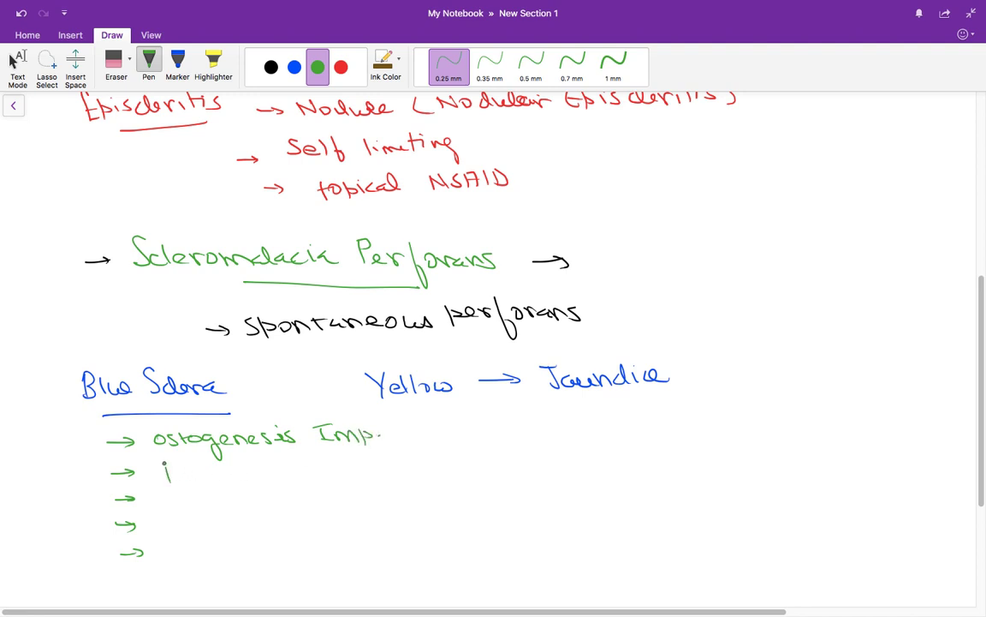
pyautogui.moveTo(163, 480); pyautogui.dragTo(243, 476)
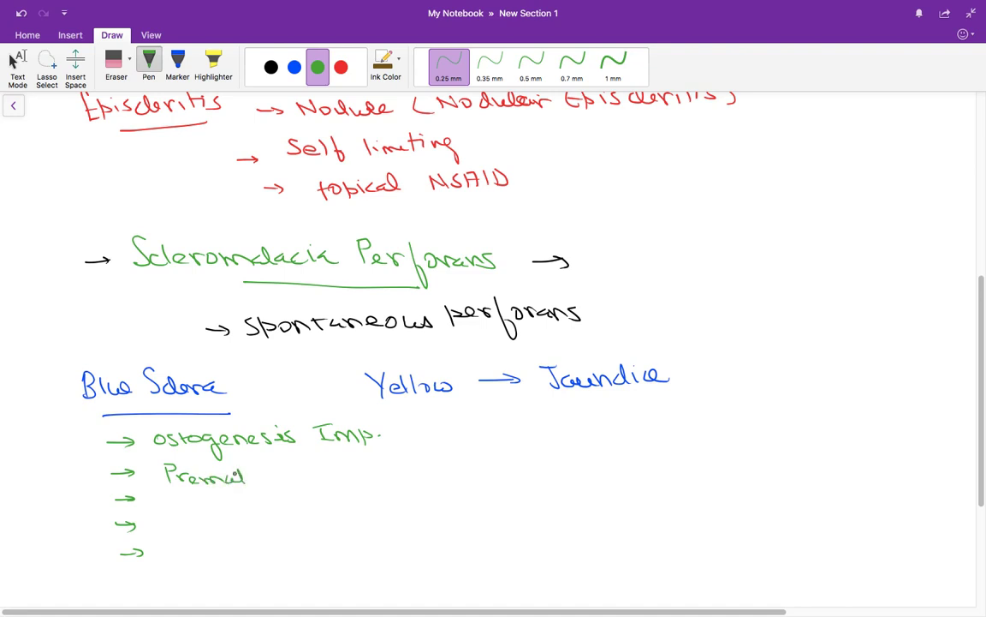
pyautogui.moveTo(248, 476); pyautogui.dragTo(351, 471)
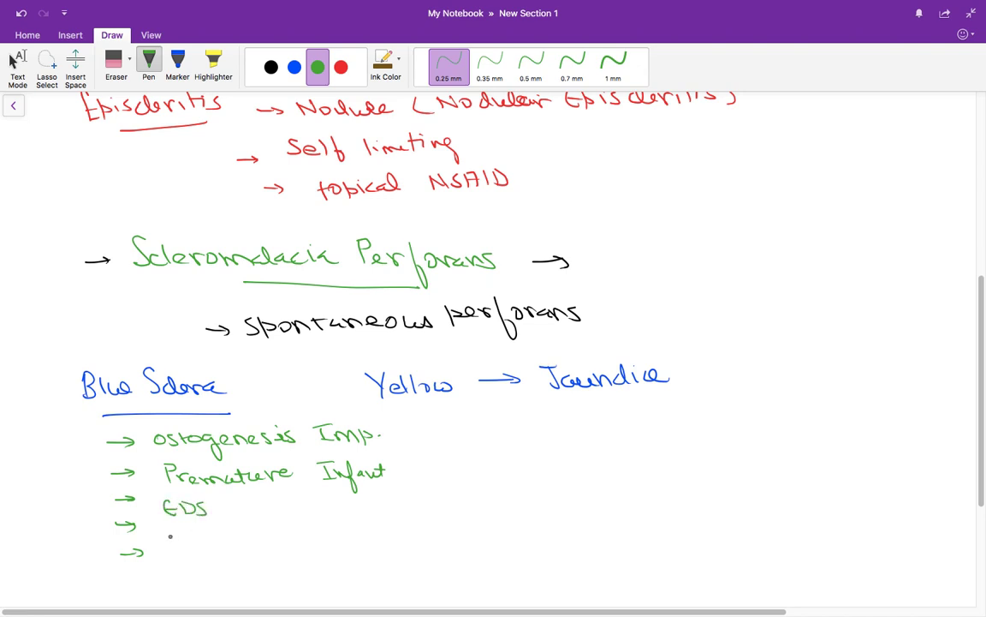
# - Add Pseudoxanthoma elasticum and Marfans, plus a dashed note (Alkaptonuria) beside Osteogenesis Imp
pyautogui.moveTo(168, 548); pyautogui.dragTo(192, 545)
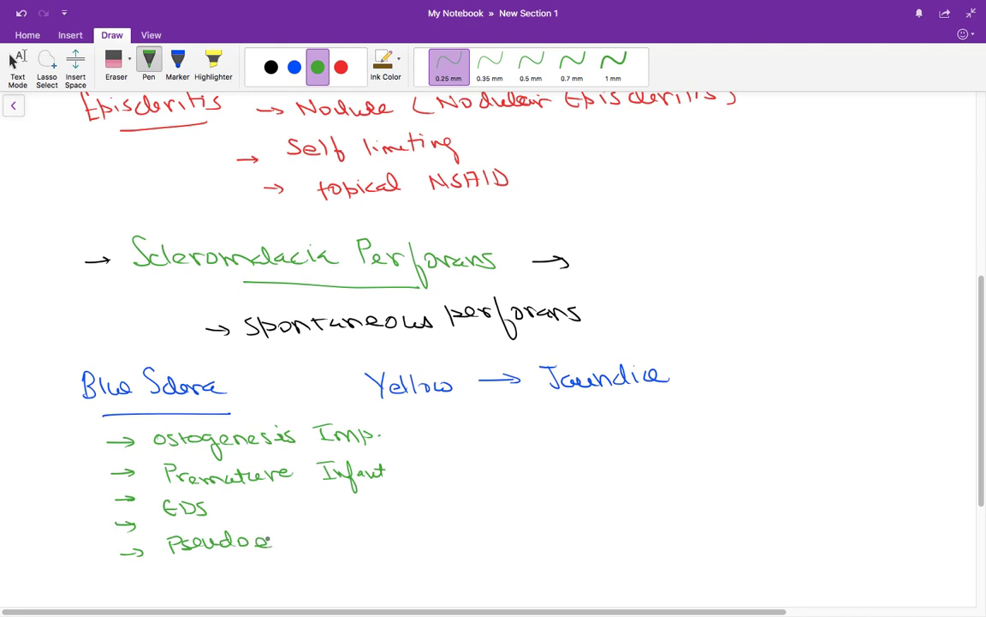
pyautogui.moveTo(274, 542); pyautogui.dragTo(339, 541)
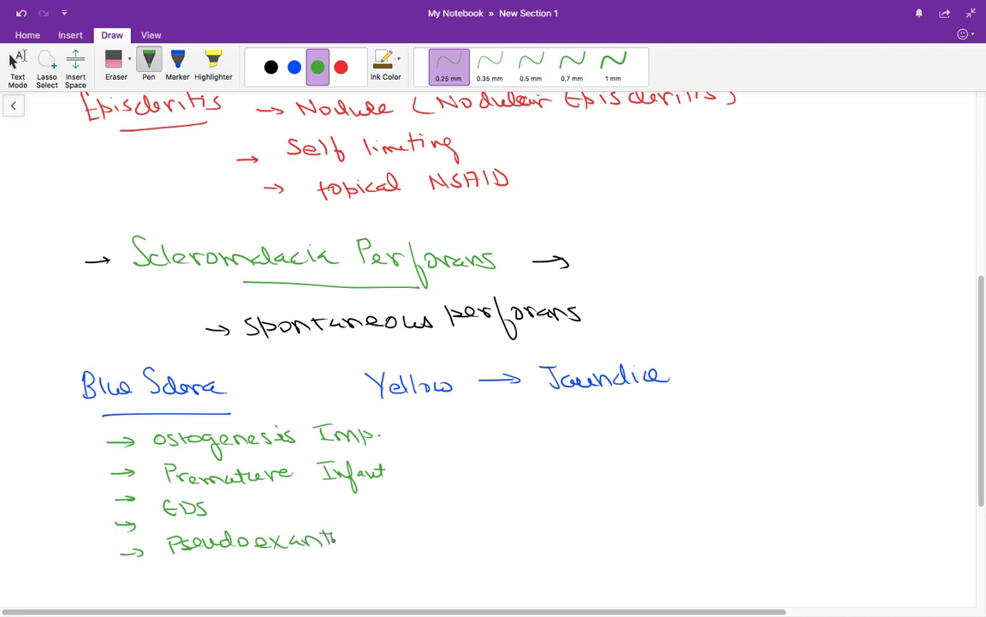
pyautogui.moveTo(340, 539); pyautogui.dragTo(394, 539)
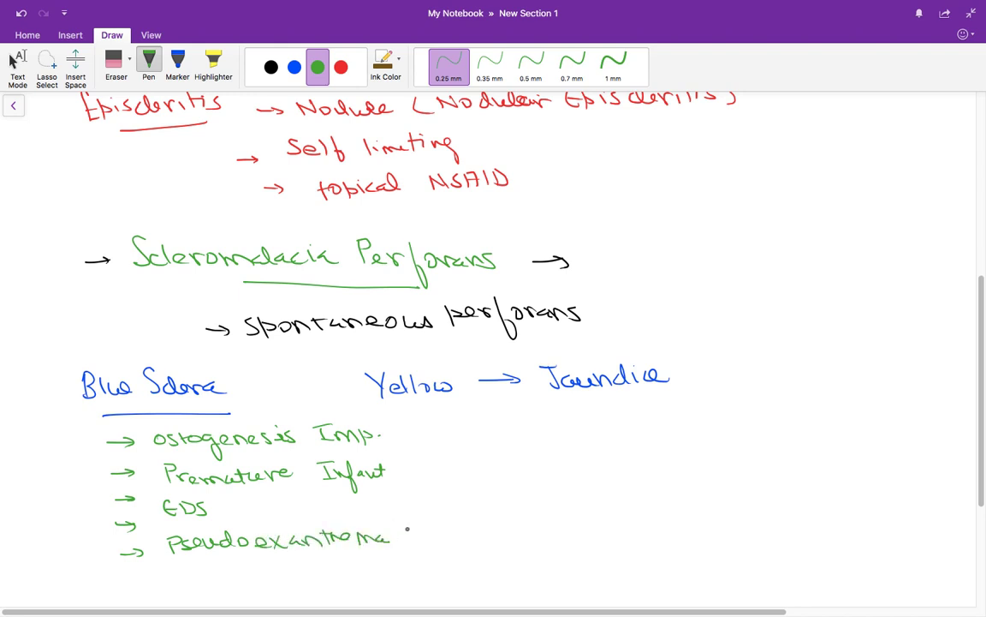
pyautogui.moveTo(395, 534); pyautogui.dragTo(462, 522)
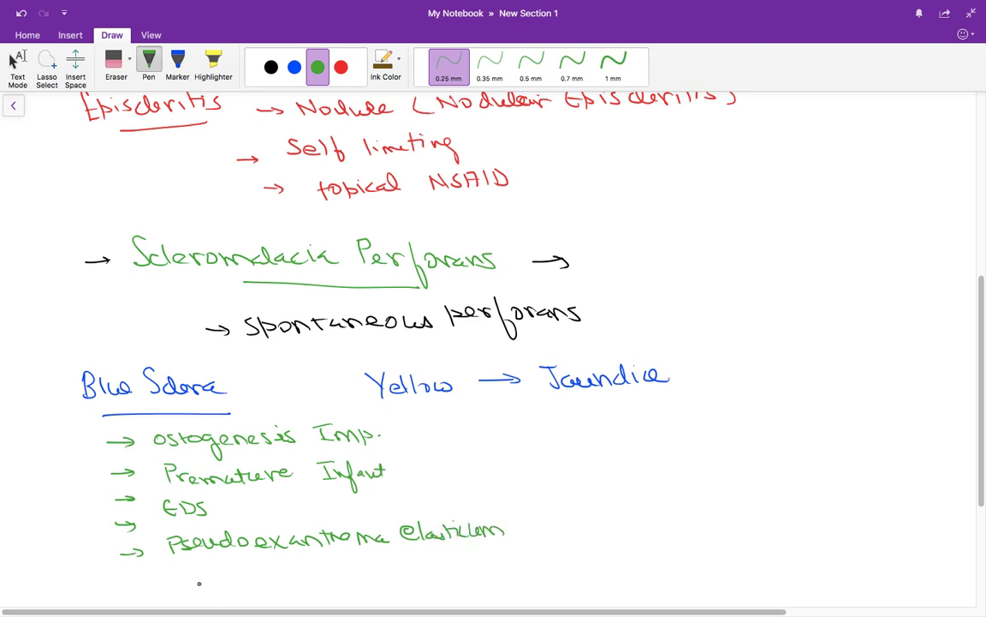
pyautogui.moveTo(129, 582); pyautogui.dragTo(197, 582)
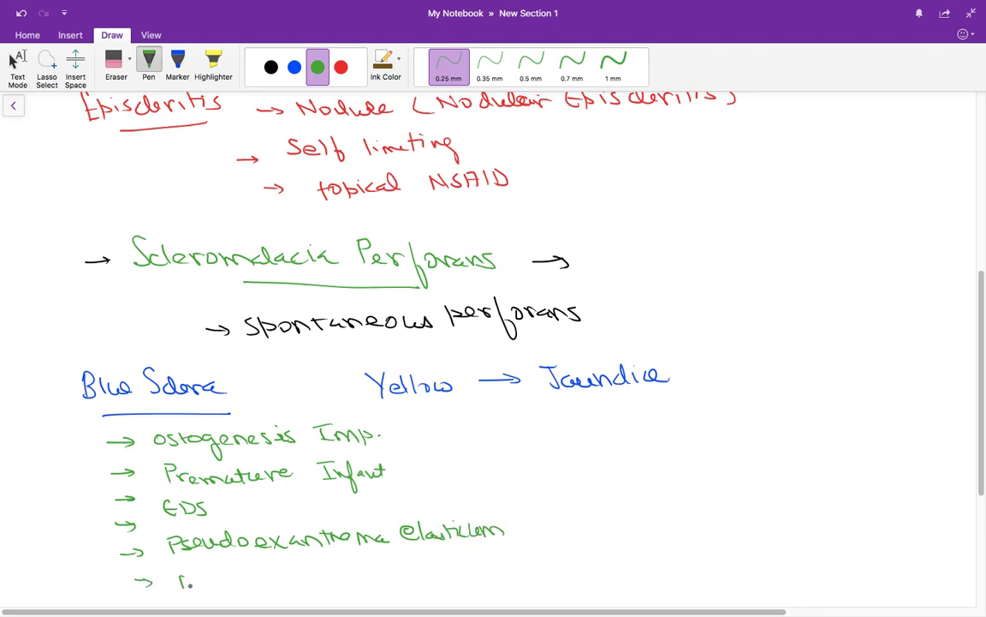
pyautogui.moveTo(175, 585); pyautogui.dragTo(277, 582)
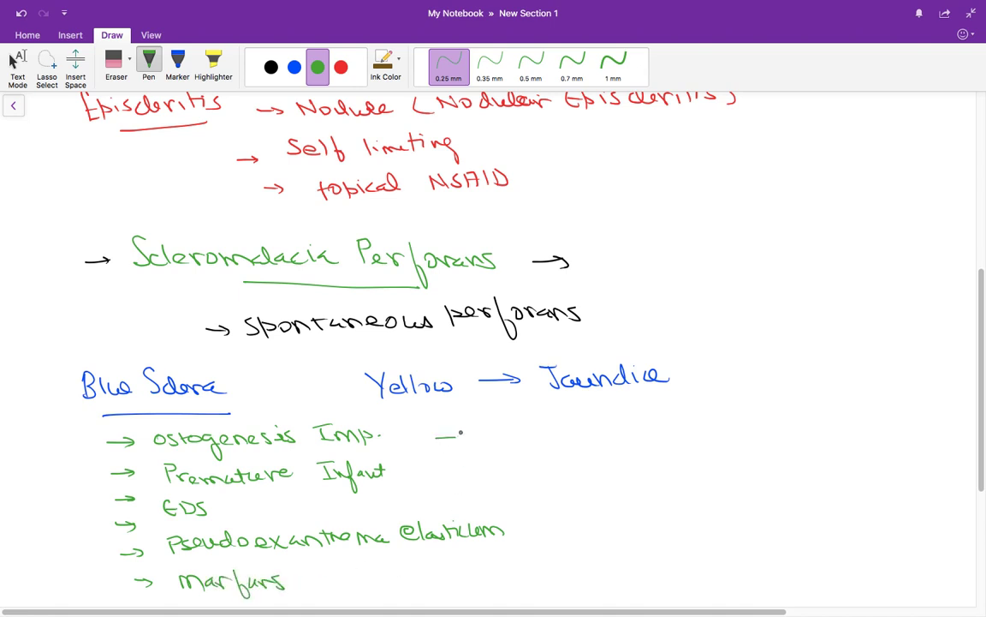
pyautogui.moveTo(446, 438); pyautogui.dragTo(528, 439)
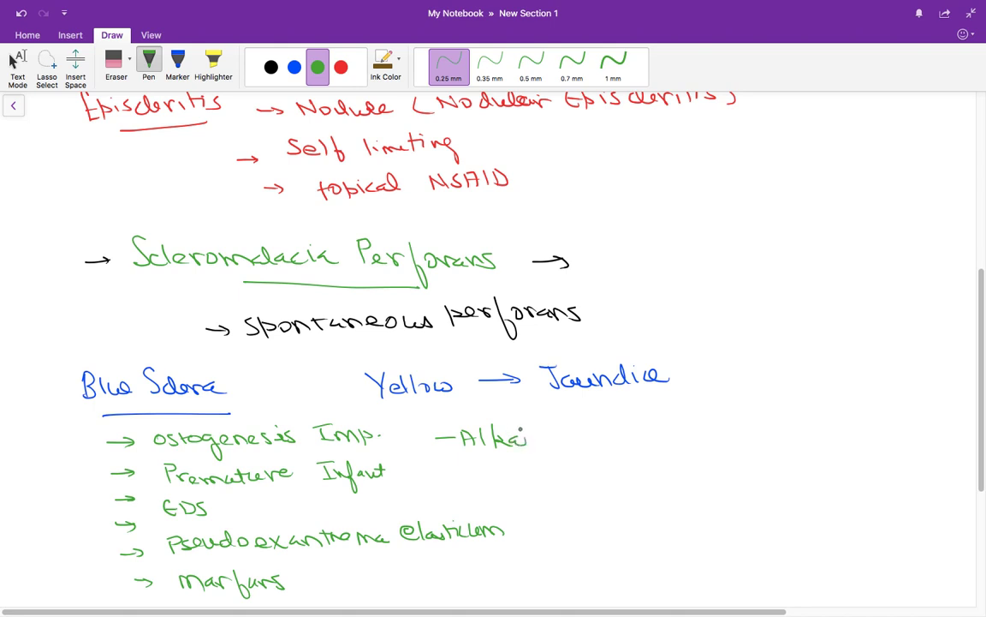
pyautogui.moveTo(513, 437); pyautogui.dragTo(585, 435)
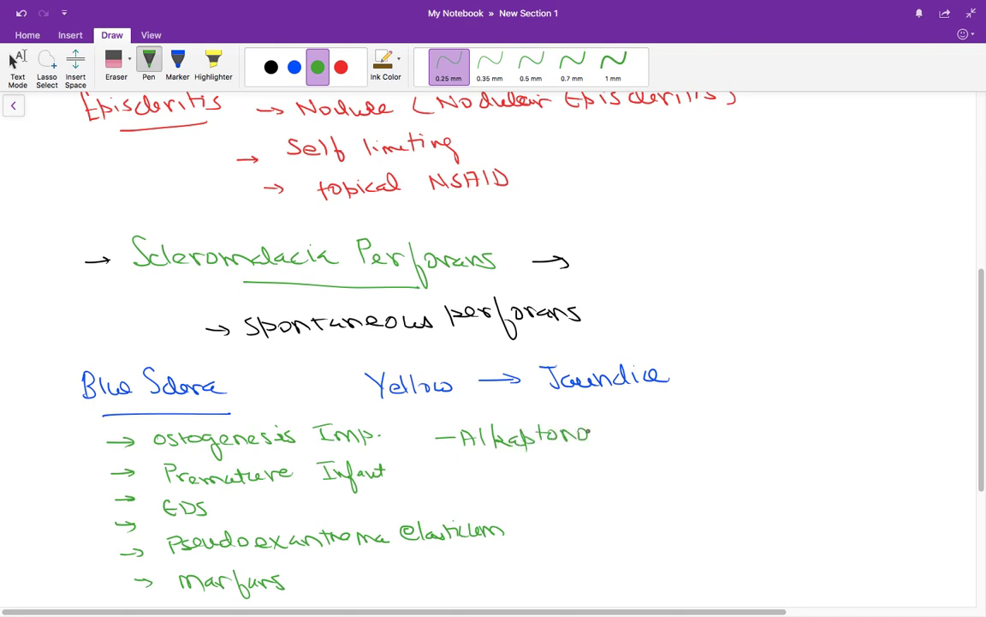